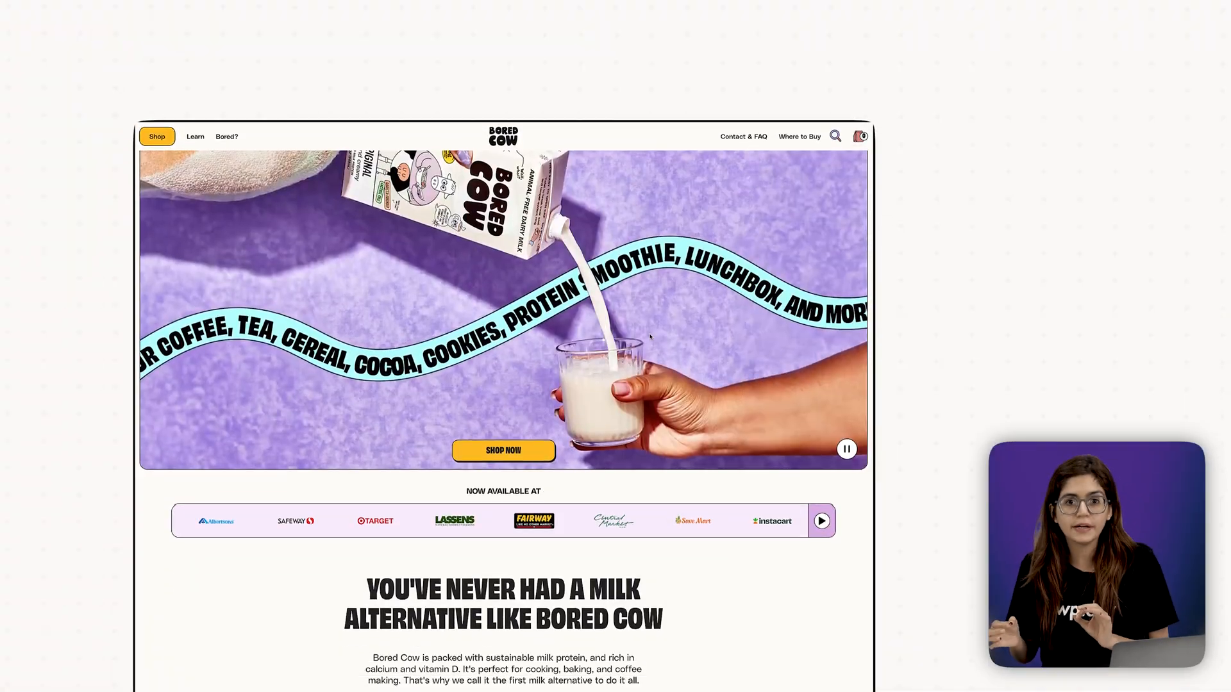
# Step: Launch the AI Site Planner in a new tab from the Elementor admin area
pyautogui.scroll(-3)
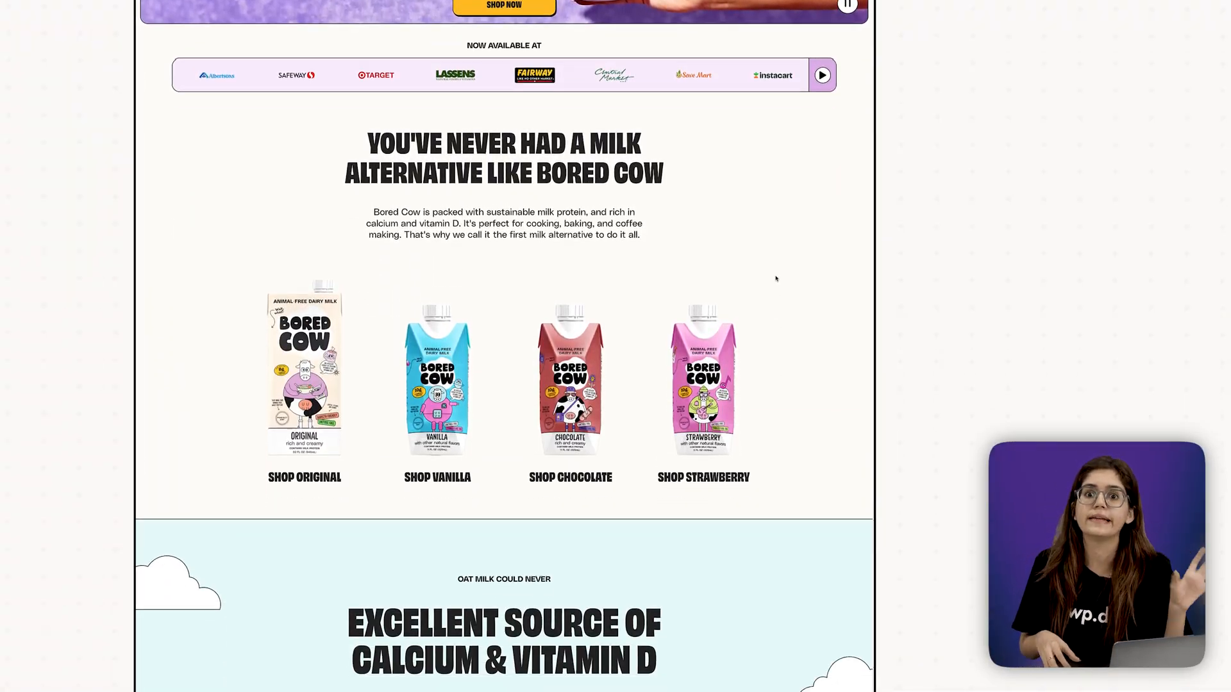
pyautogui.scroll(-3)
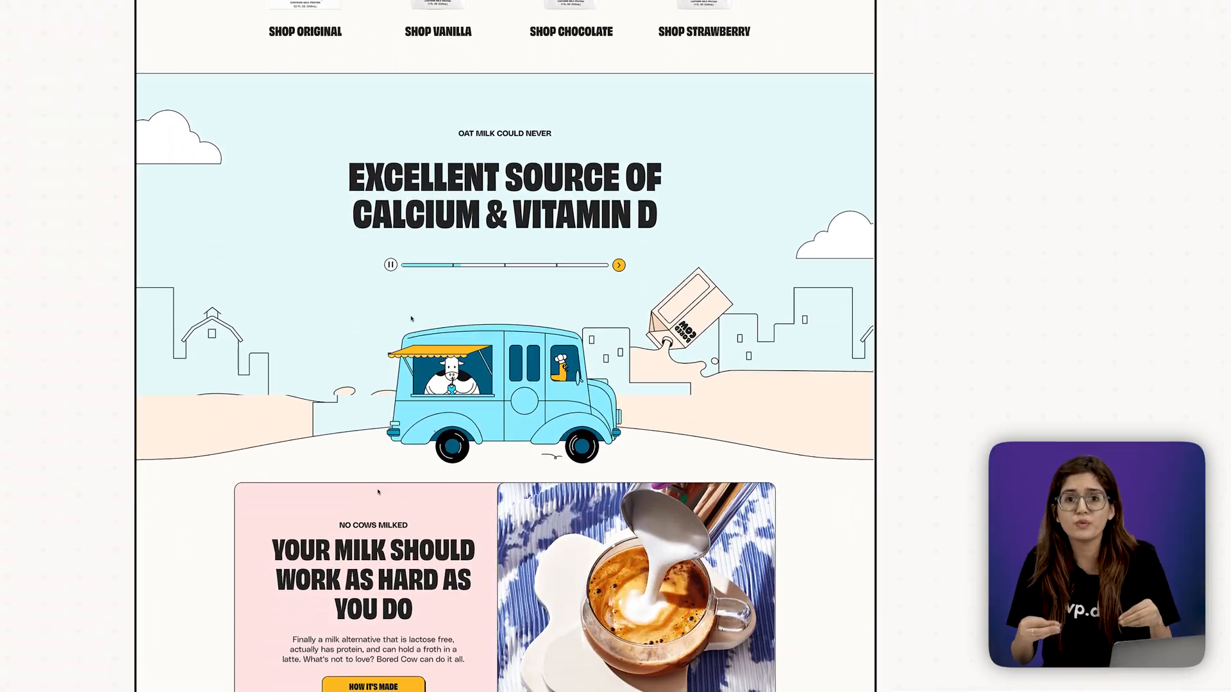
pyautogui.scroll(-3)
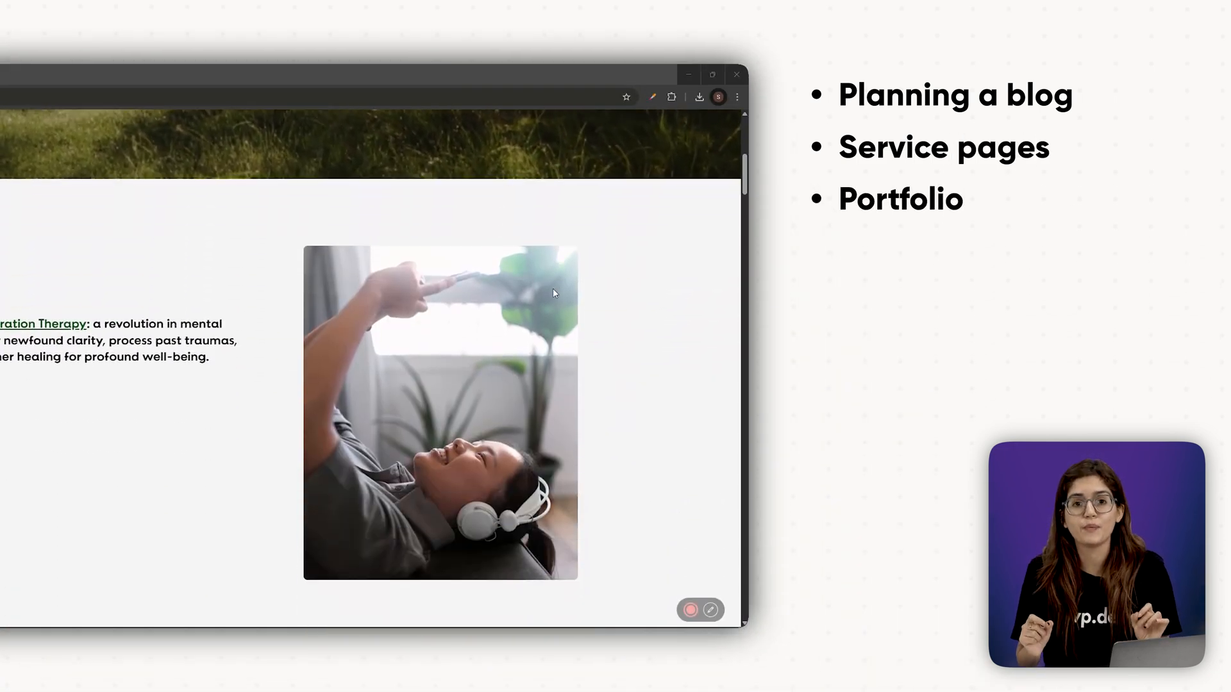
pyautogui.scroll(-3)
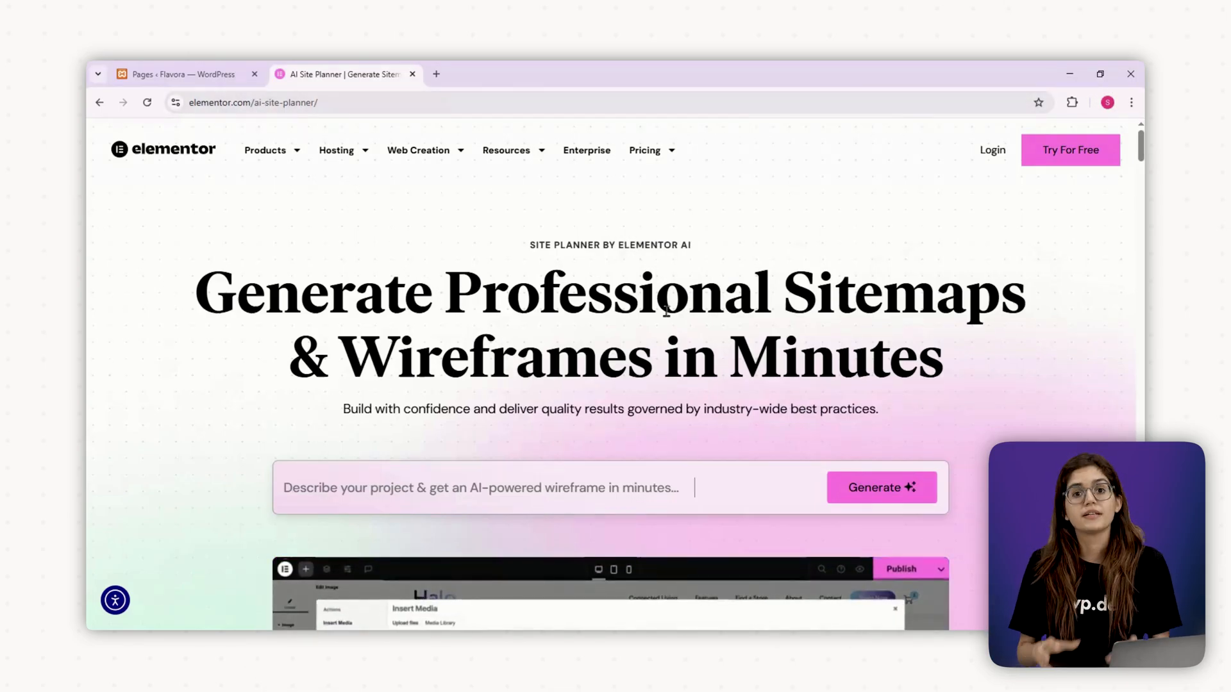
pyautogui.scroll(-3)
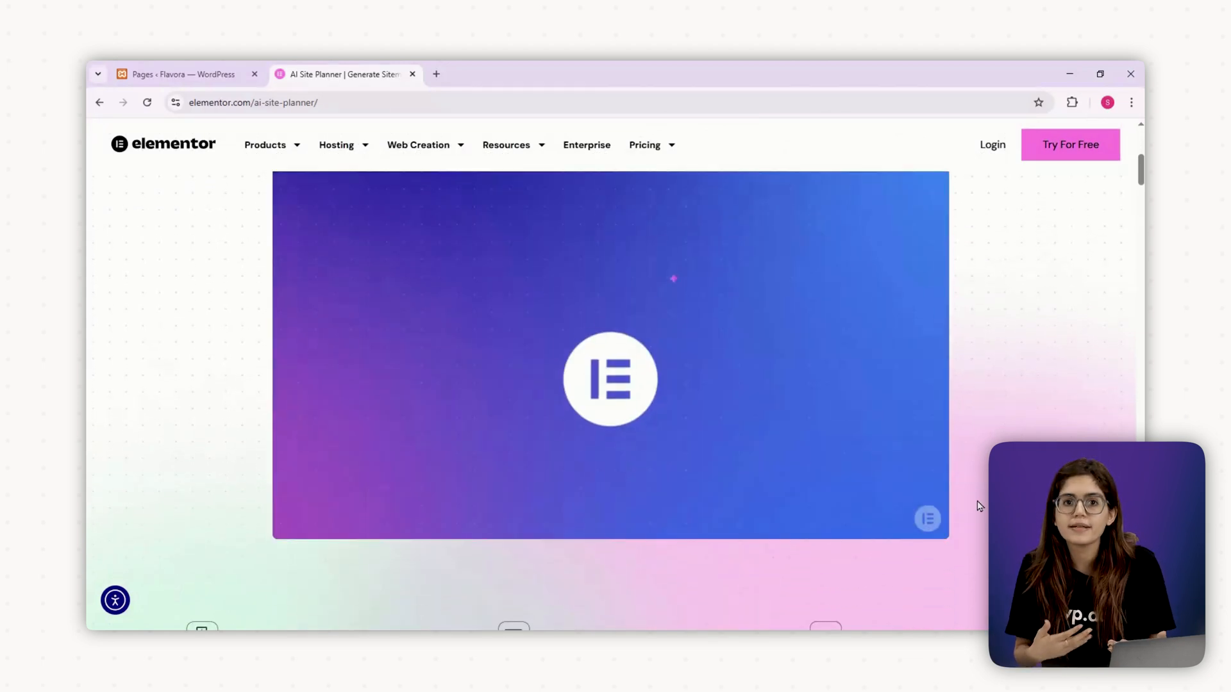
pyautogui.click(611, 380)
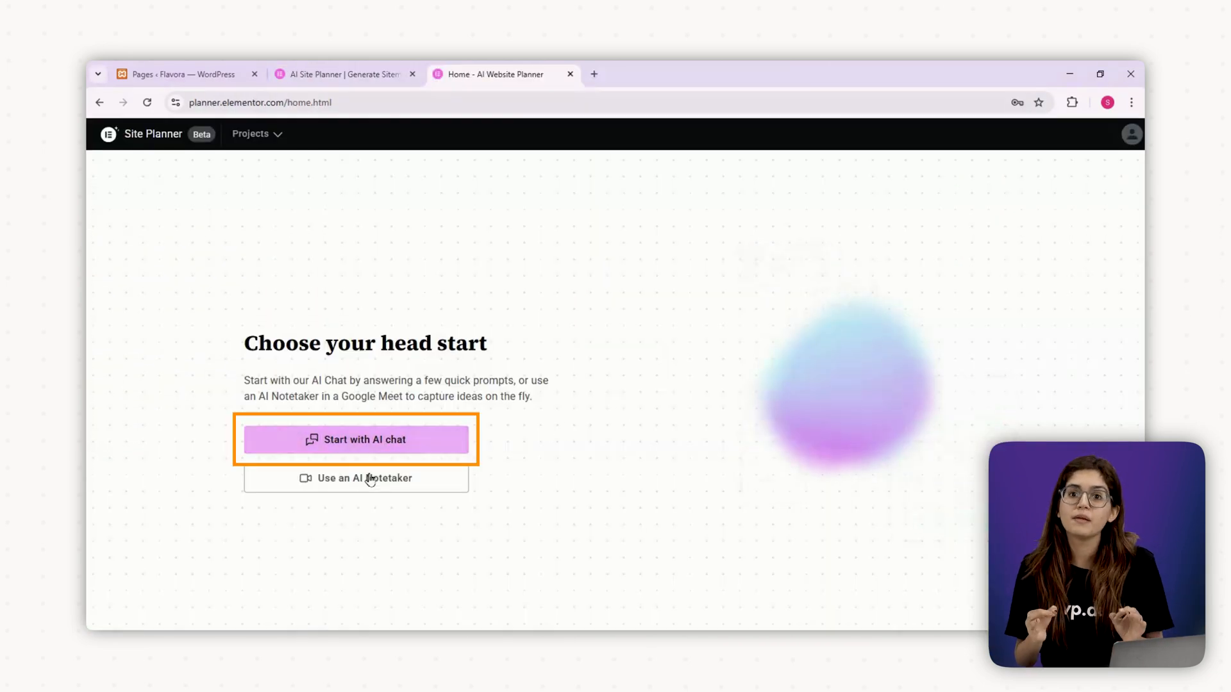
# Step: Describe the Flavora restaurant business via AI chat and generate the sitemap from the brief
pyautogui.click(364, 440)
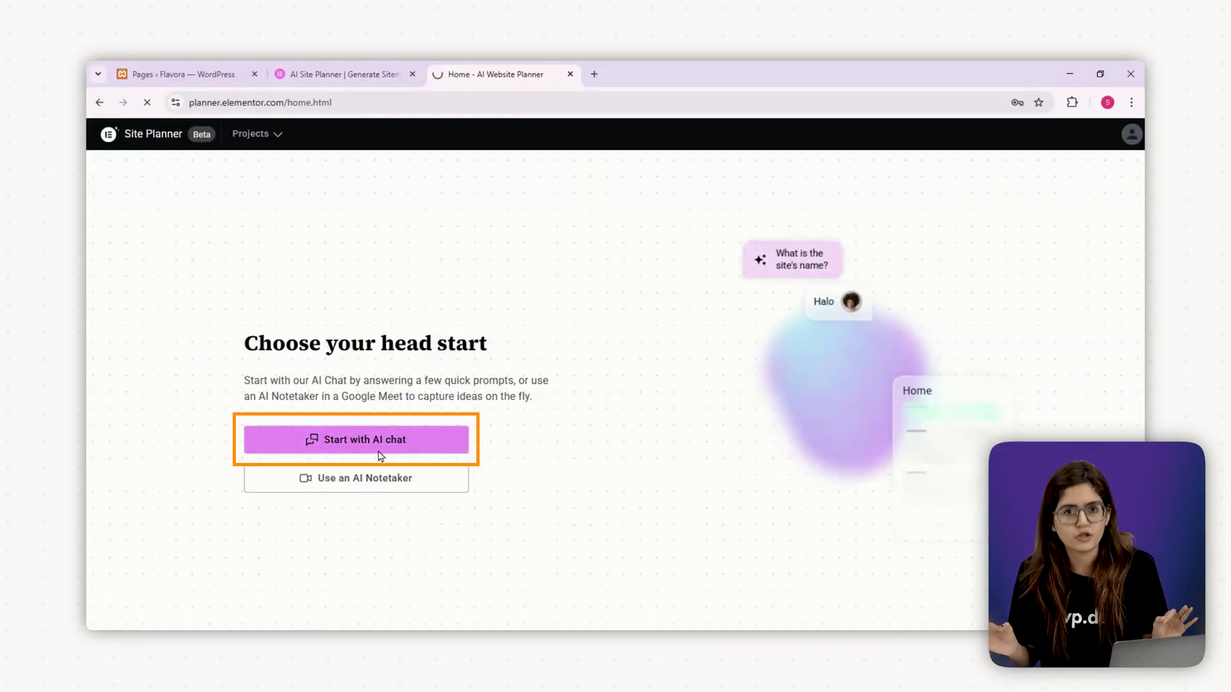
pyautogui.click(357, 440)
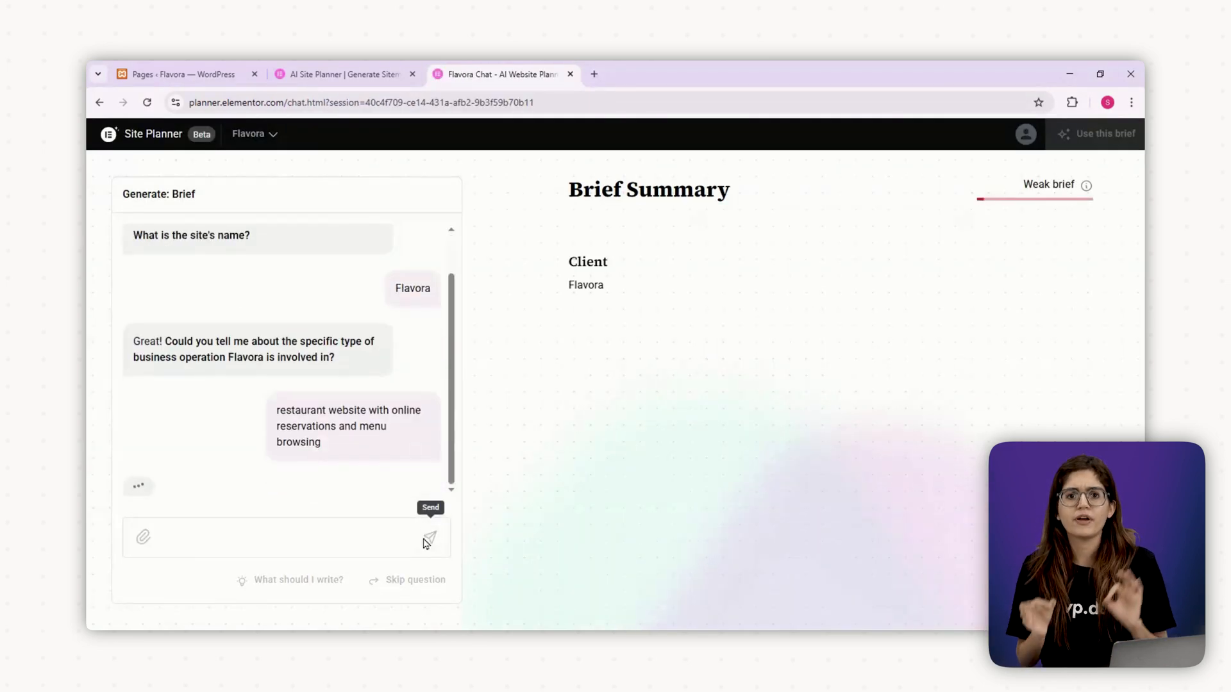
pyautogui.click(431, 536)
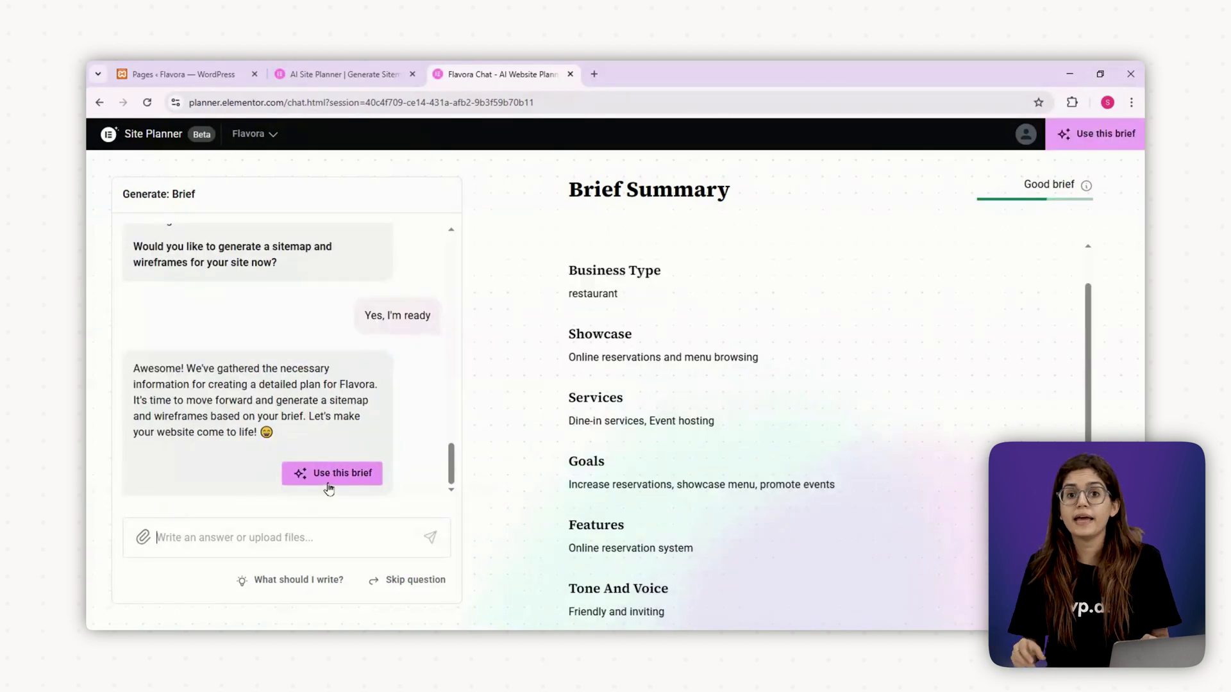
pyautogui.click(332, 473)
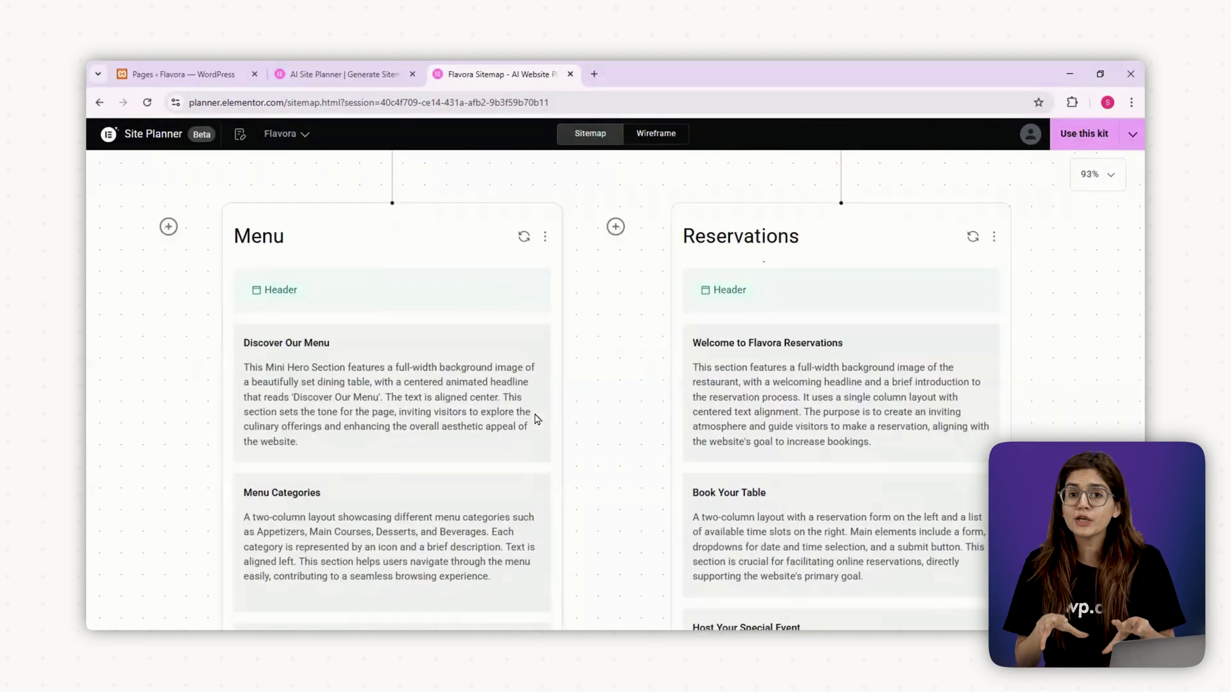
# Step: Generate sections for the Private Events page and view wireframes for all four Flavora pages
pyautogui.scroll(-3)
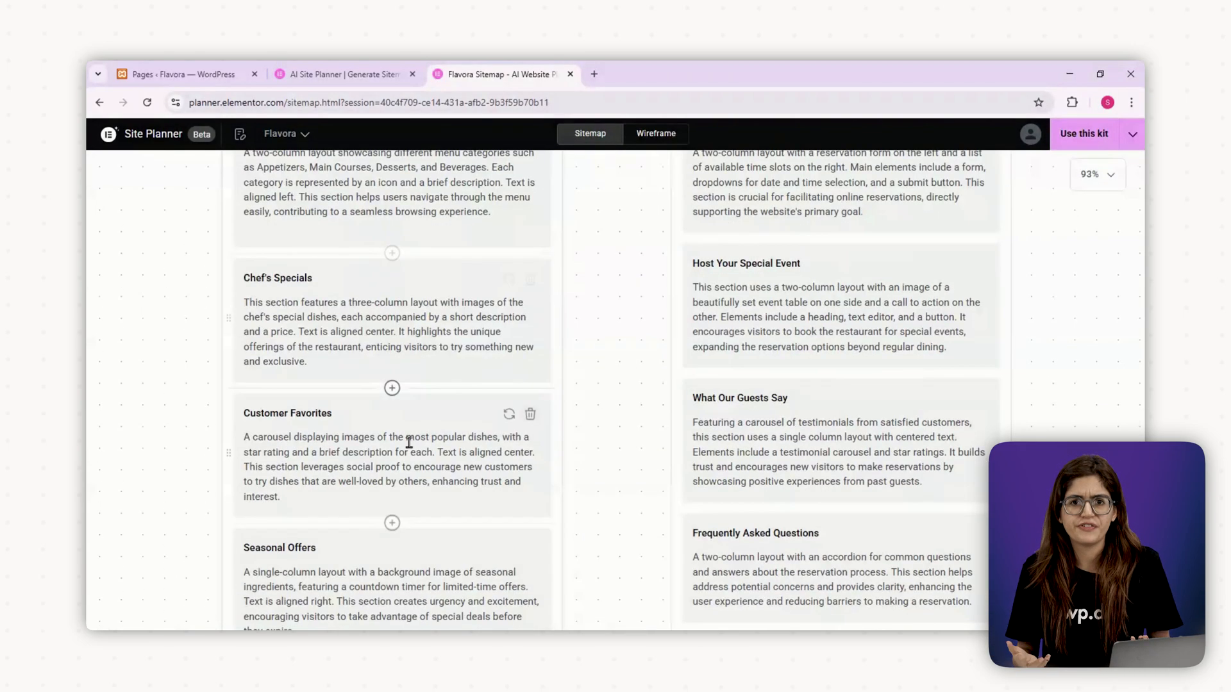
pyautogui.scroll(-3)
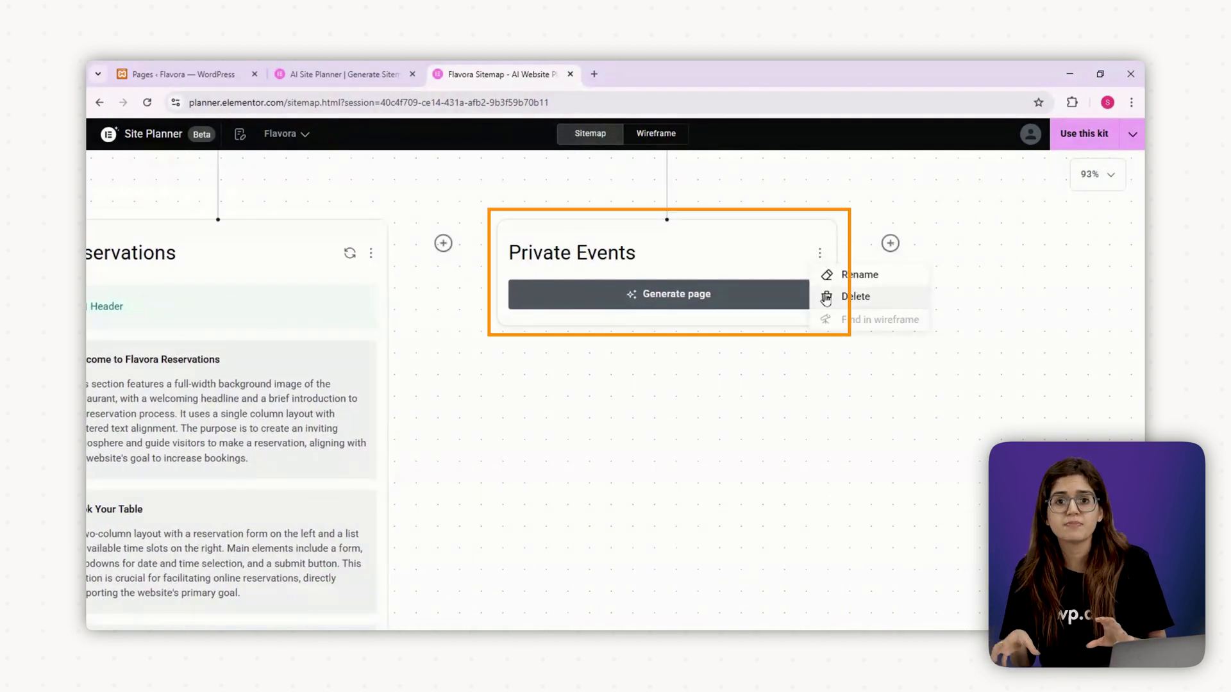
pyautogui.click(669, 294)
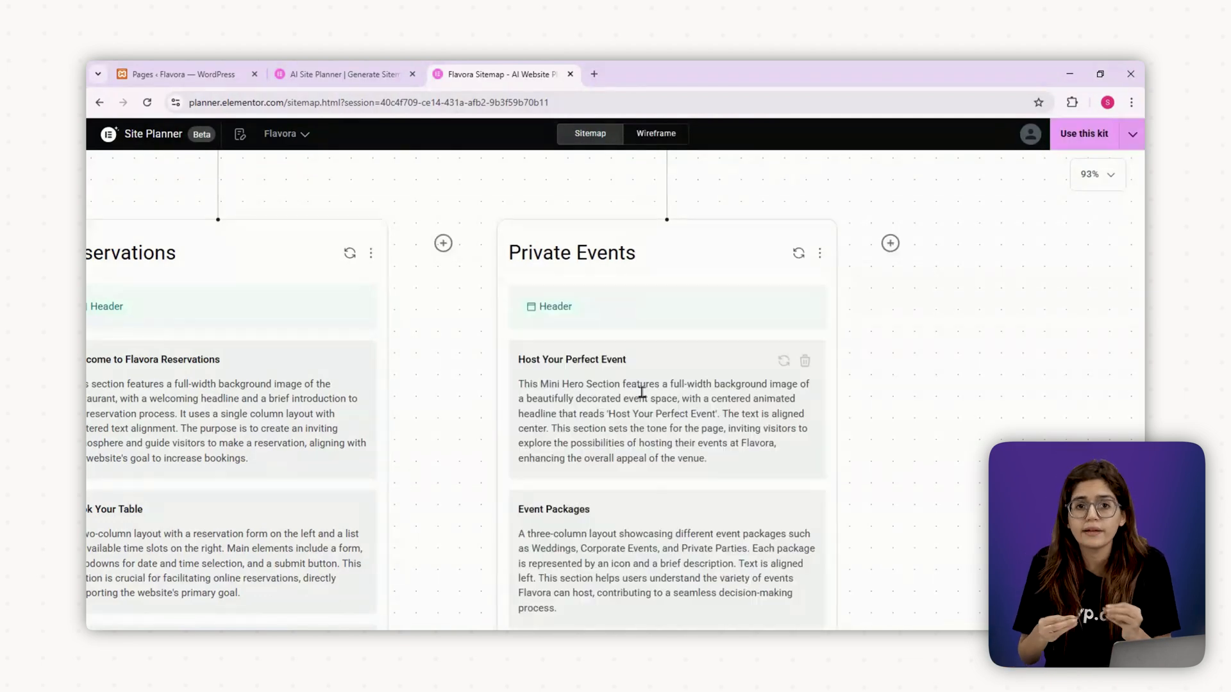
pyautogui.click(655, 133)
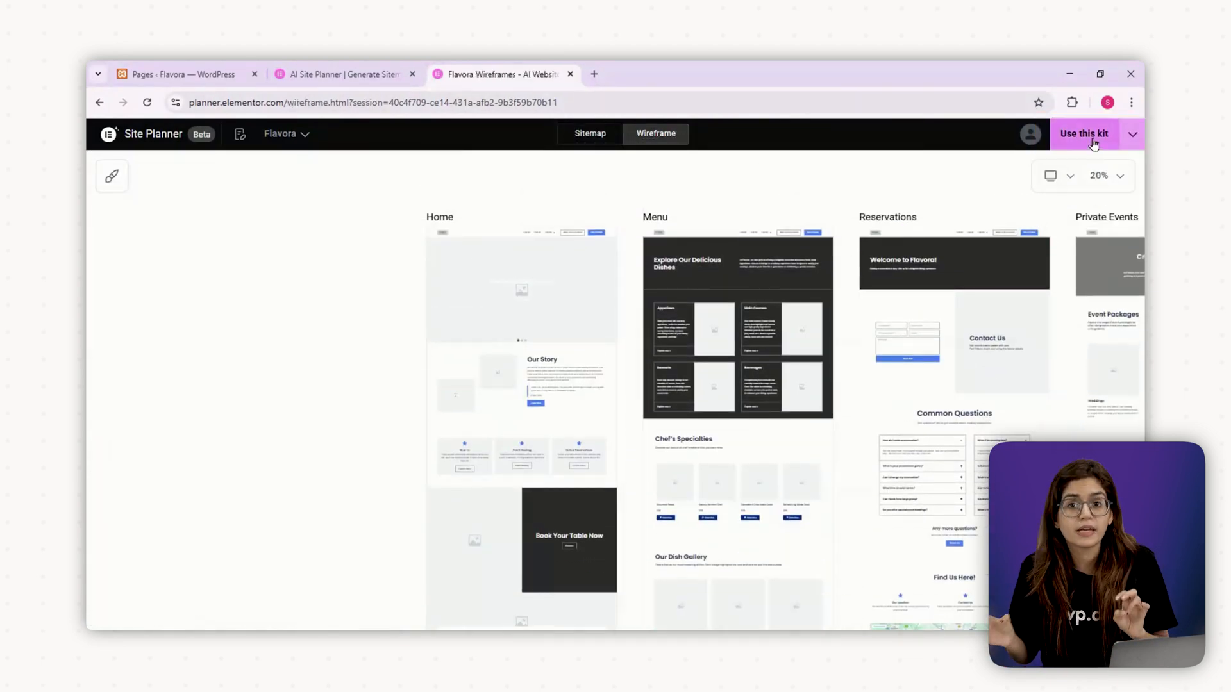
# Step: Use the generated Flavora plan as a site kit
pyautogui.click(1083, 133)
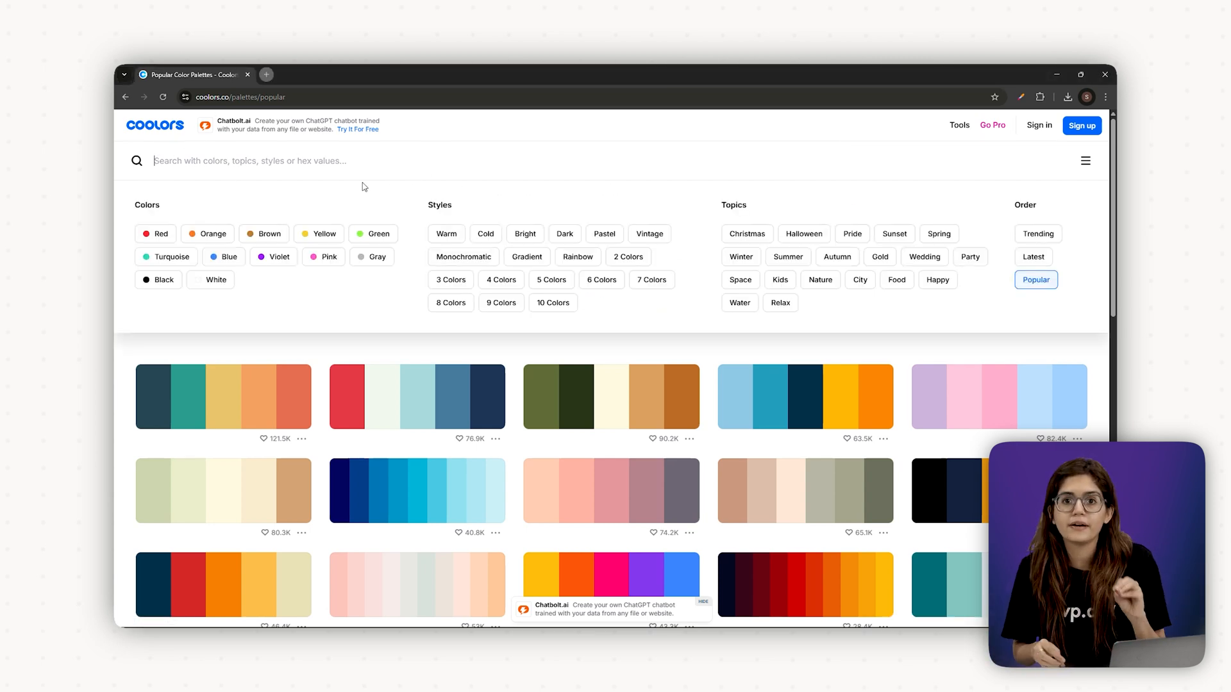
# Step: Filter Coolors to red palettes and browse through the results
pyautogui.click(155, 233)
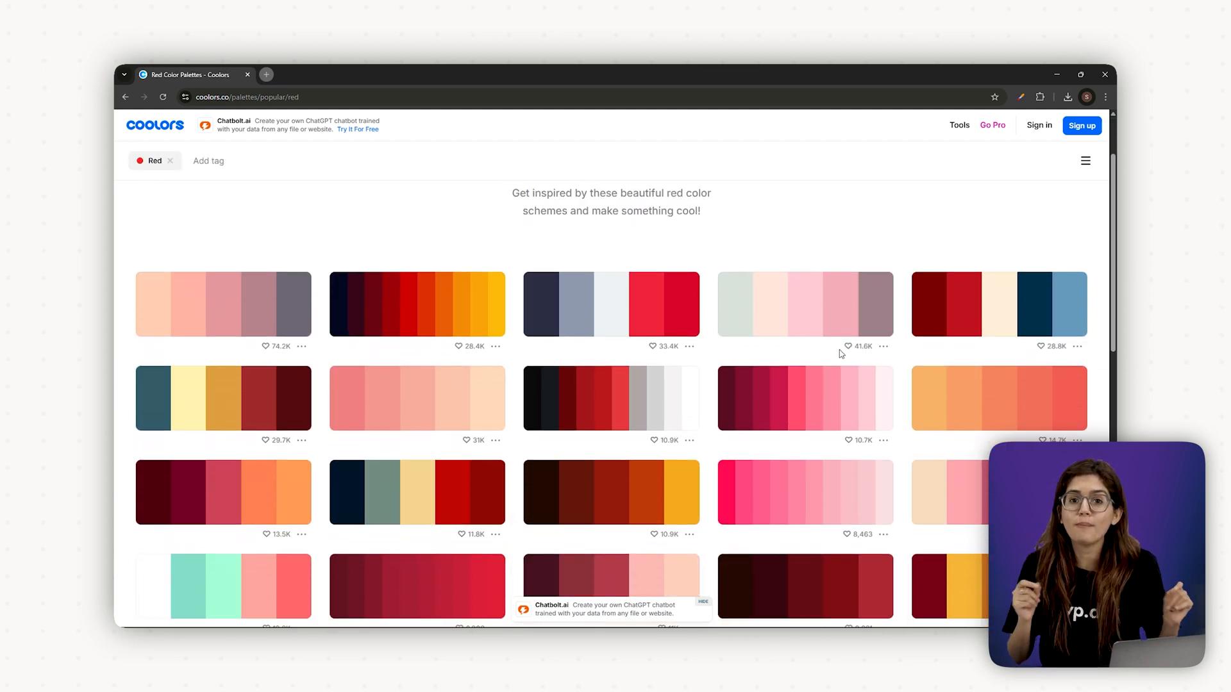
pyautogui.scroll(-3)
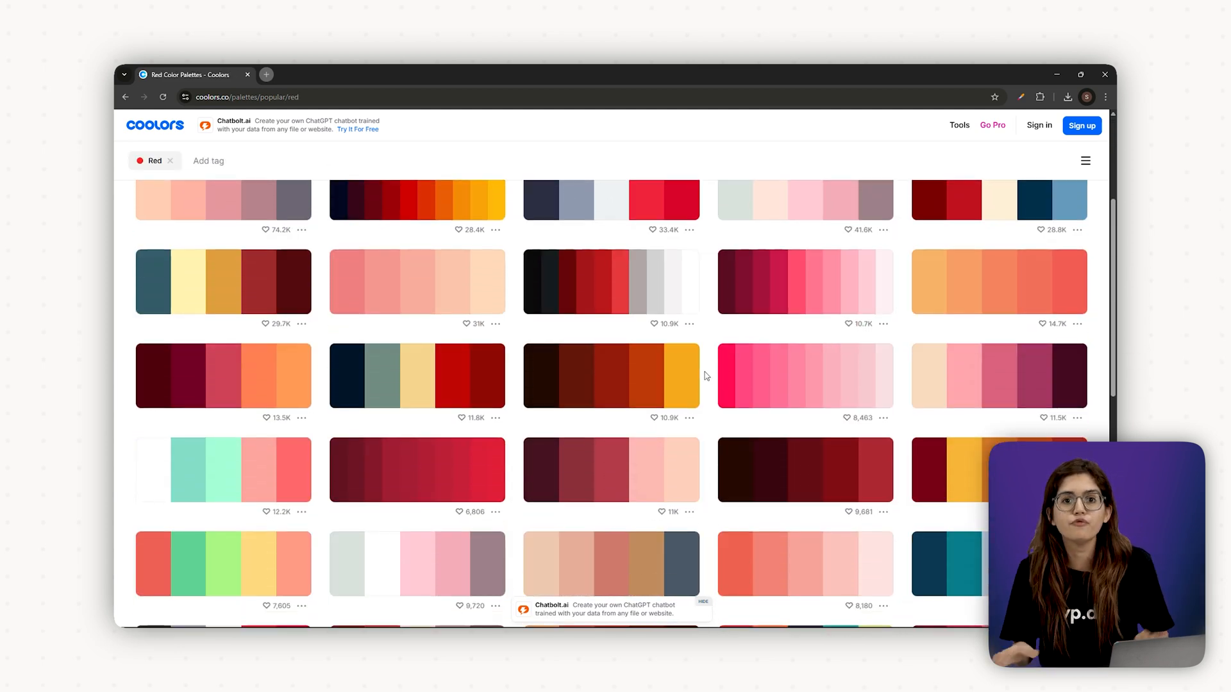
pyautogui.scroll(-3)
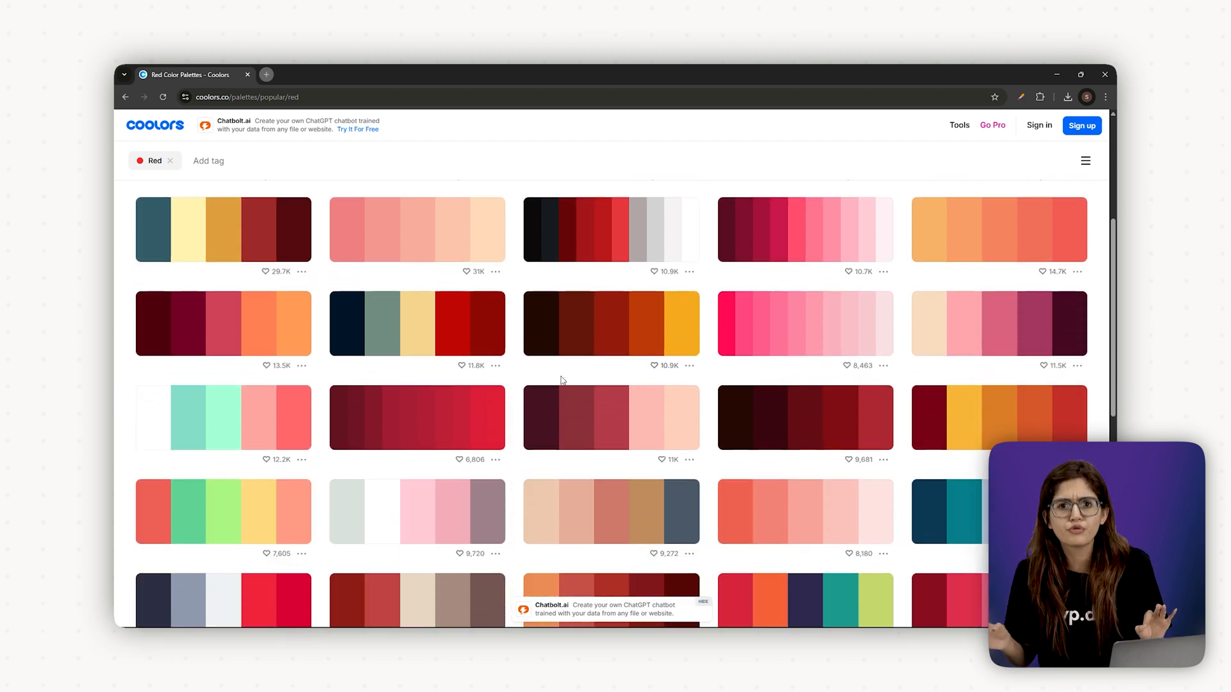
pyautogui.scroll(-3)
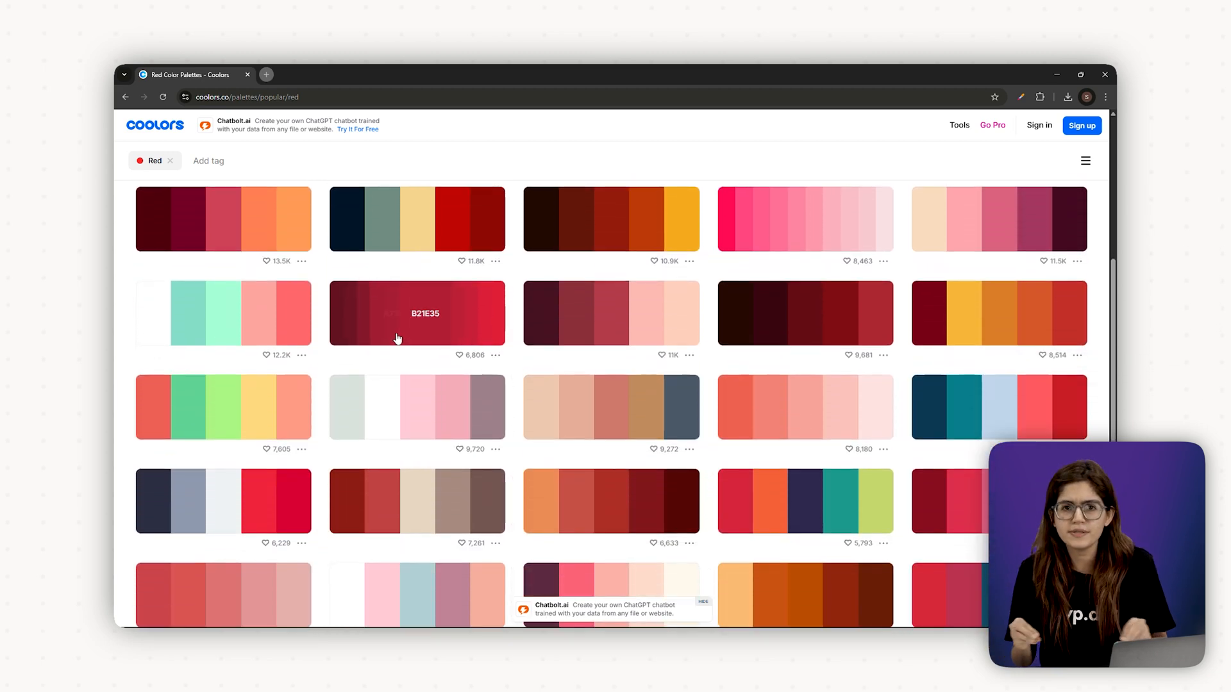
pyautogui.scroll(3)
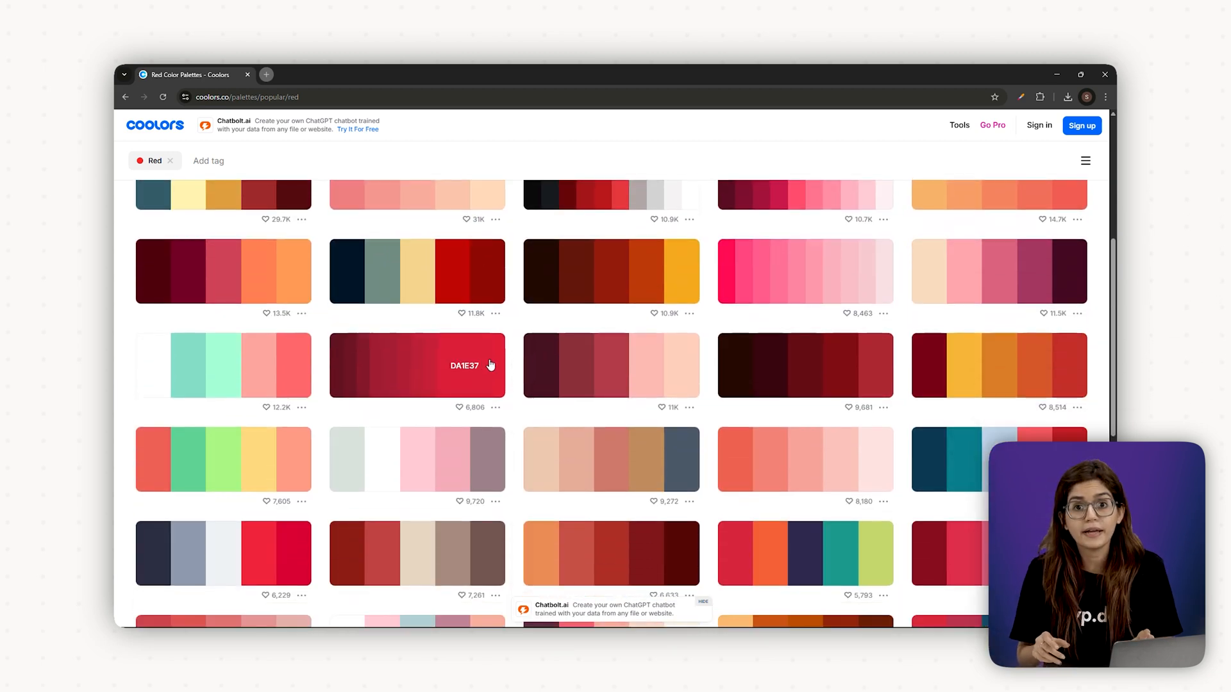
pyautogui.scroll(-3)
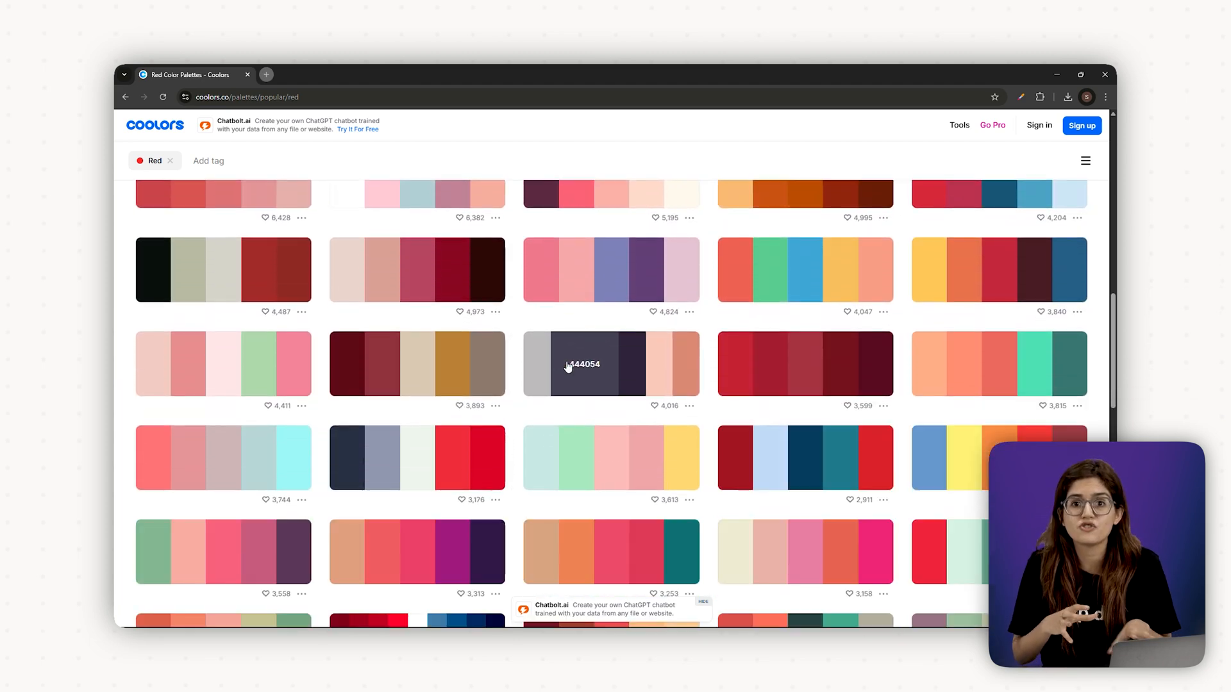
pyautogui.scroll(-3)
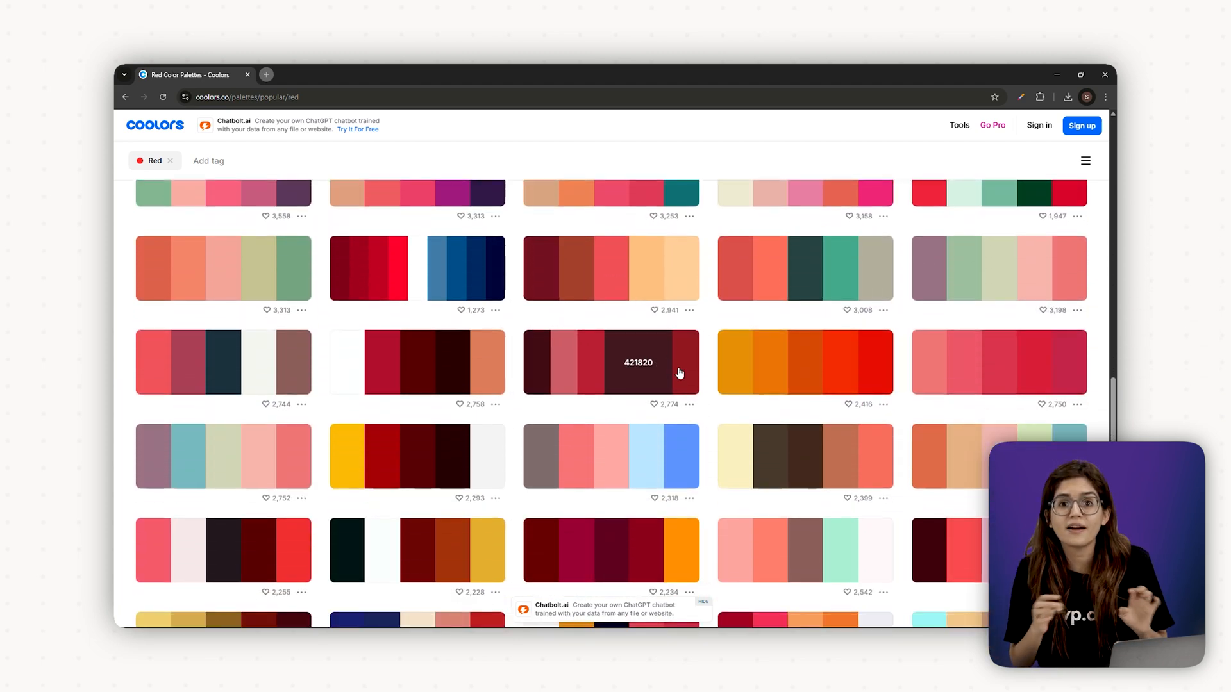
pyautogui.scroll(-3)
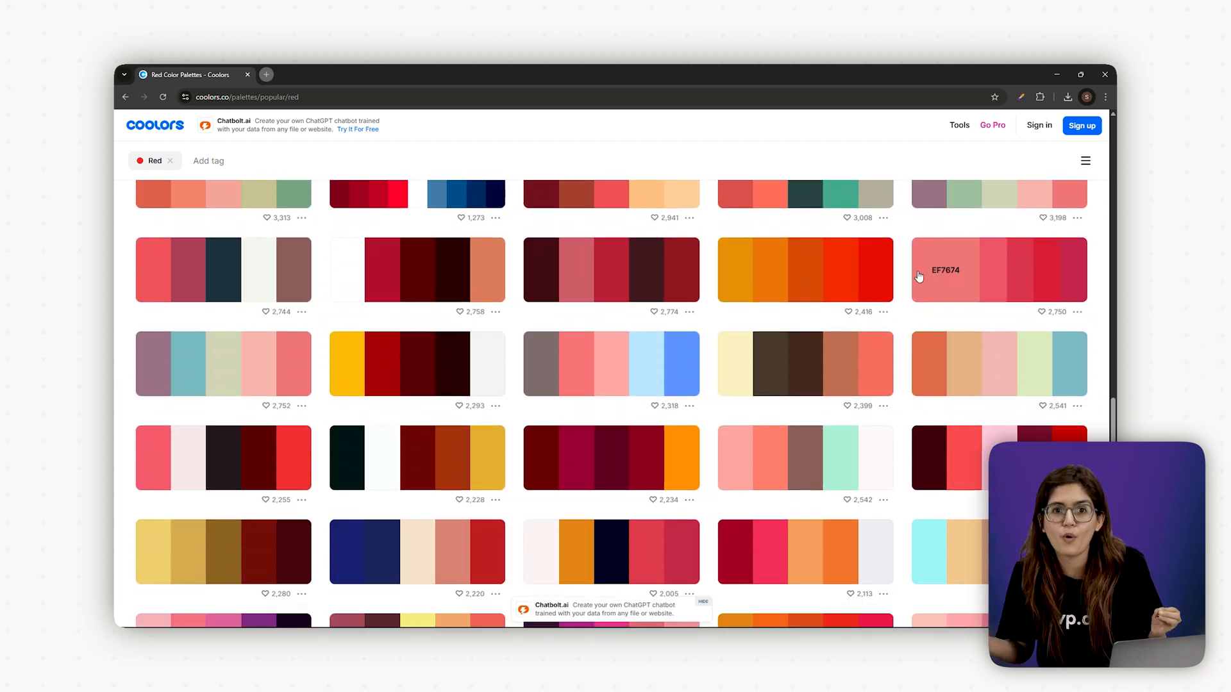
pyautogui.scroll(-3)
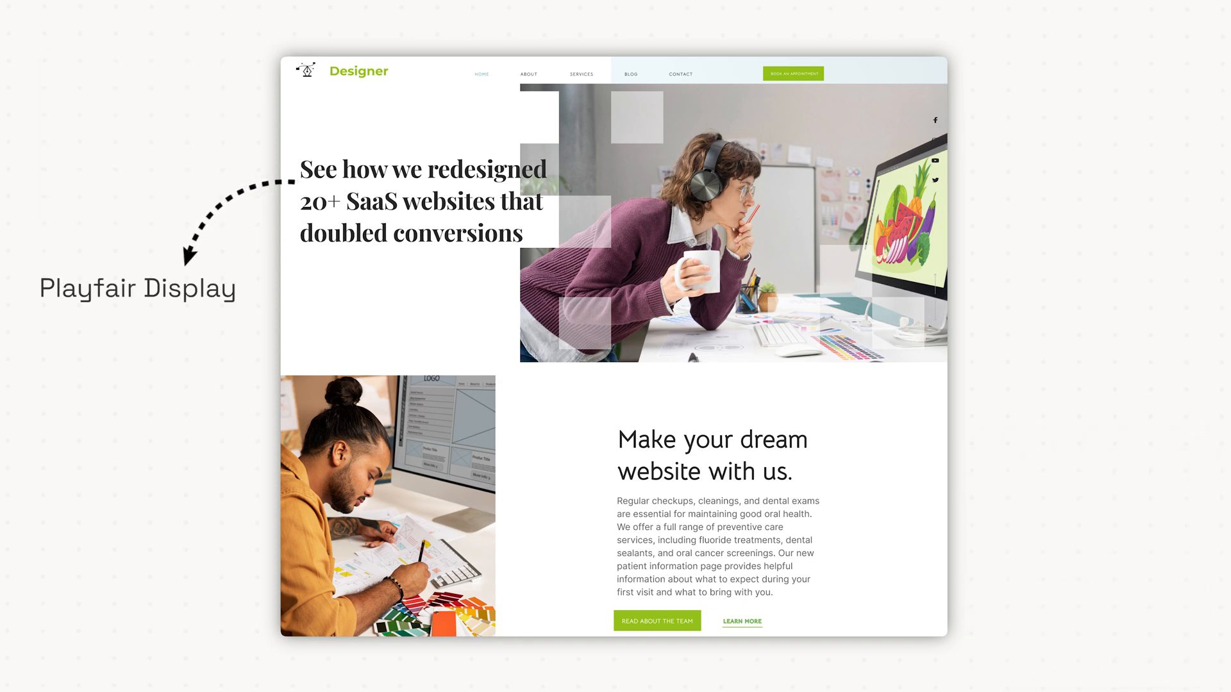
pyautogui.click(997, 555)
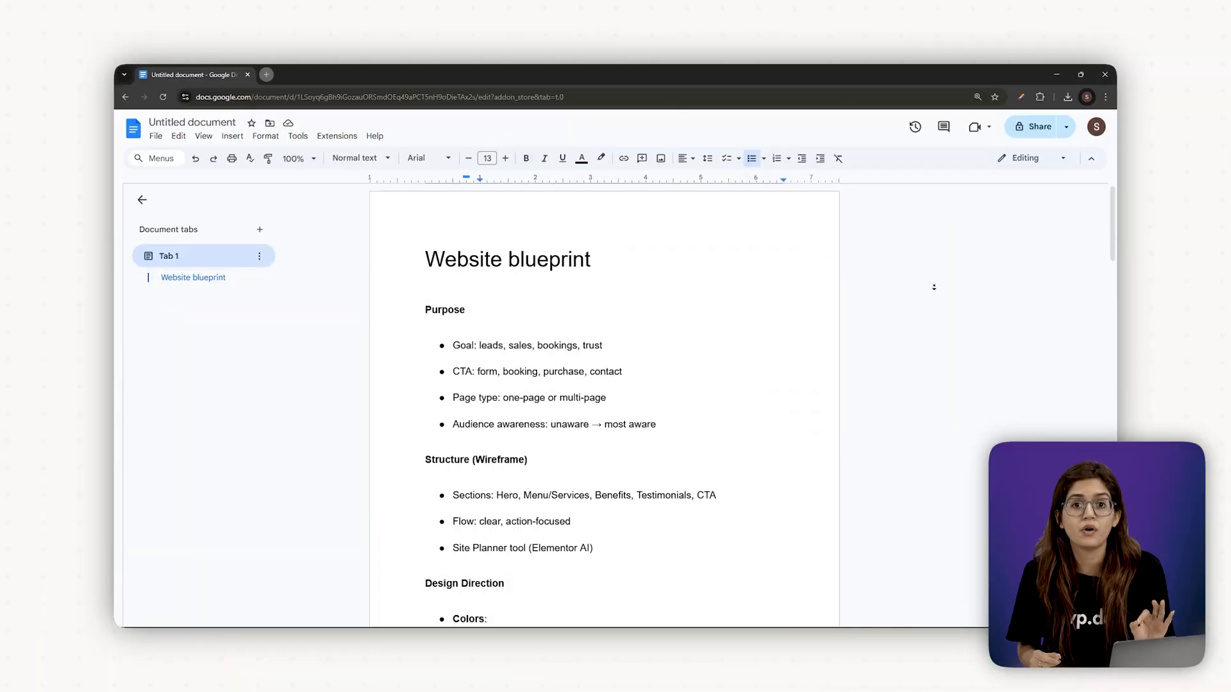
pyautogui.scroll(-3)
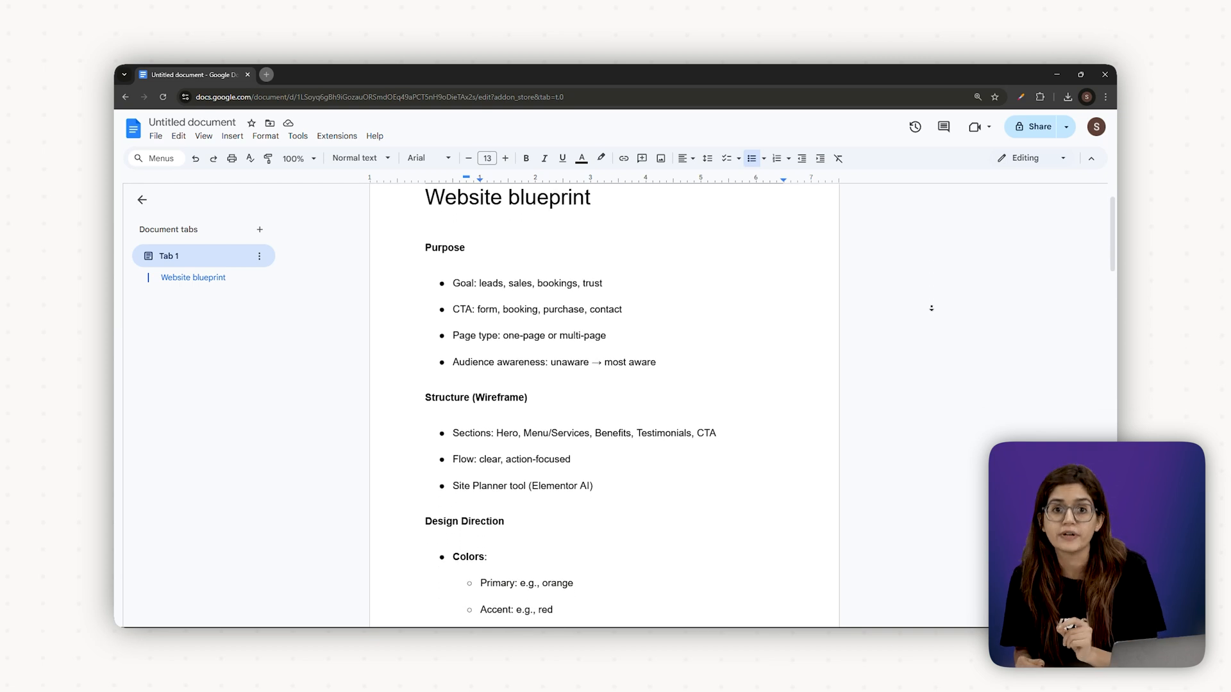
pyautogui.scroll(-3)
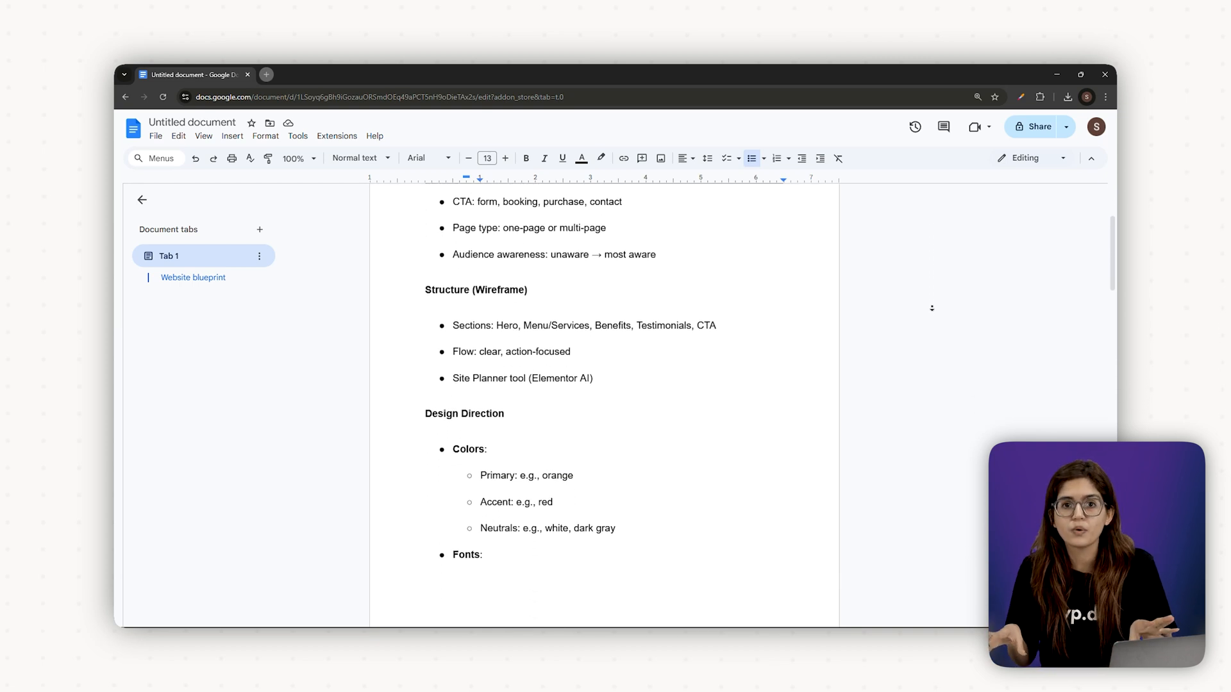
pyautogui.scroll(-3)
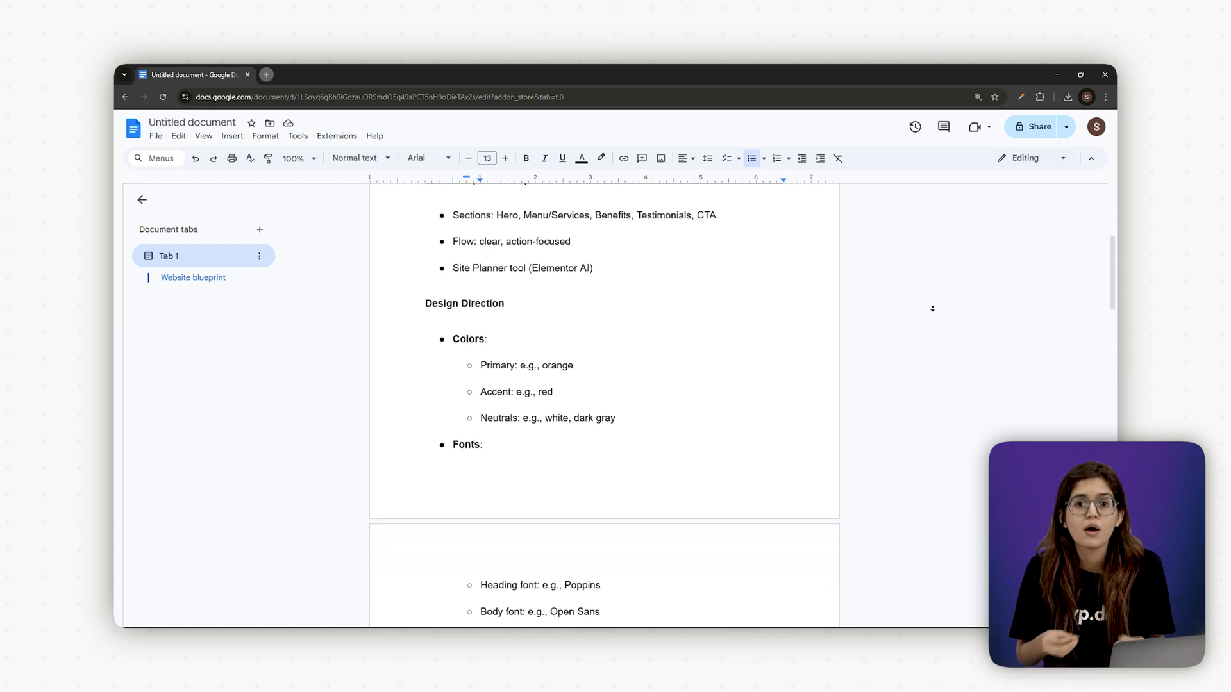
pyautogui.scroll(-3)
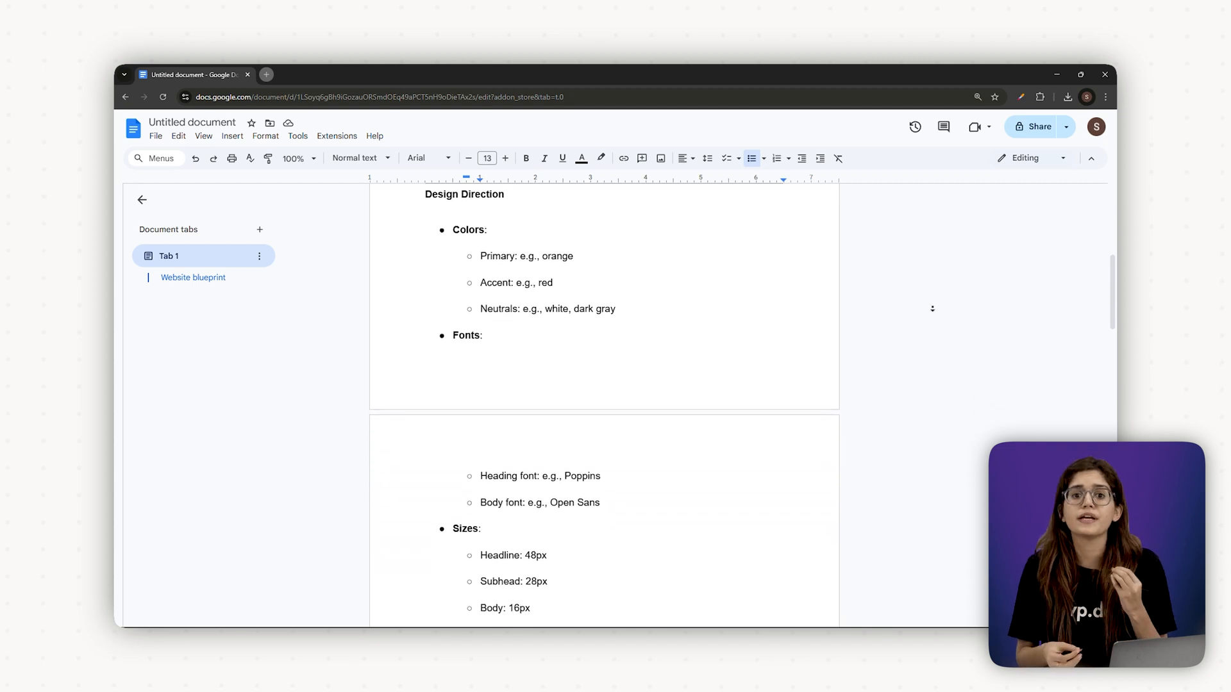
pyautogui.scroll(-3)
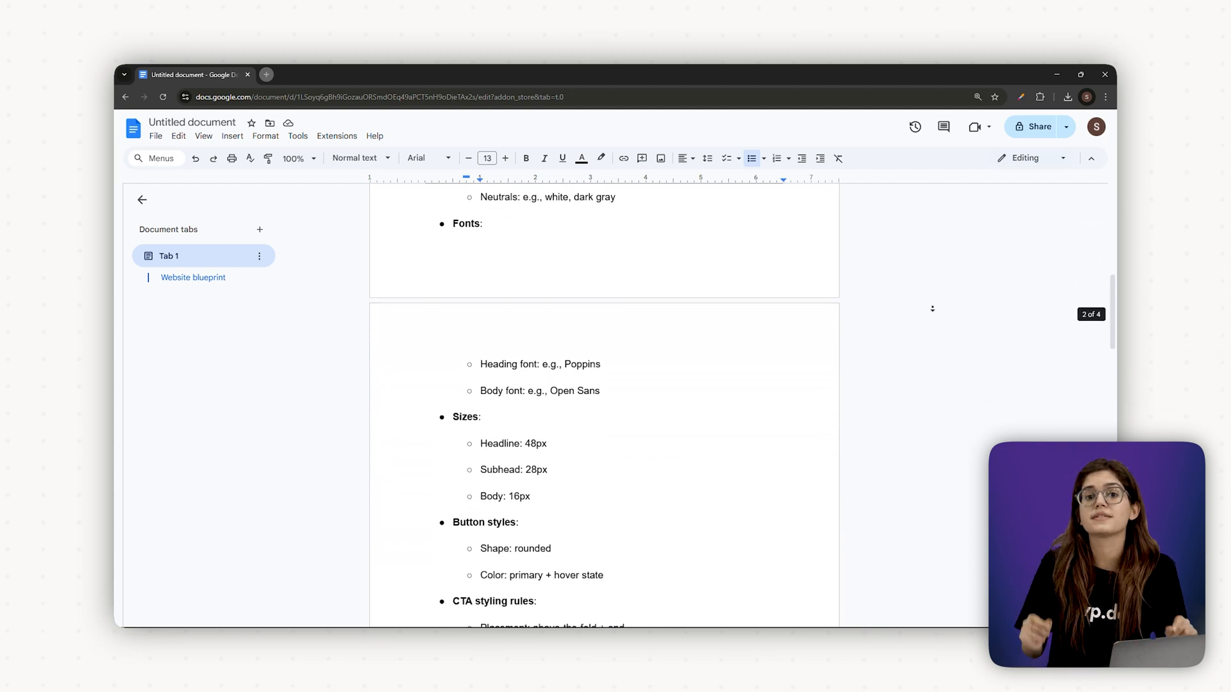
pyautogui.scroll(-3)
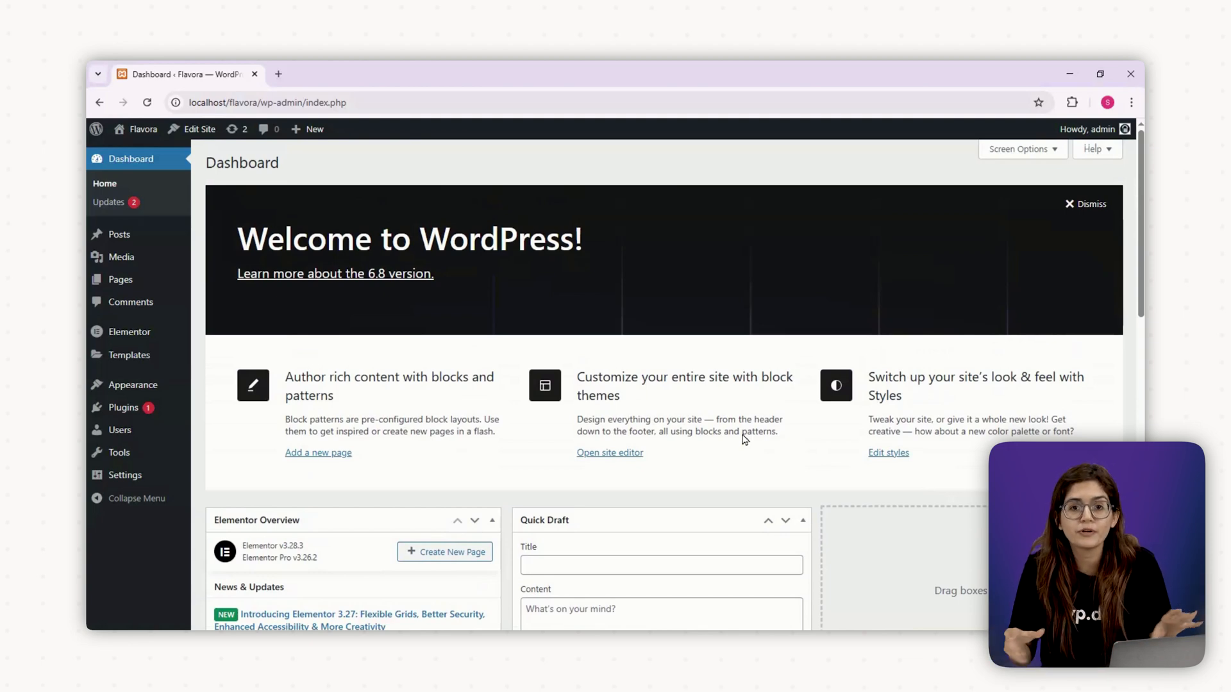
# Step: Navigate from the WordPress dashboard through the Elementor menu to edit the Home page
pyautogui.click(130, 331)
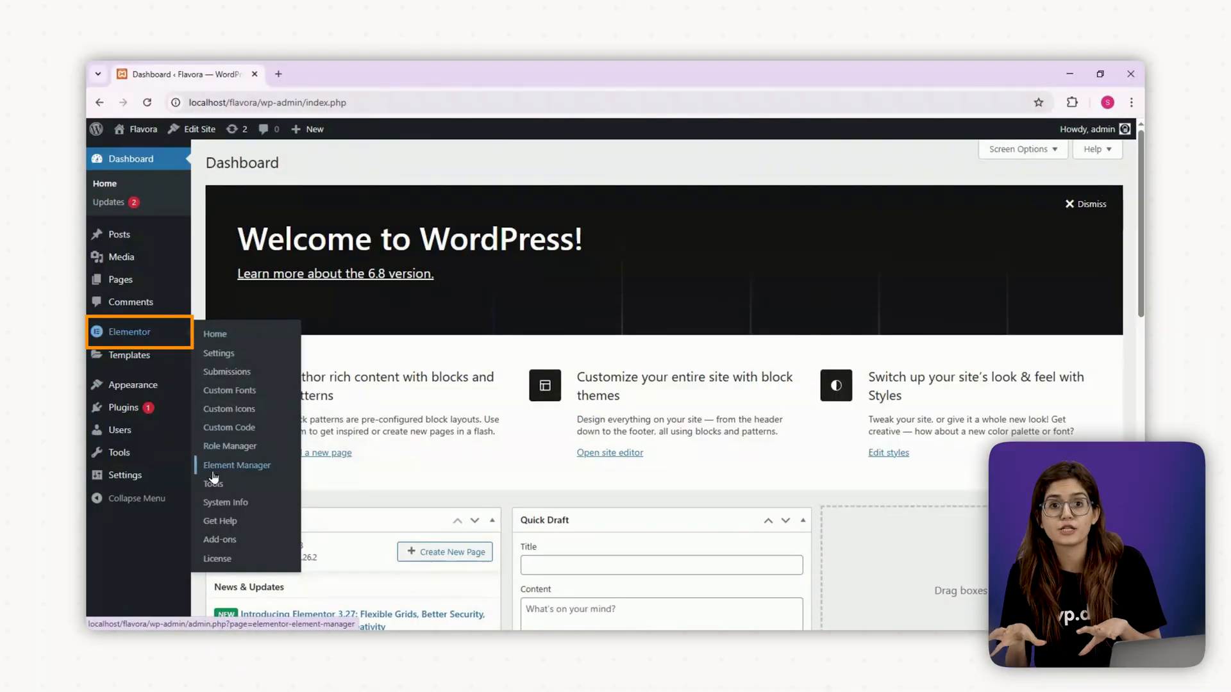
pyautogui.click(213, 485)
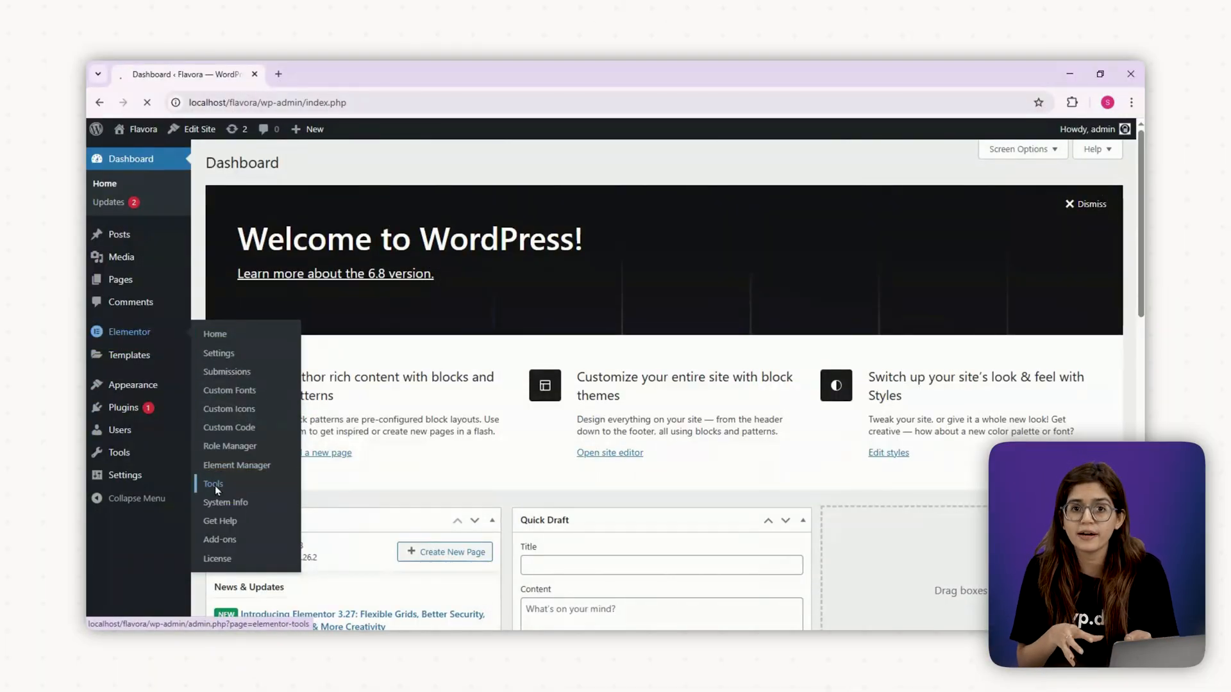
pyautogui.click(213, 485)
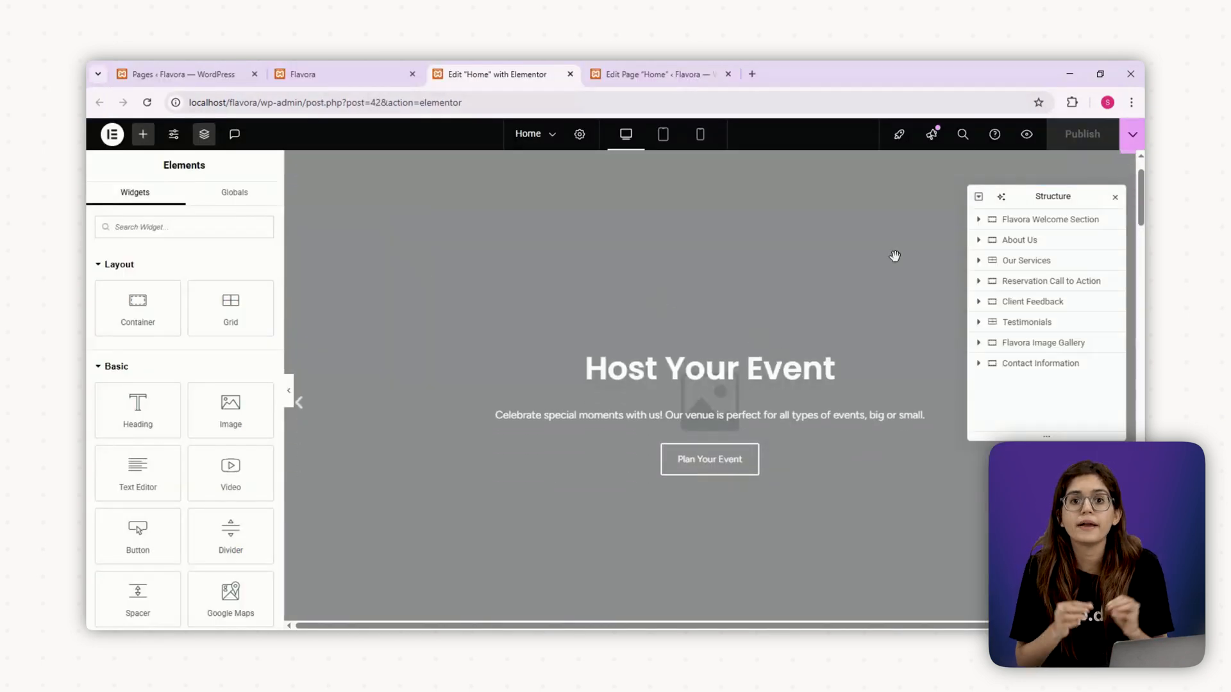
# Step: Set the 'Welcome to Flavora!' hero slide title to 'Book Your Table, Skip the Wait'
pyautogui.click(980, 220)
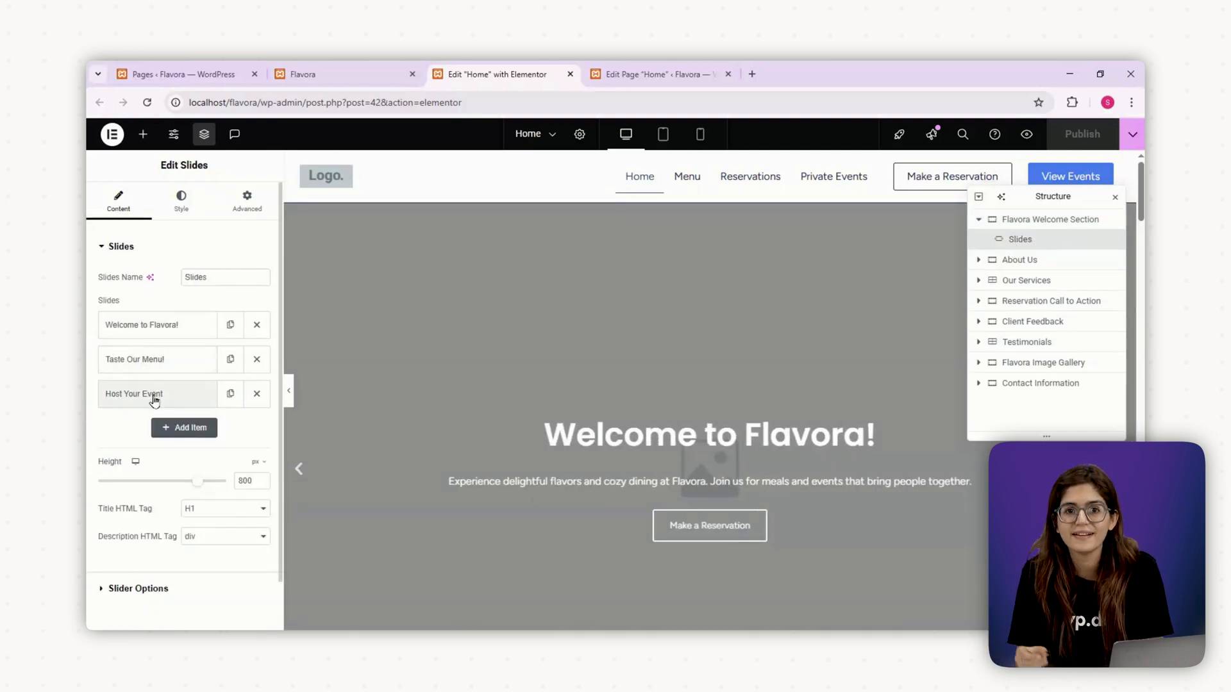
pyautogui.click(158, 326)
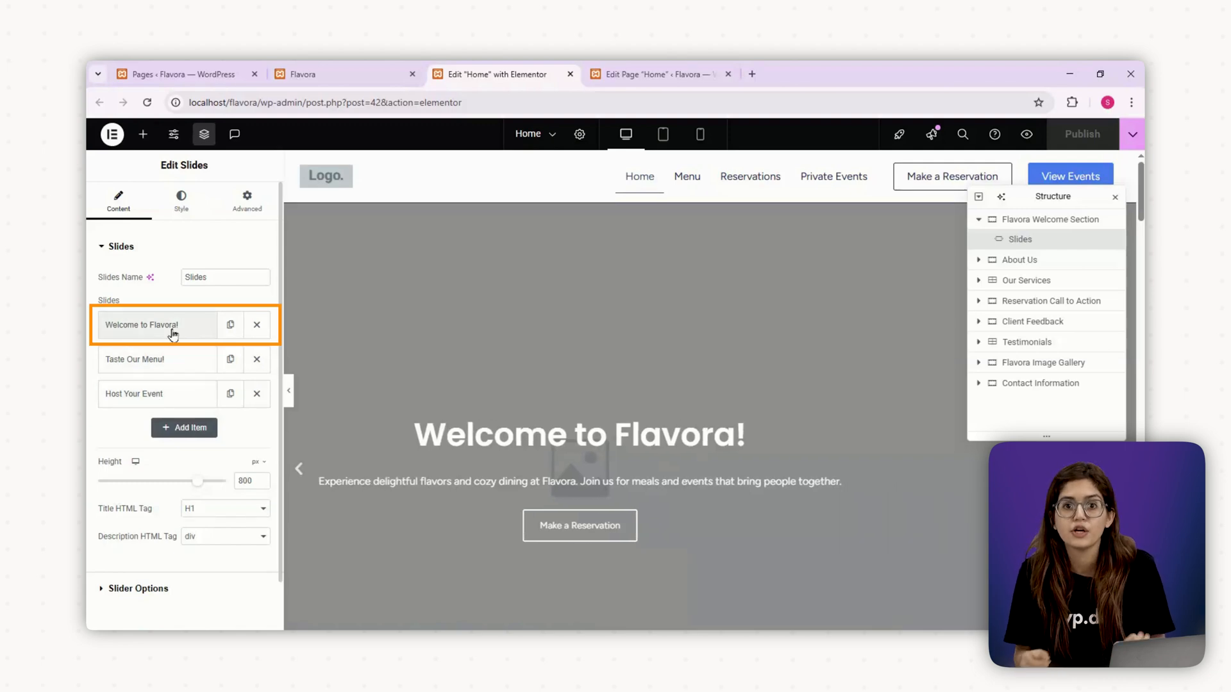
pyautogui.click(154, 324)
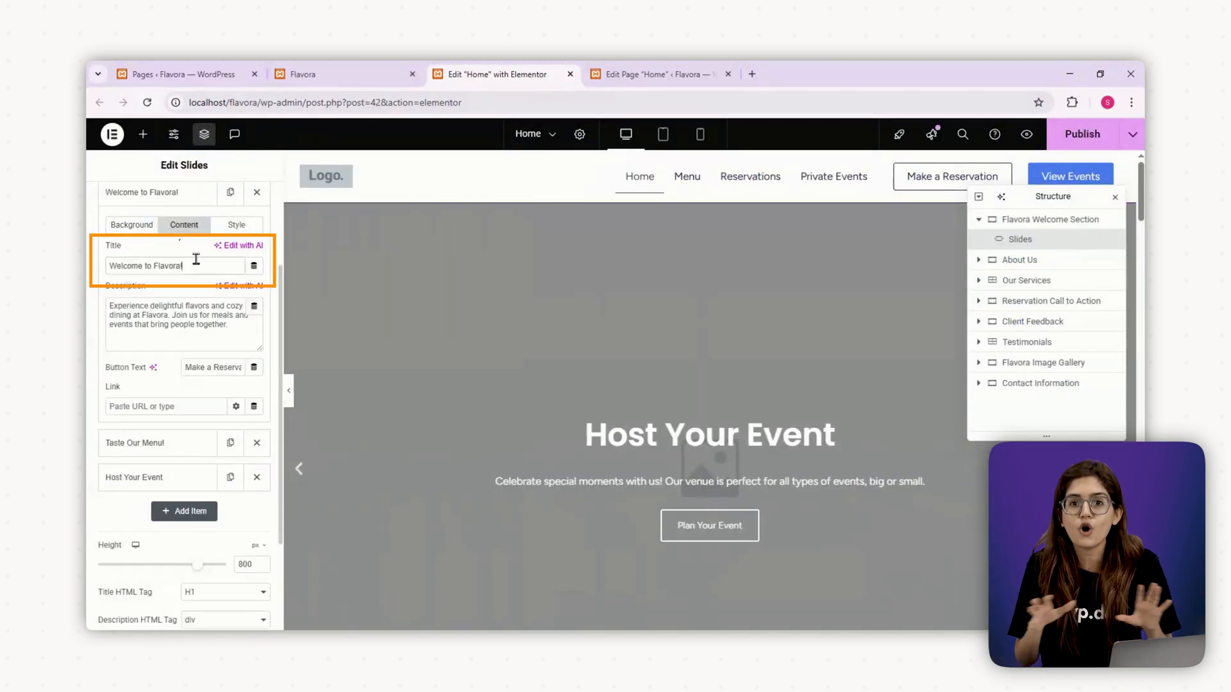
pyautogui.write('Book Your Table, Skip the Wait')
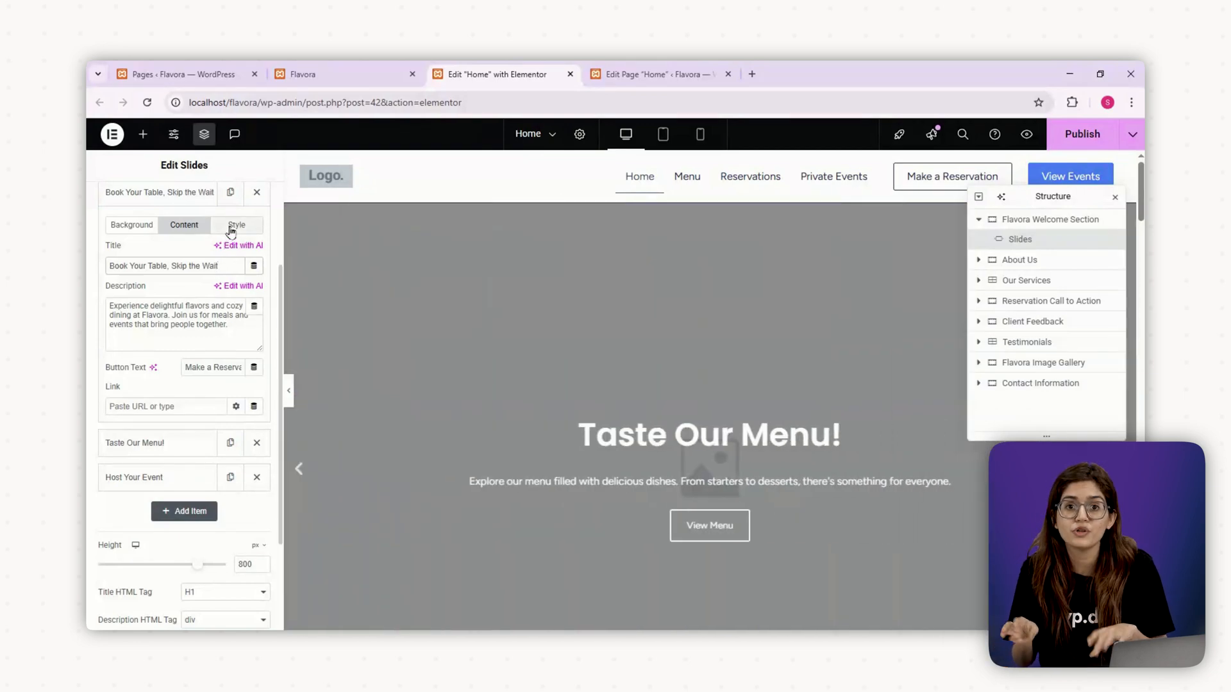
pyautogui.click(236, 224)
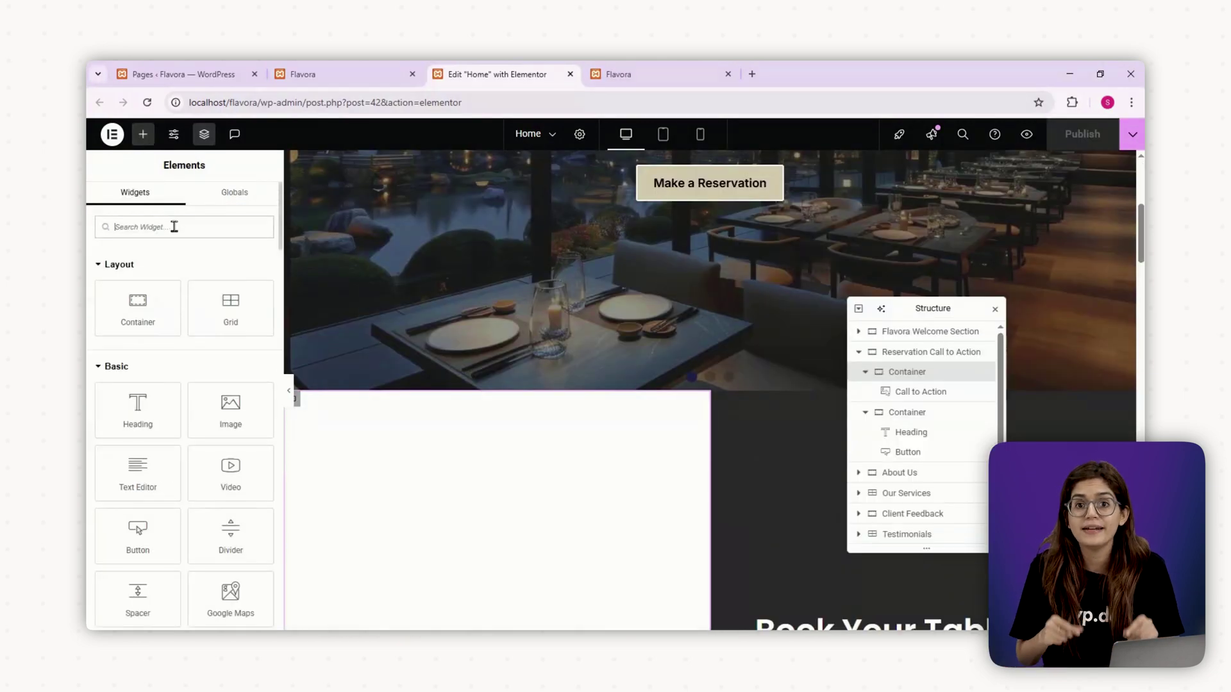
# Step: Add a Form widget for reservations, give its container CSS ID 'Book', and link the Reserve button to #Book
pyautogui.write('form')
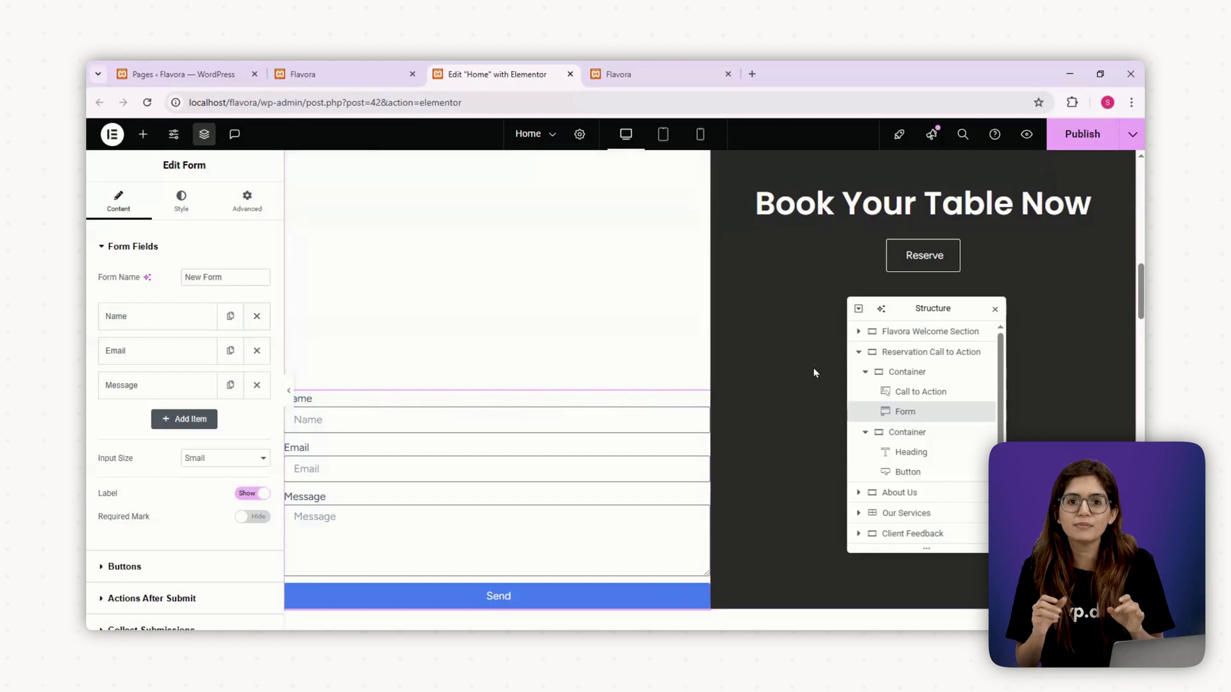
pyautogui.moveTo(923, 397)
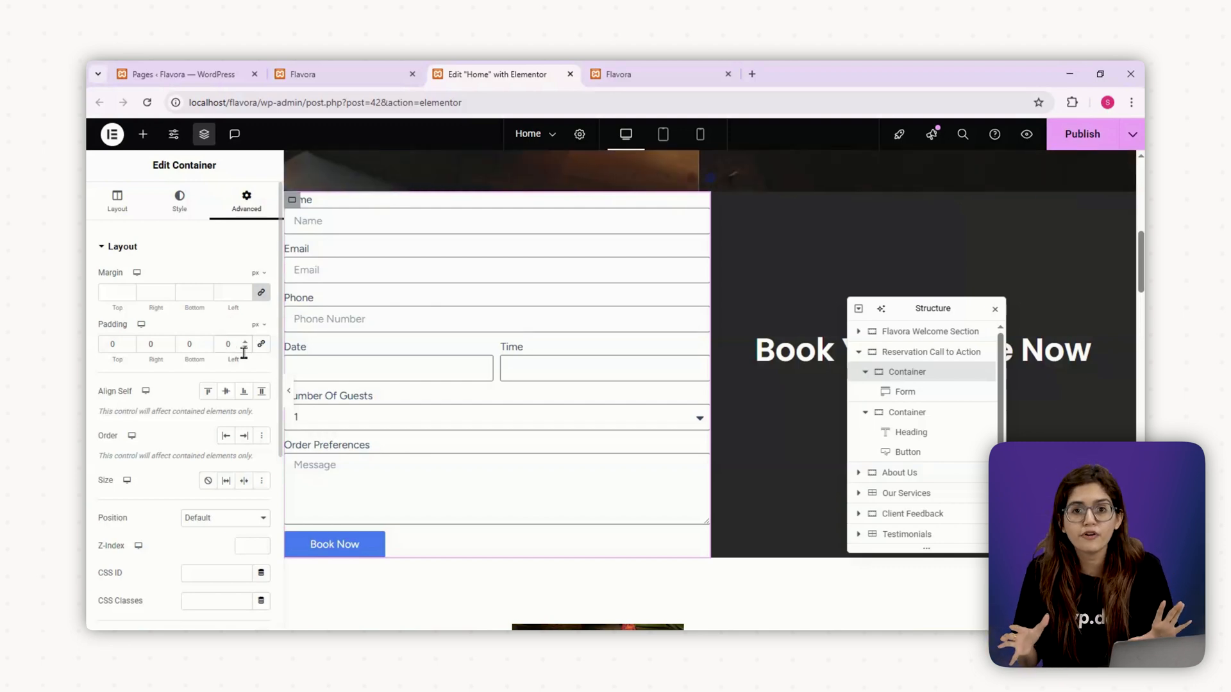
pyautogui.click(908, 452)
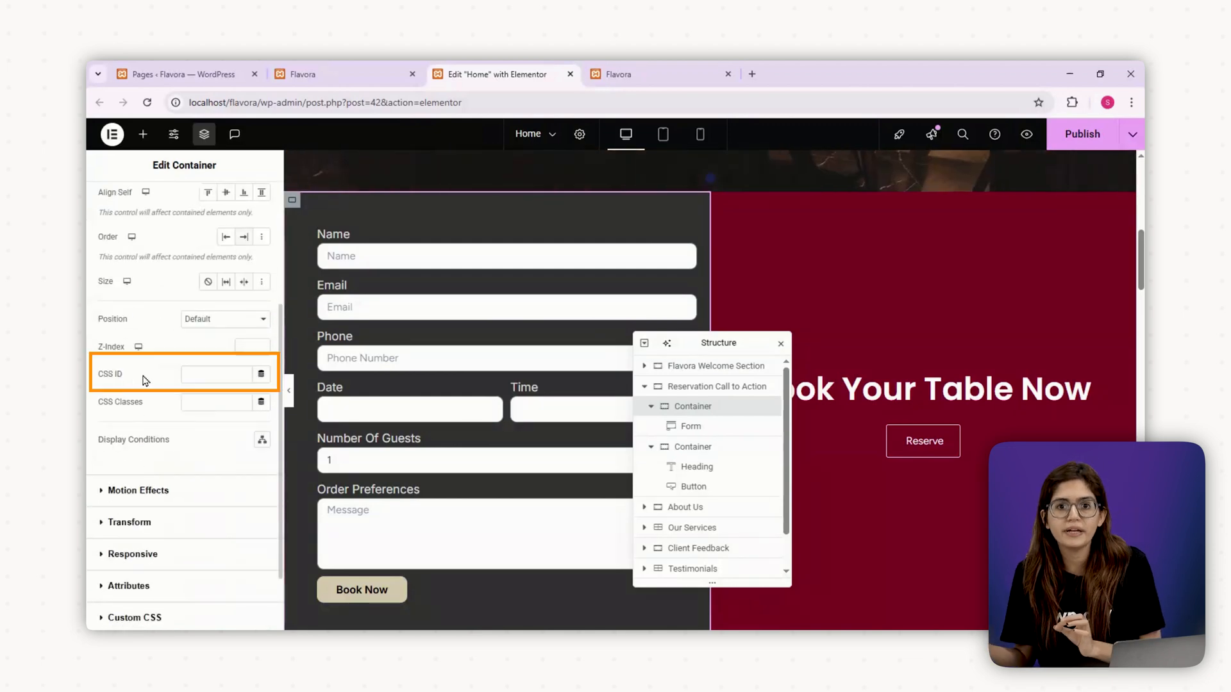
pyautogui.write('Book')
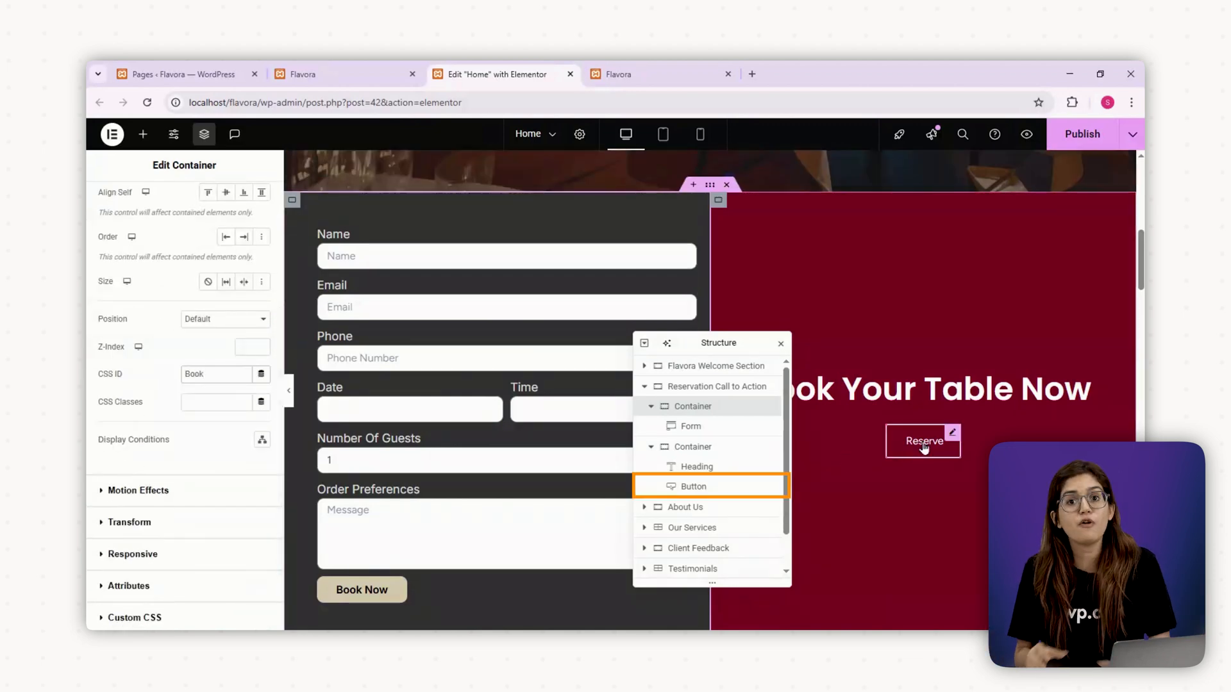
pyautogui.click(692, 487)
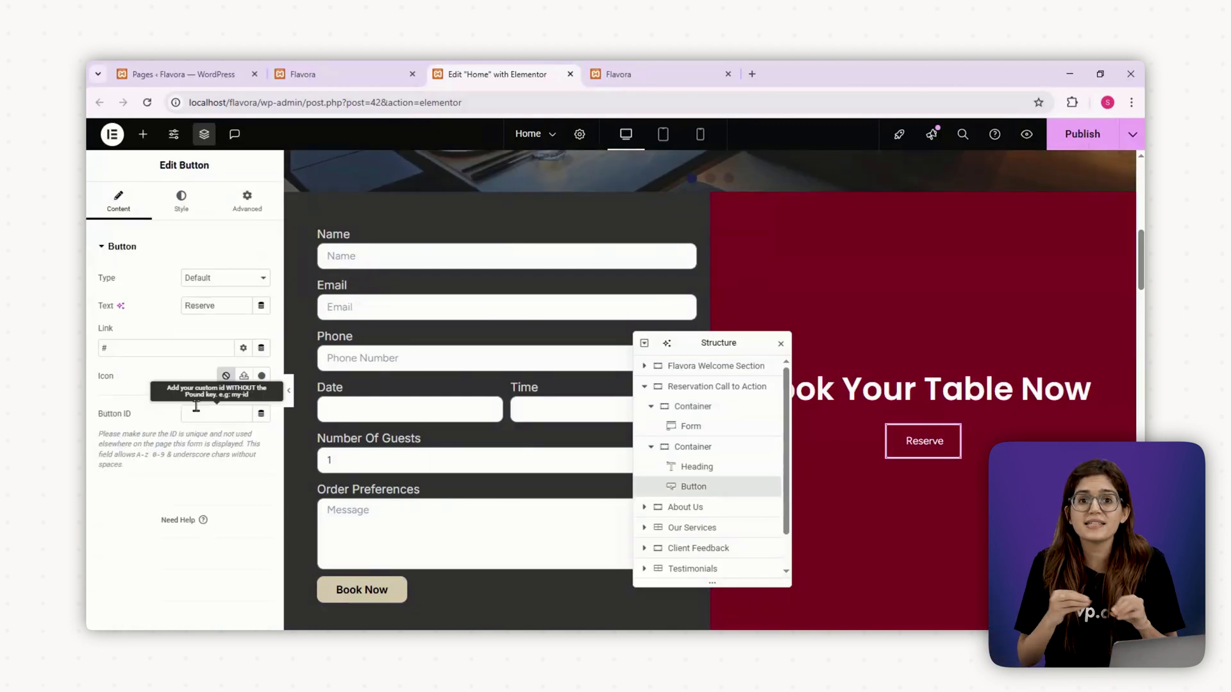
pyautogui.write('Book')
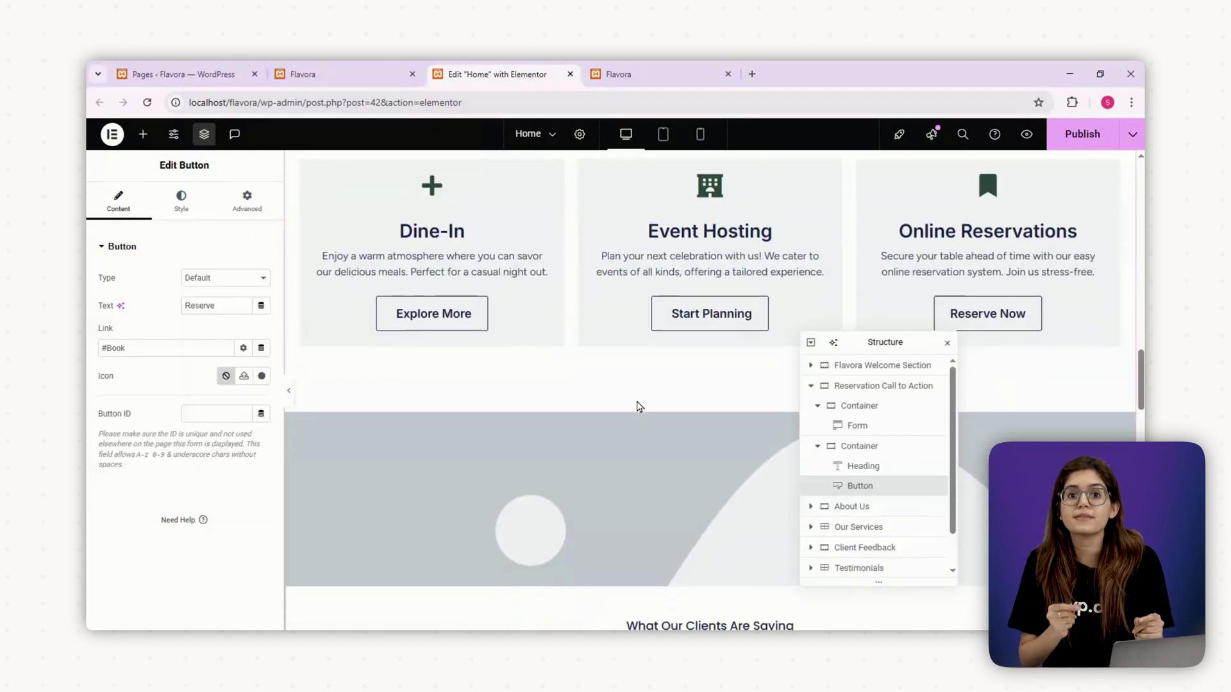
# Step: Scroll through the homepage to the placeholder images for replacement
pyautogui.scroll(-3)
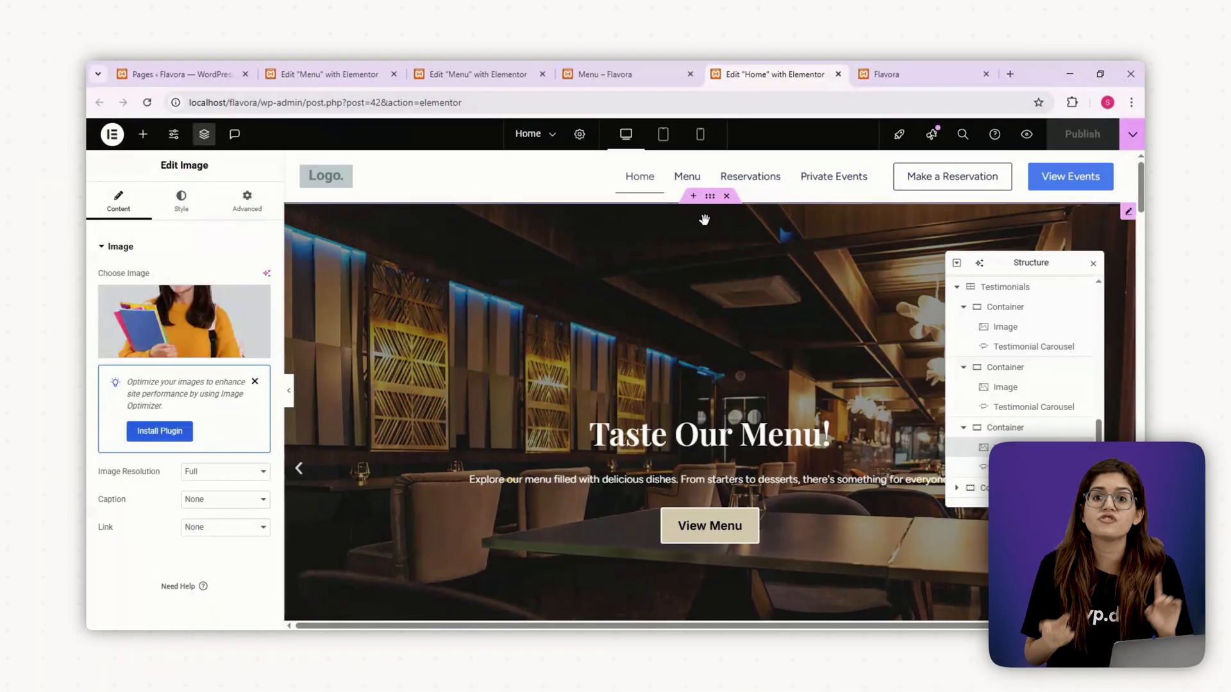
pyautogui.moveTo(309, 178)
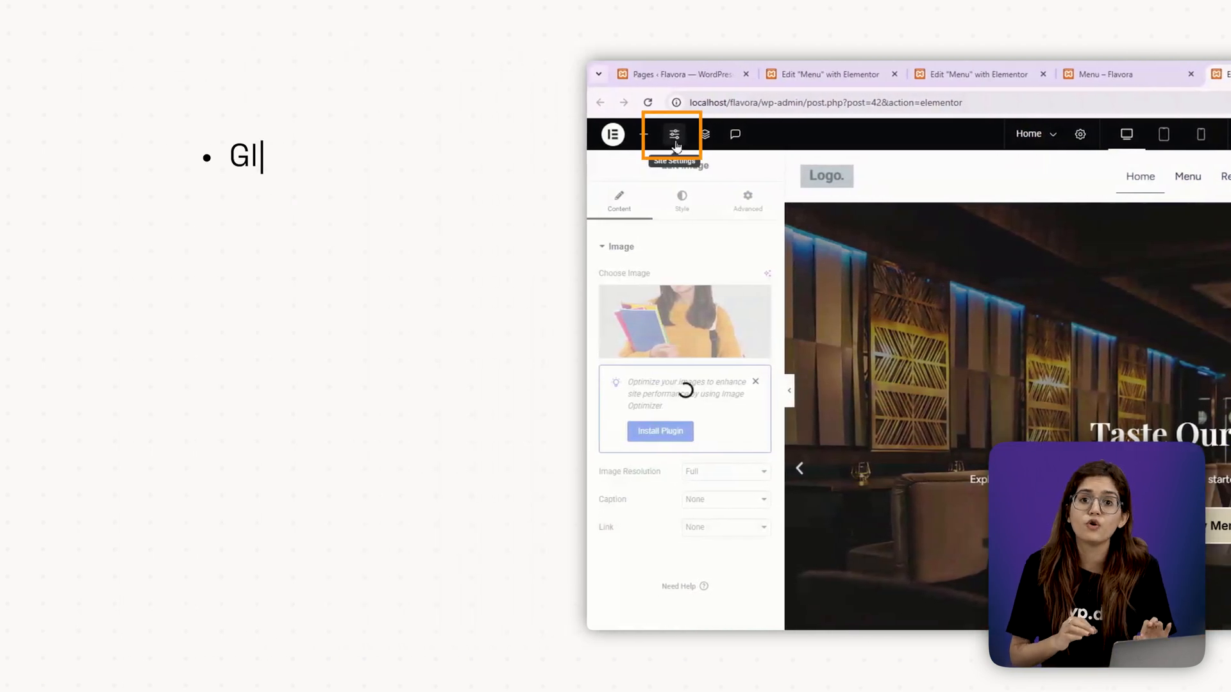
# Step: Bring up Site Settings and the Global Colors palette
pyautogui.click(675, 135)
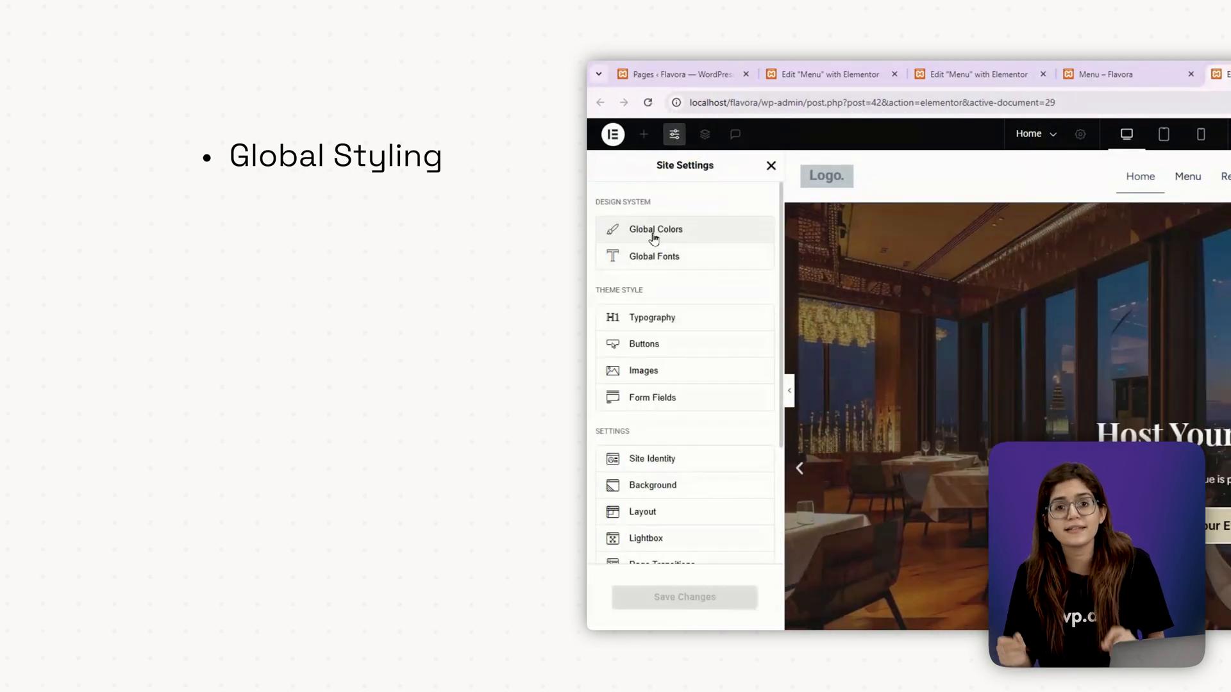
pyautogui.click(655, 229)
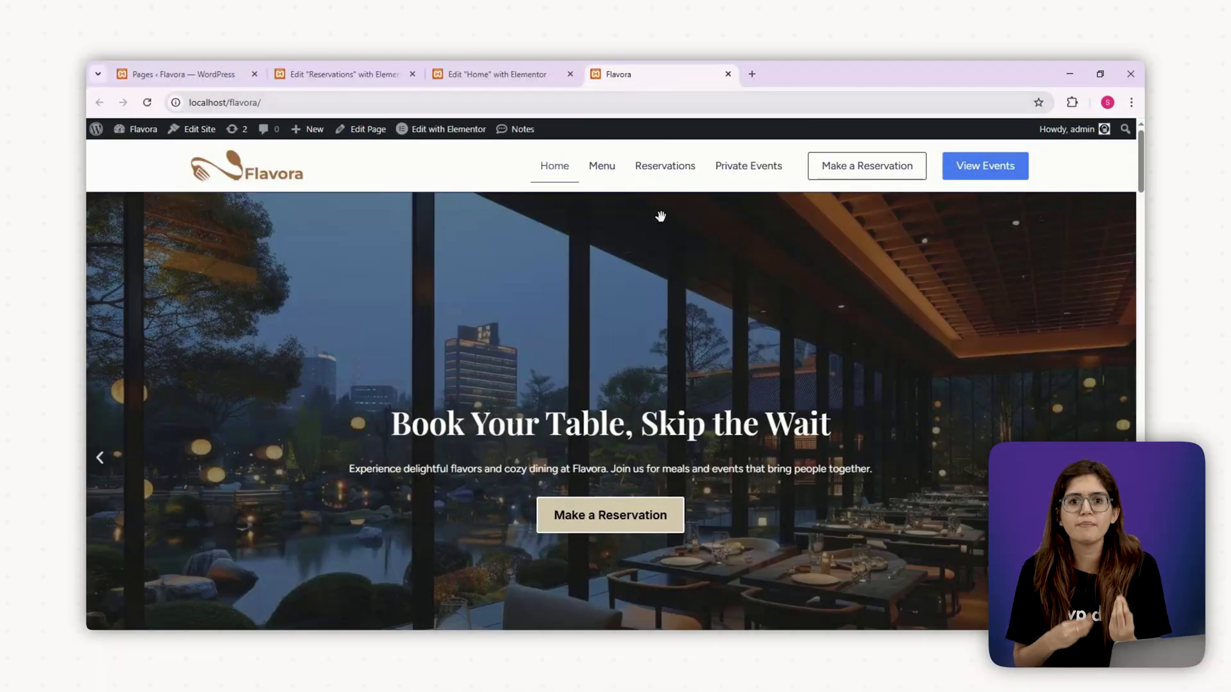
# Step: Browse the live Flavora homepage and visit the Menu page from the navigation
pyautogui.scroll(-3)
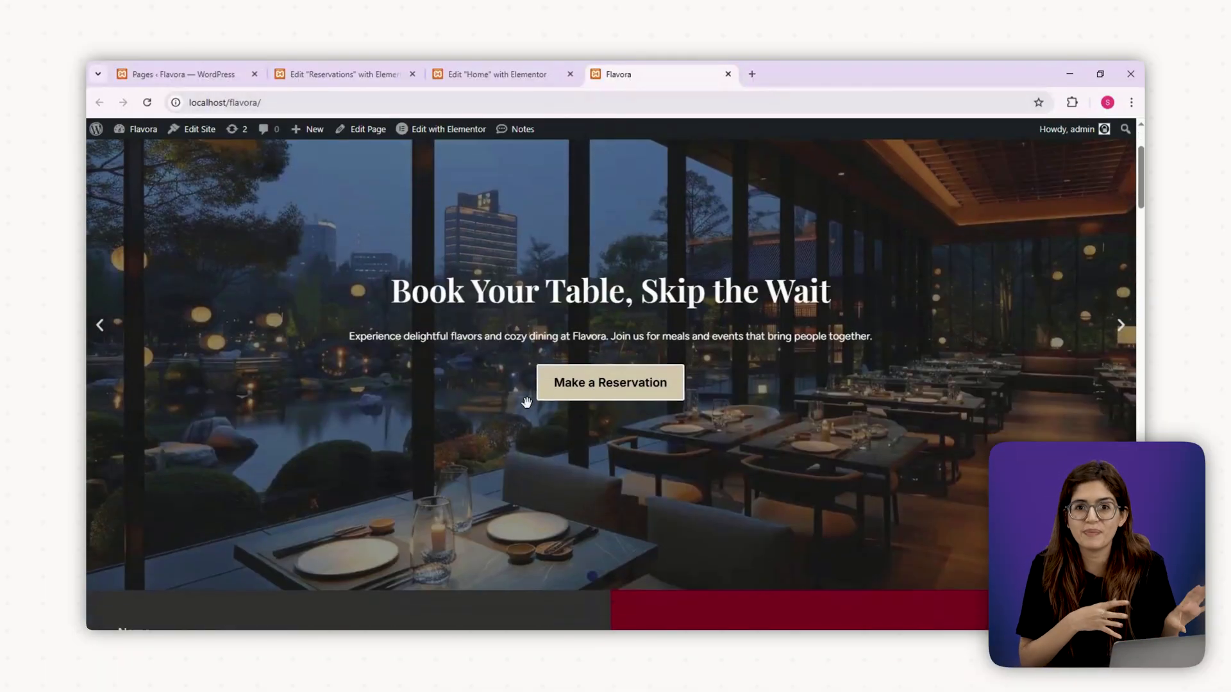
pyautogui.scroll(-3)
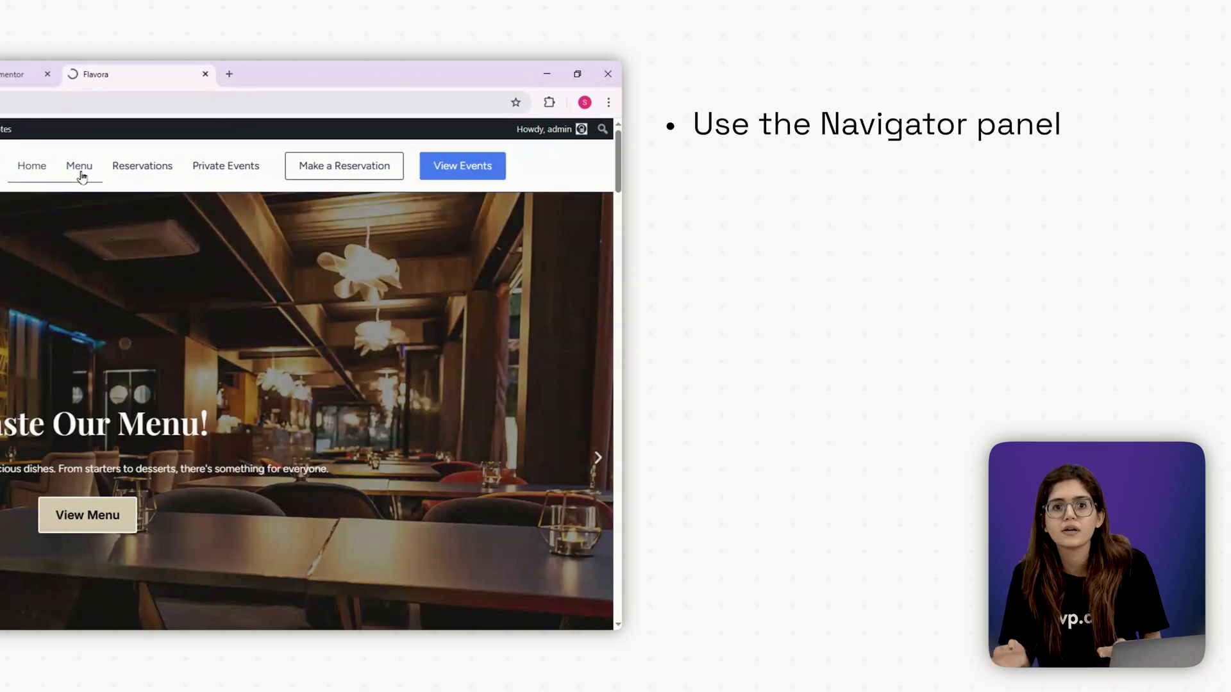
pyautogui.click(78, 165)
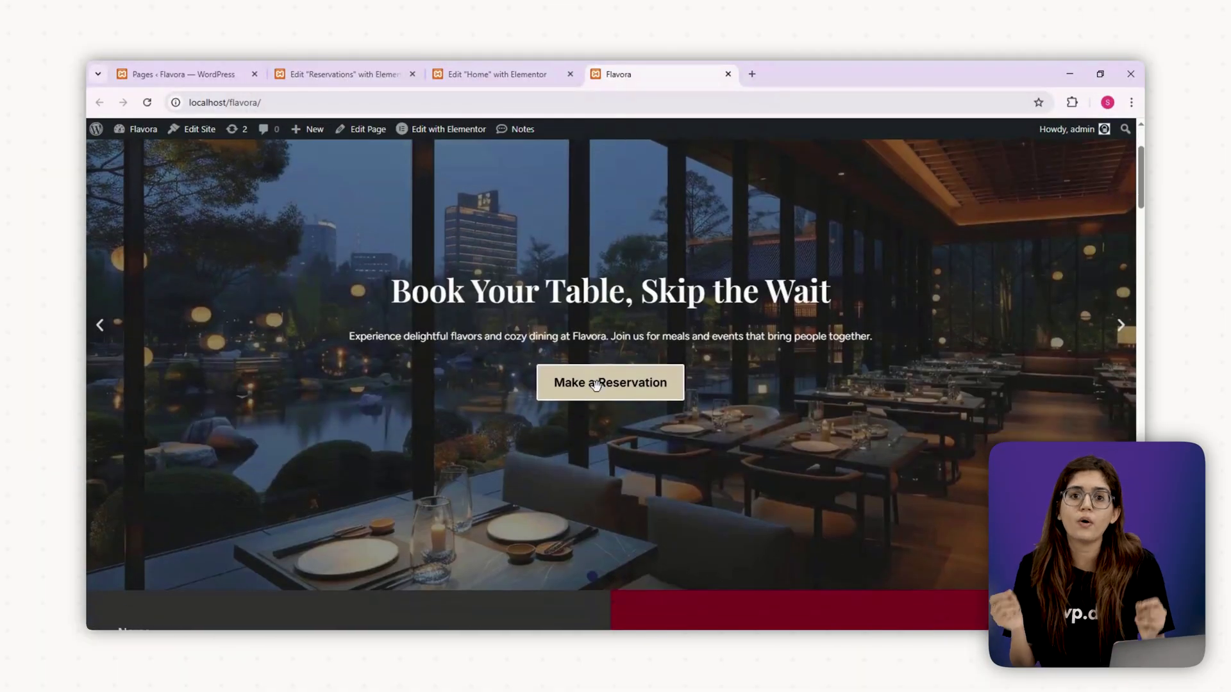
pyautogui.scroll(-3)
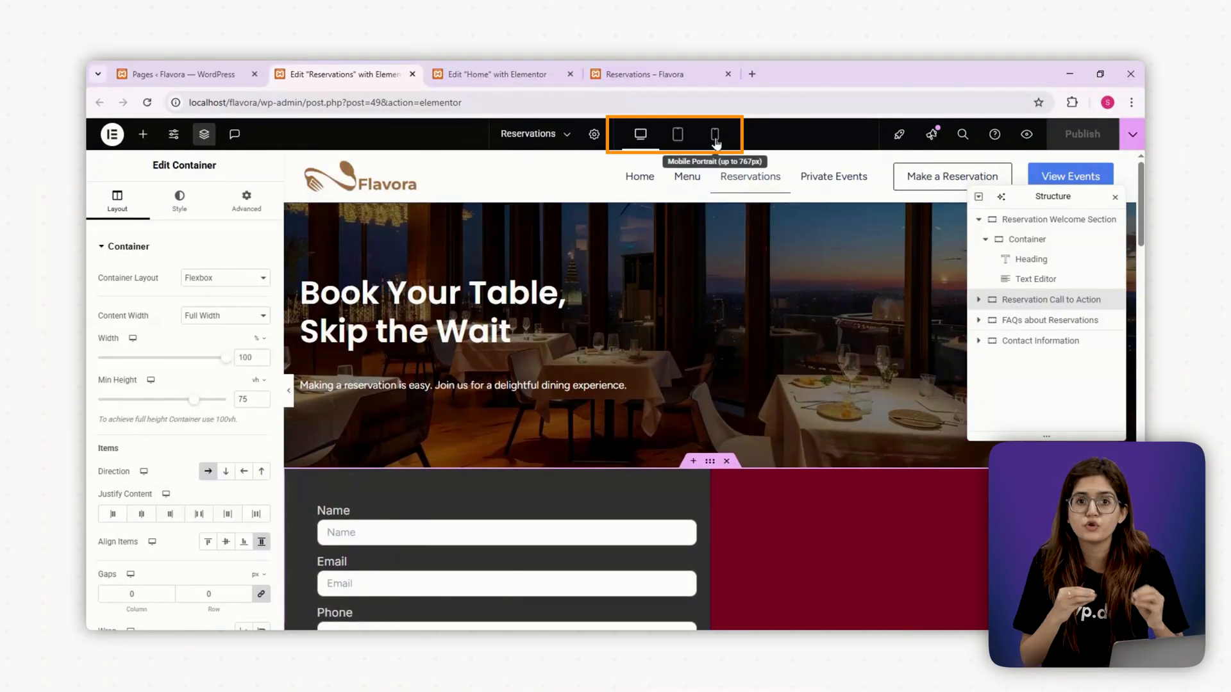
# Step: In Mobile view, give the 'Book Your Table, Skip the Wait' hero heading a smaller typography size
pyautogui.click(714, 135)
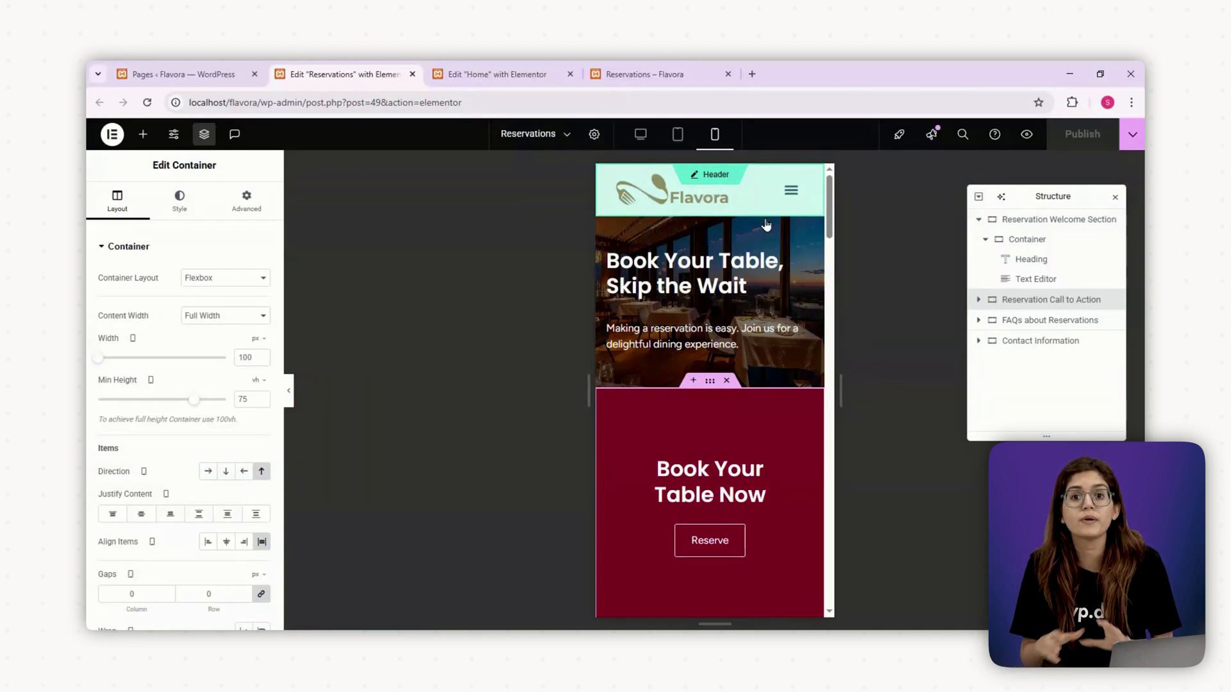
pyautogui.click(692, 273)
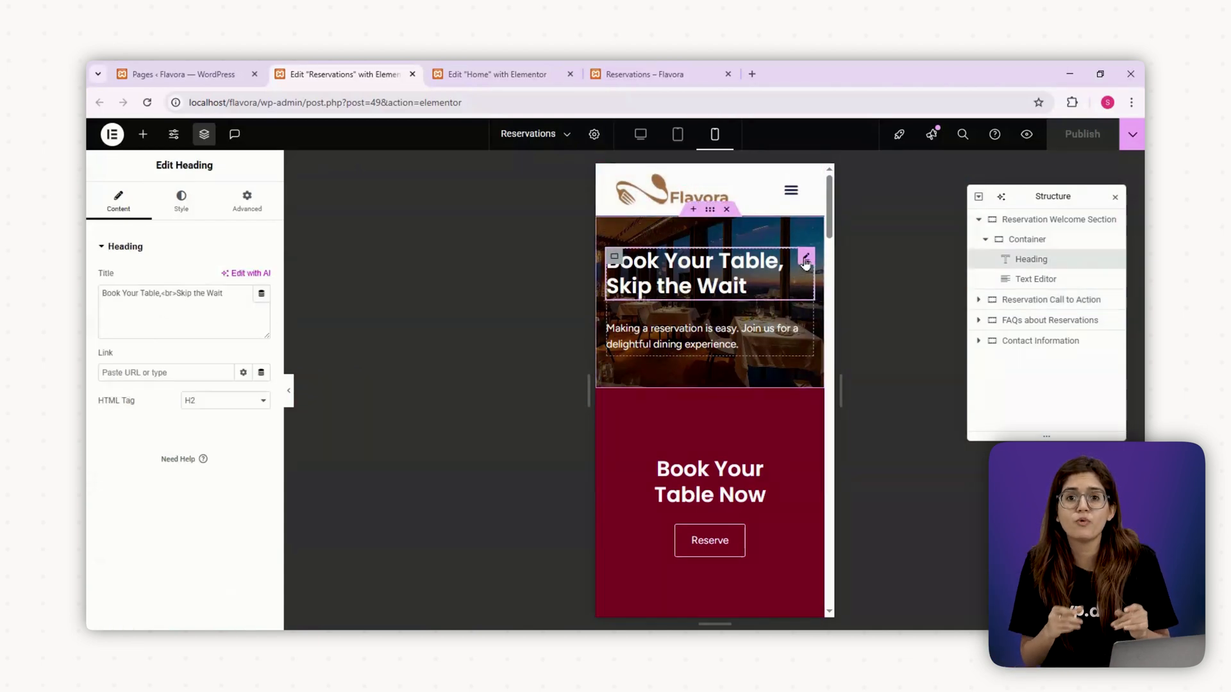
pyautogui.click(181, 200)
pyautogui.write('28')
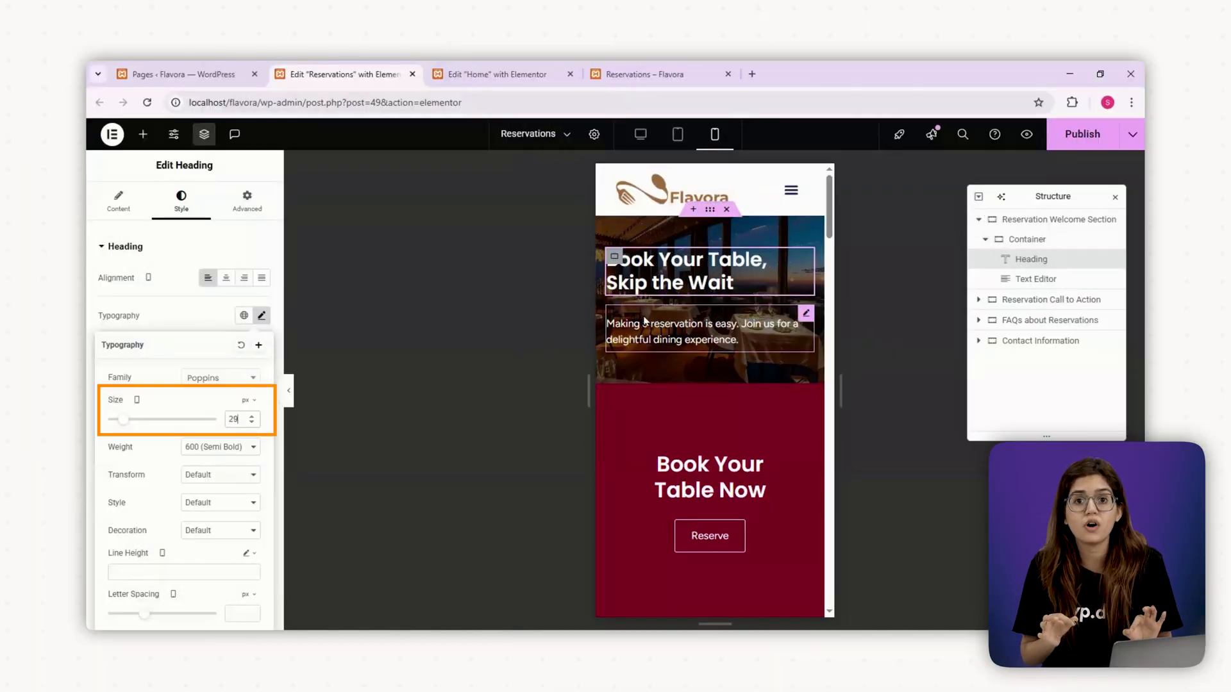
pyautogui.scroll(-3)
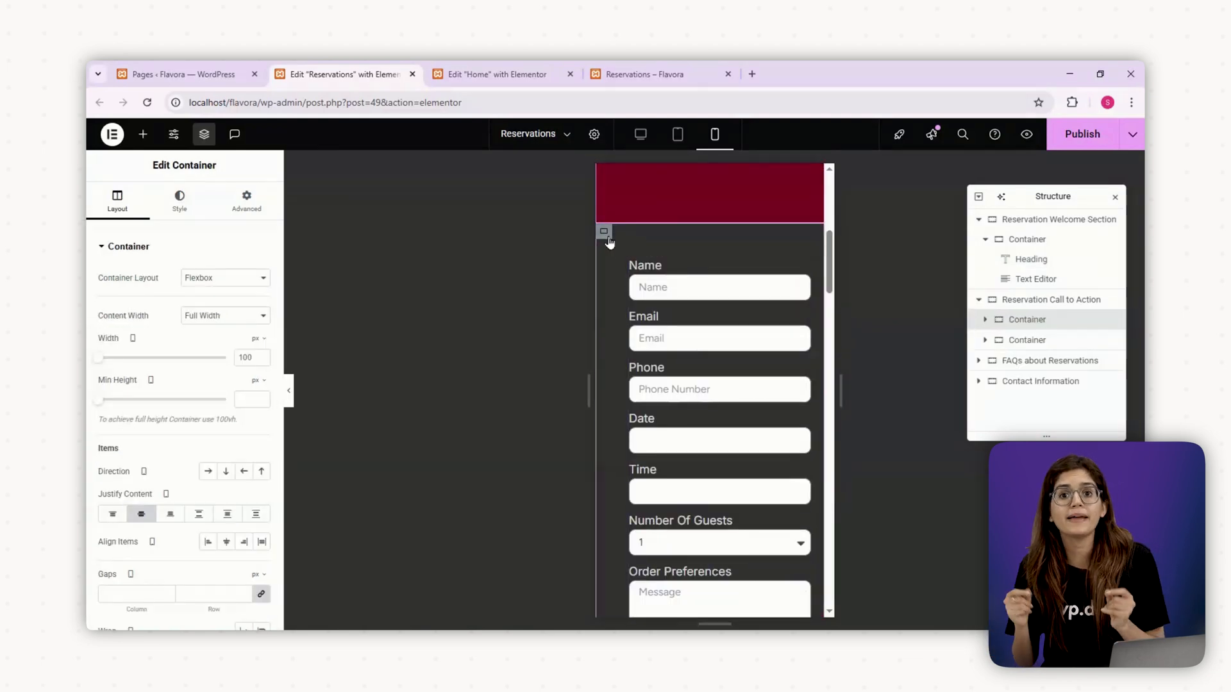
# Step: Unlink the reservation form container's padding and adjust its sides independently for mobile
pyautogui.click(246, 200)
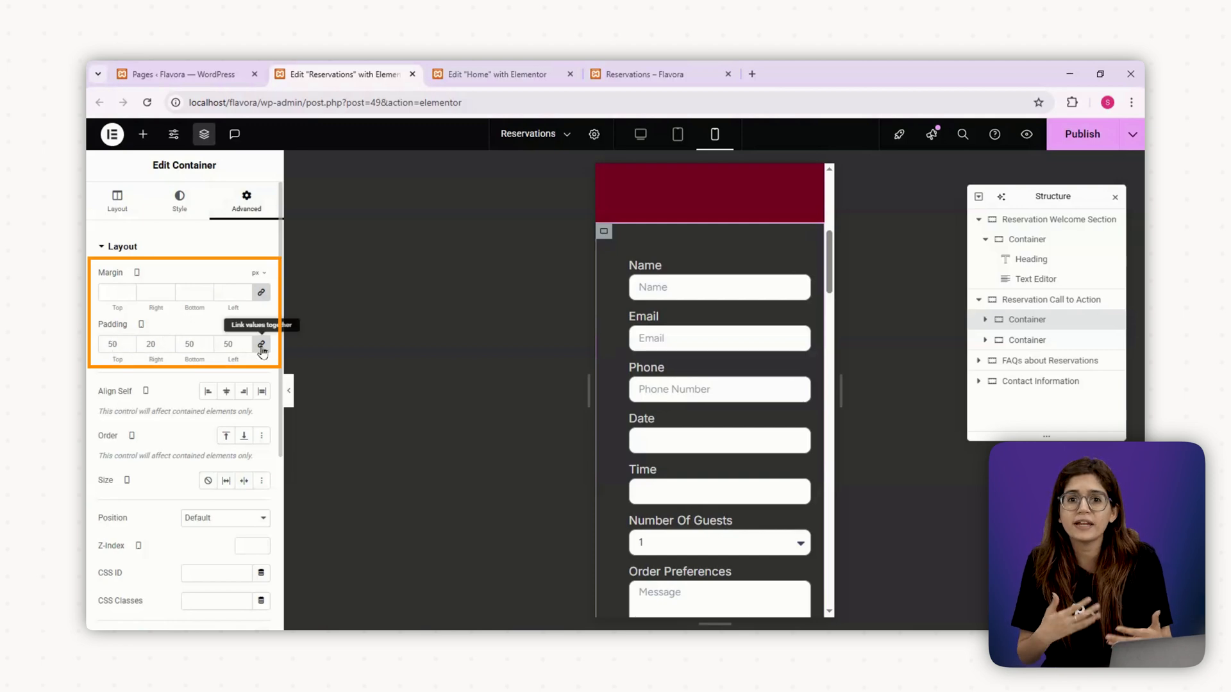
pyautogui.click(261, 345)
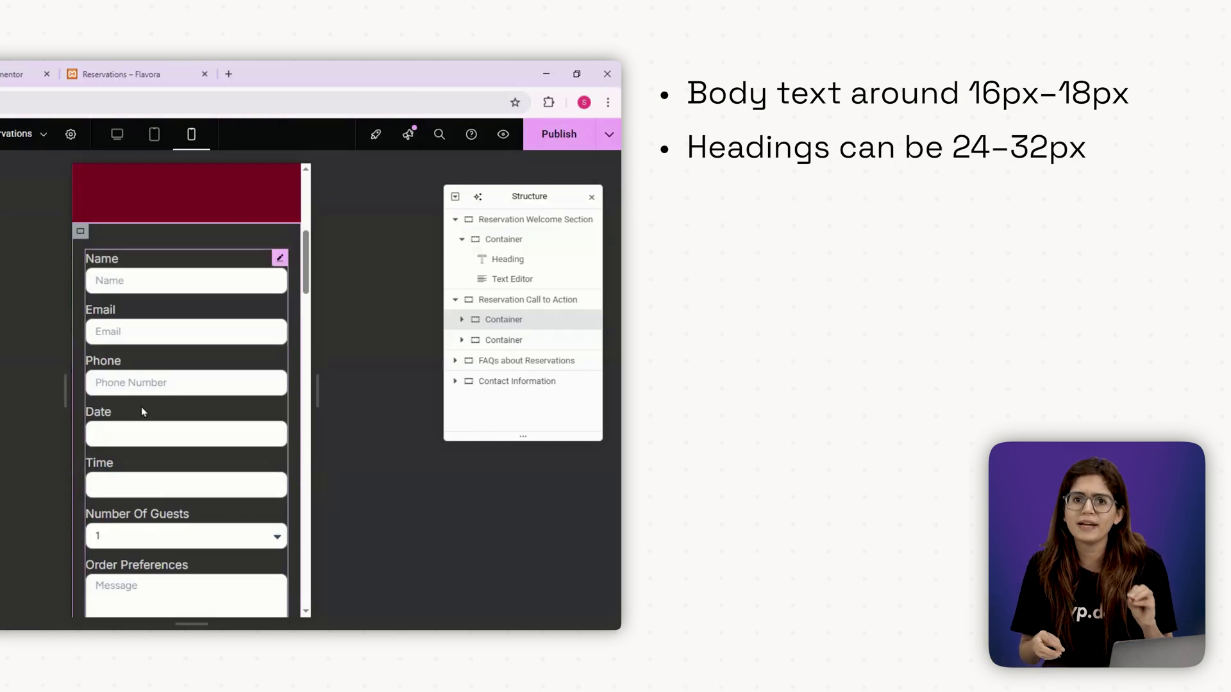
pyautogui.scroll(-3)
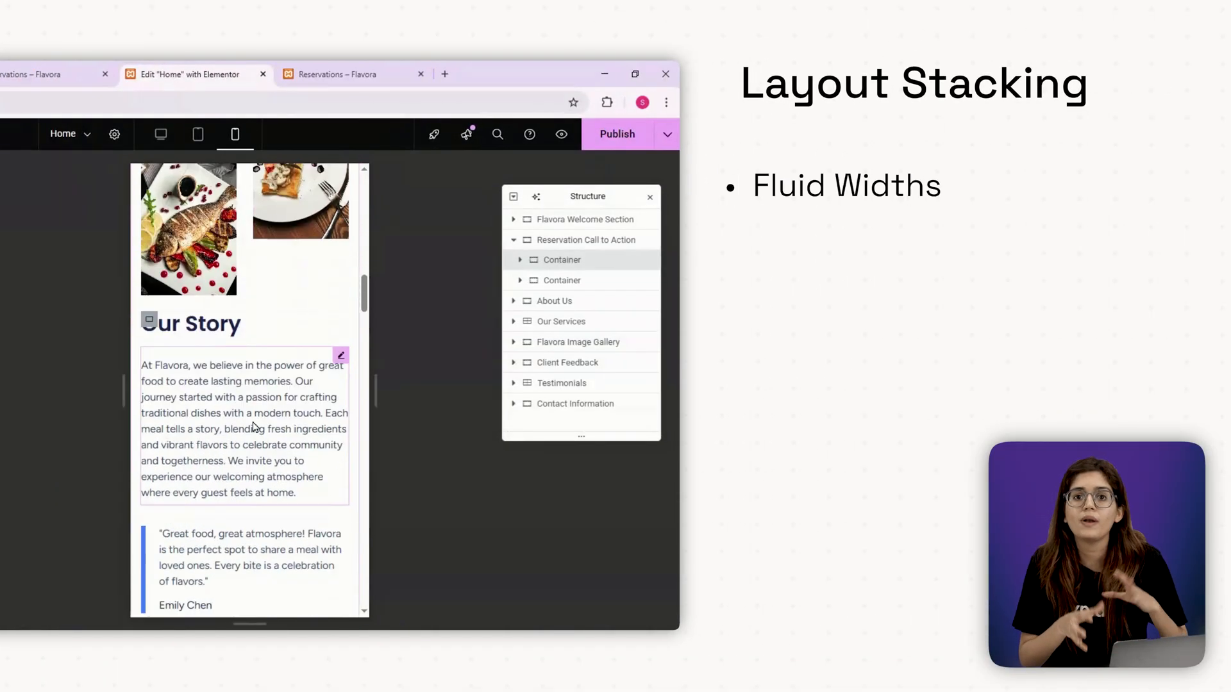
pyautogui.scroll(-3)
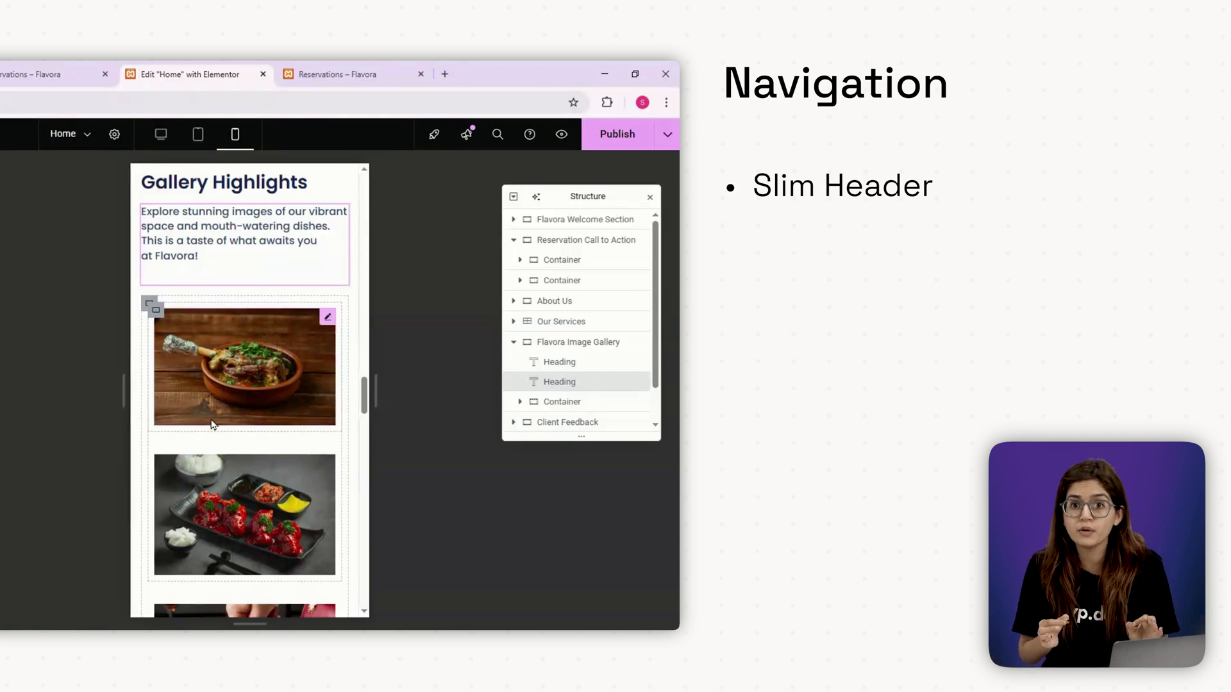
pyautogui.scroll(-3)
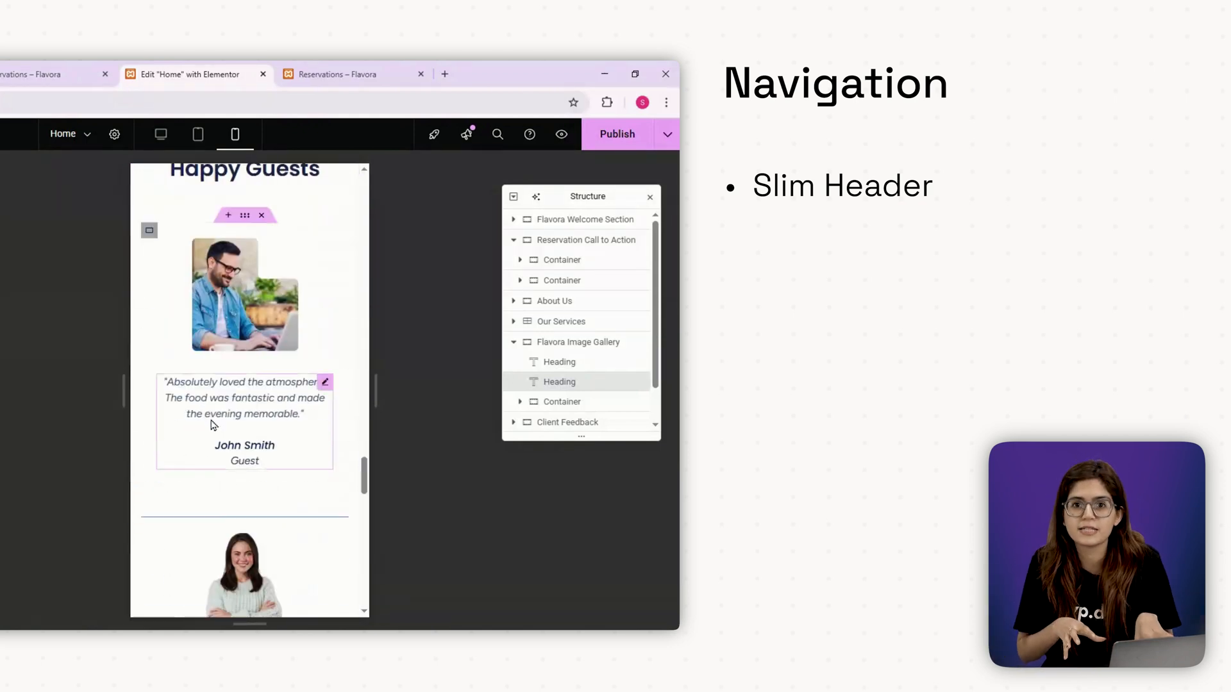
pyautogui.scroll(-3)
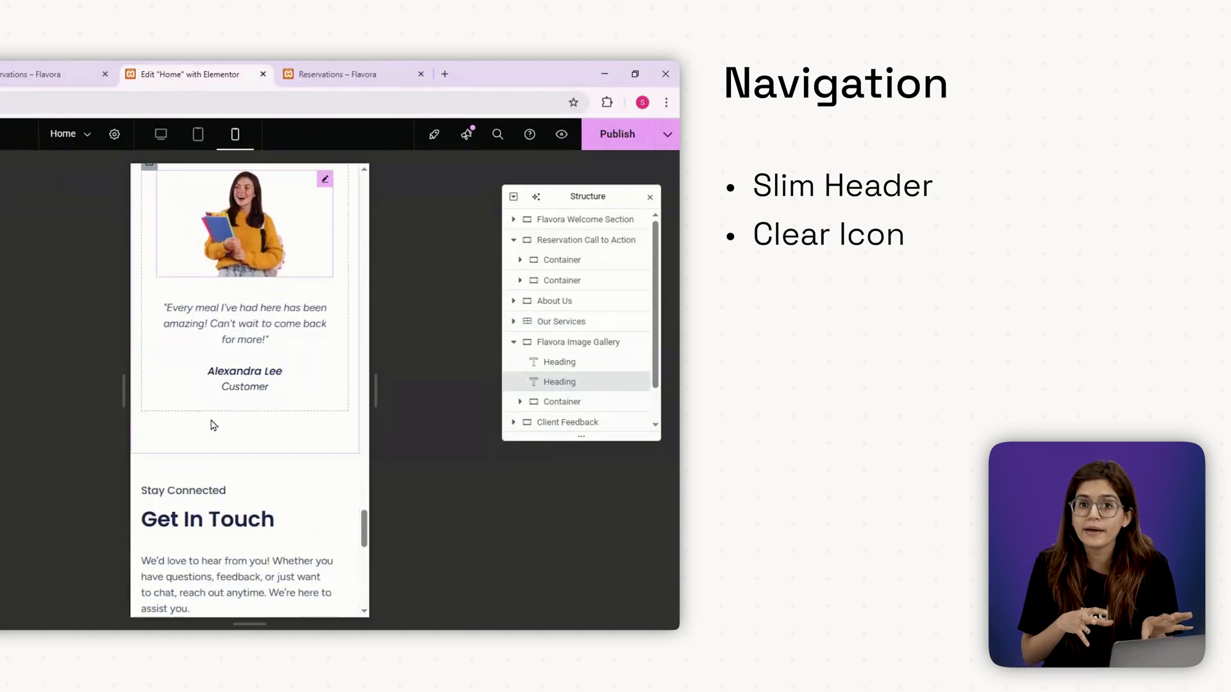
pyautogui.scroll(-3)
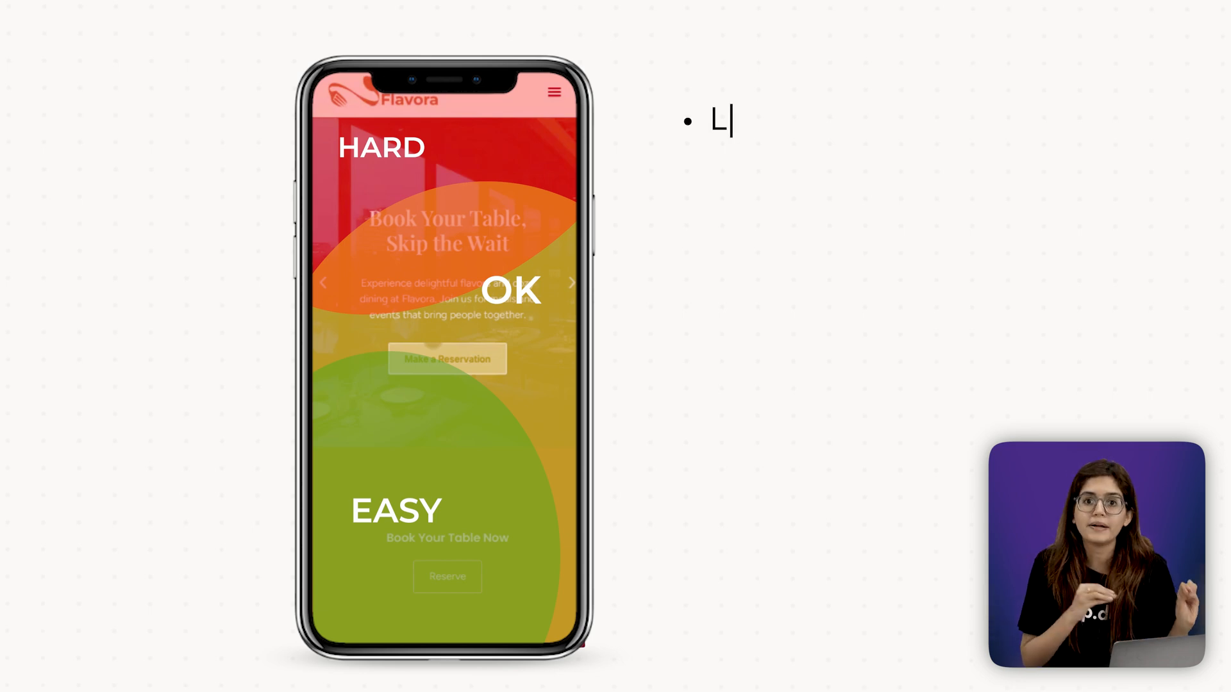
pyautogui.write('Large Buttons')
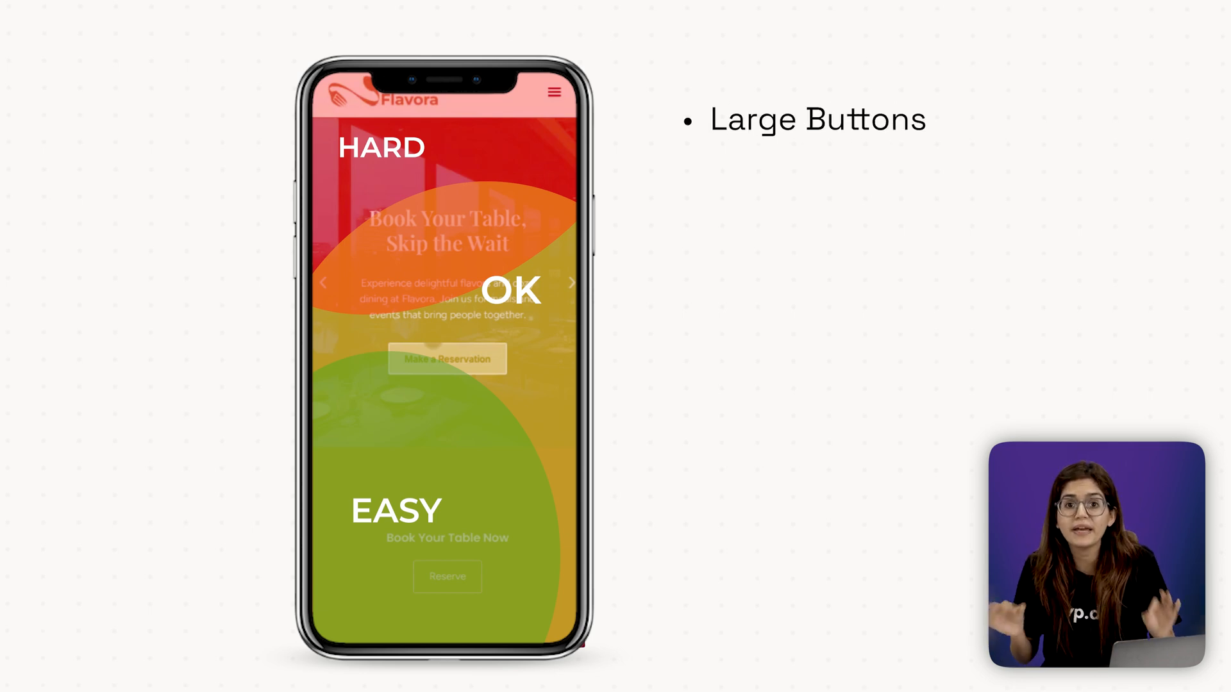
pyautogui.write('Spaced Elem')
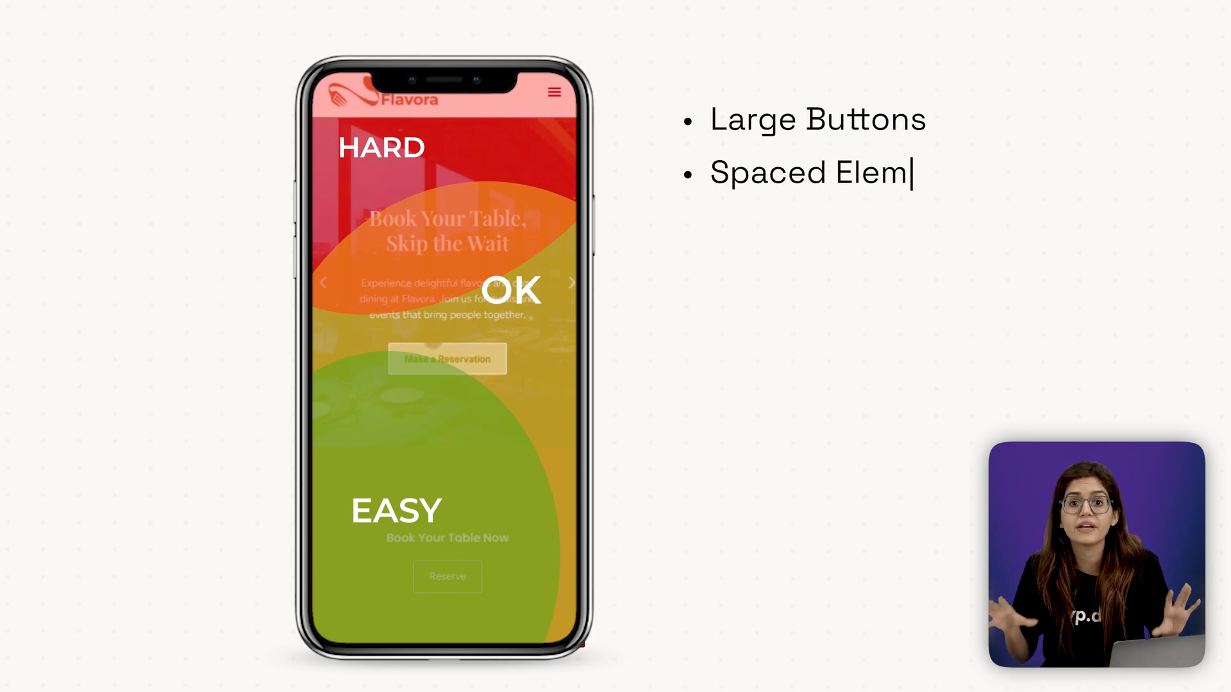
pyautogui.write('ents')
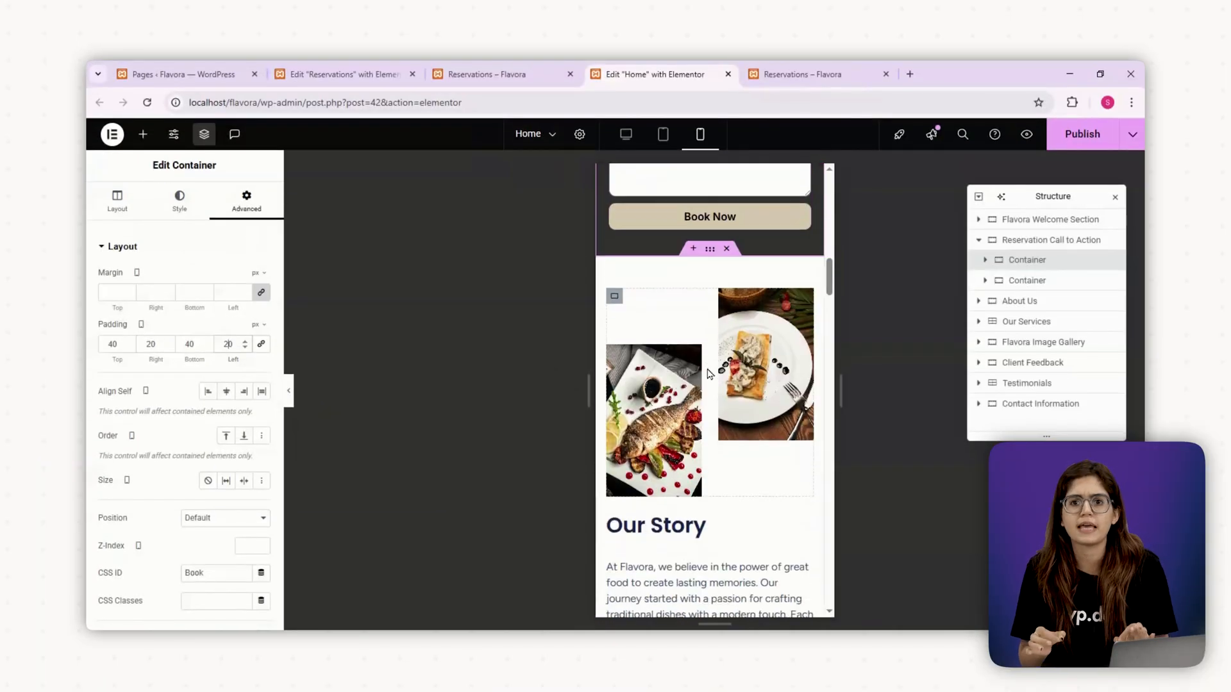
# Step: Reduce the Gallery Highlights heading's font size for mobile with the Size slider
pyautogui.scroll(-3)
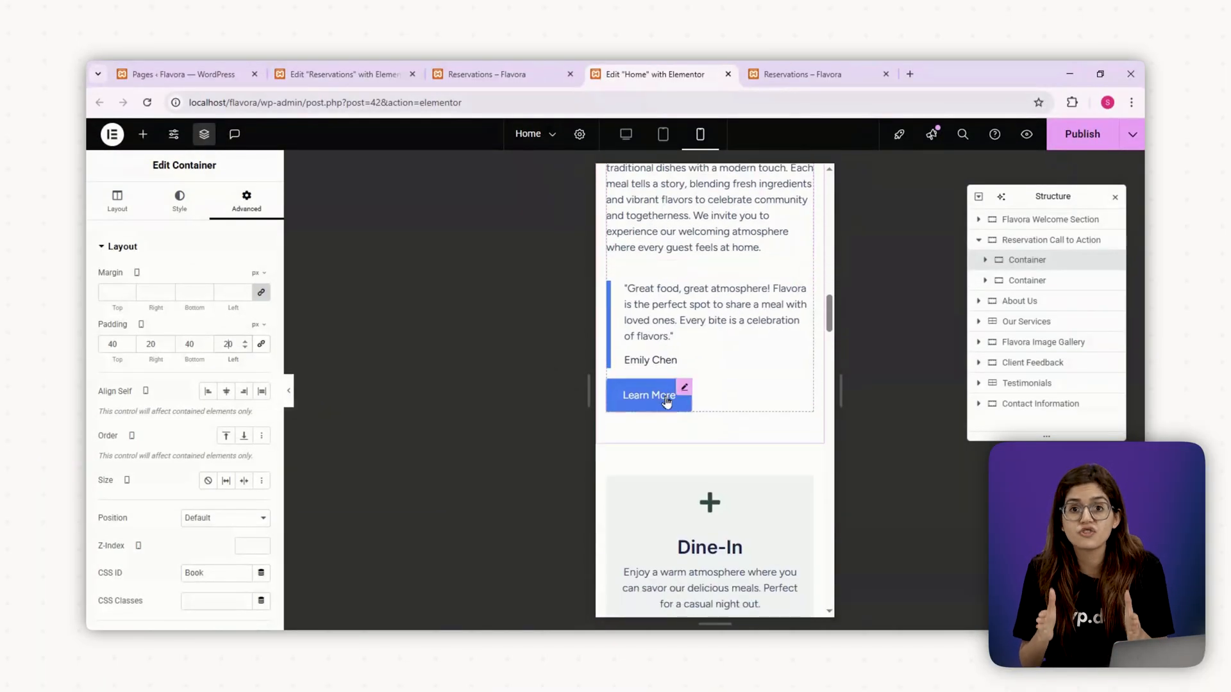
pyautogui.scroll(-3)
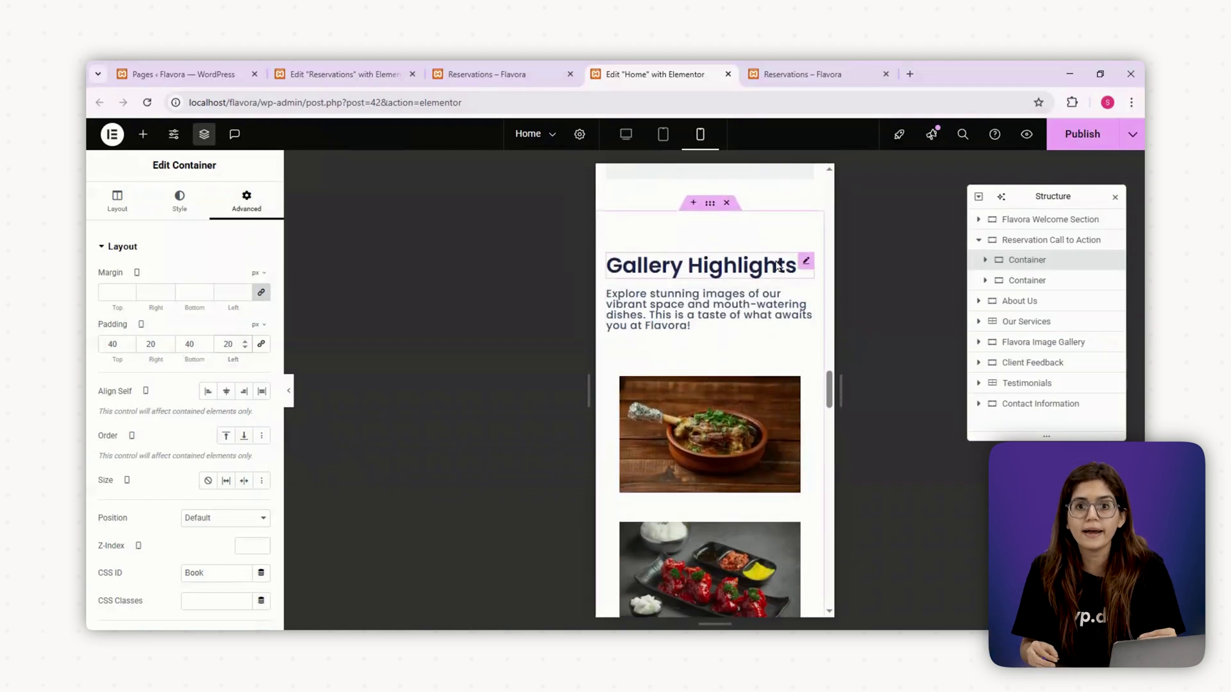
pyautogui.click(700, 266)
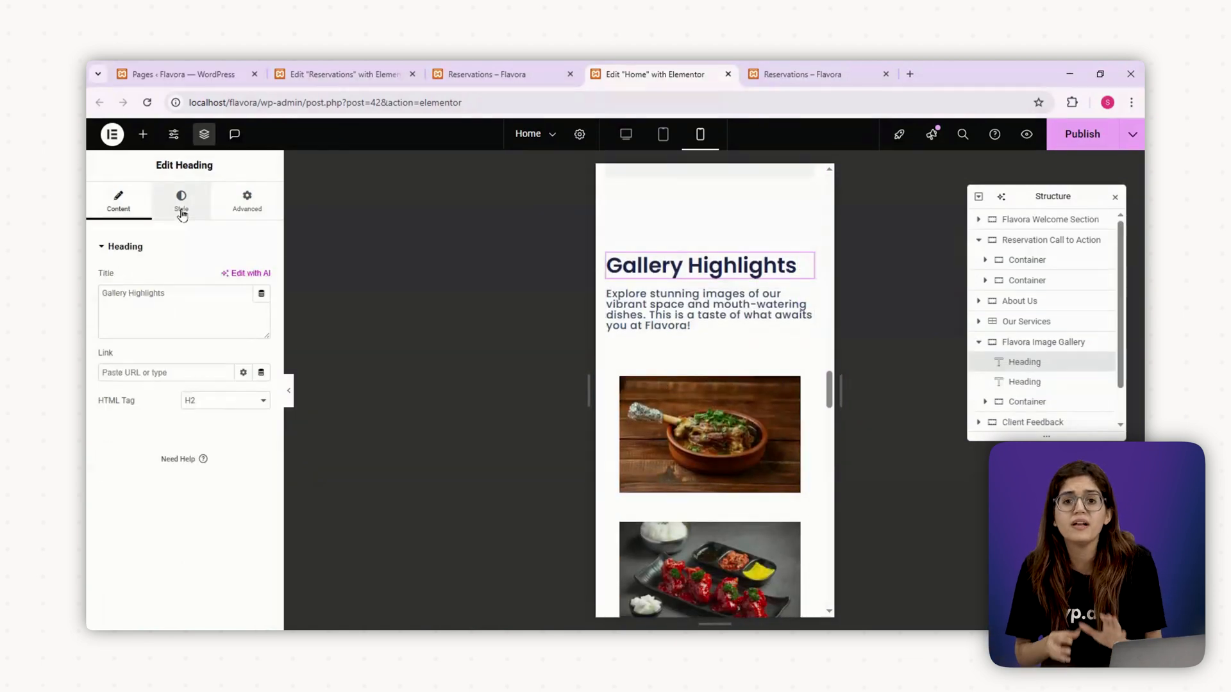
pyautogui.click(181, 200)
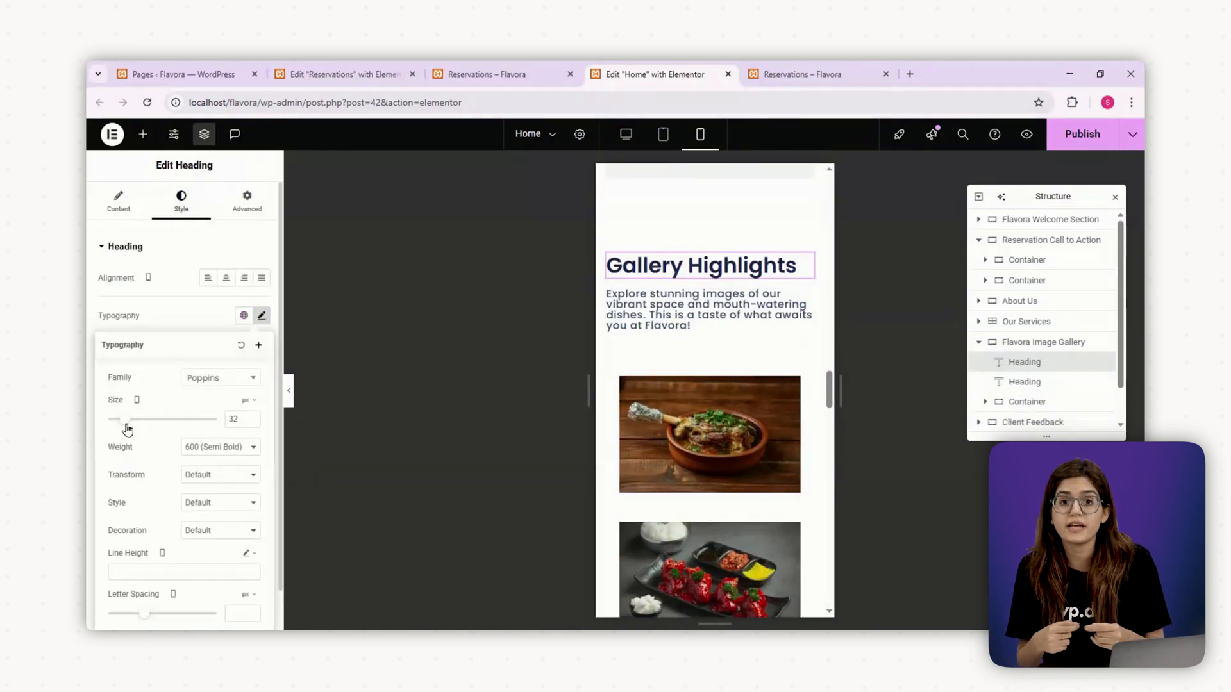
pyautogui.moveTo(129, 418); pyautogui.dragTo(122, 418)
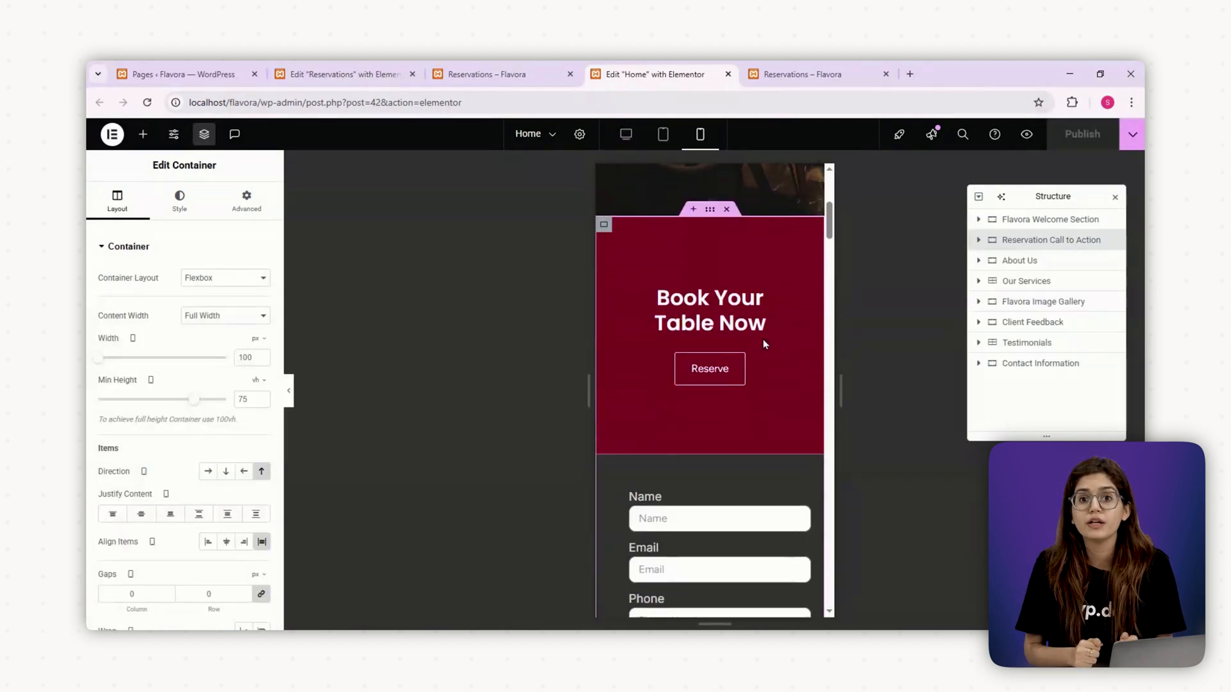
# Step: Select the reservation form's container to edit its settings
pyautogui.scroll(-3)
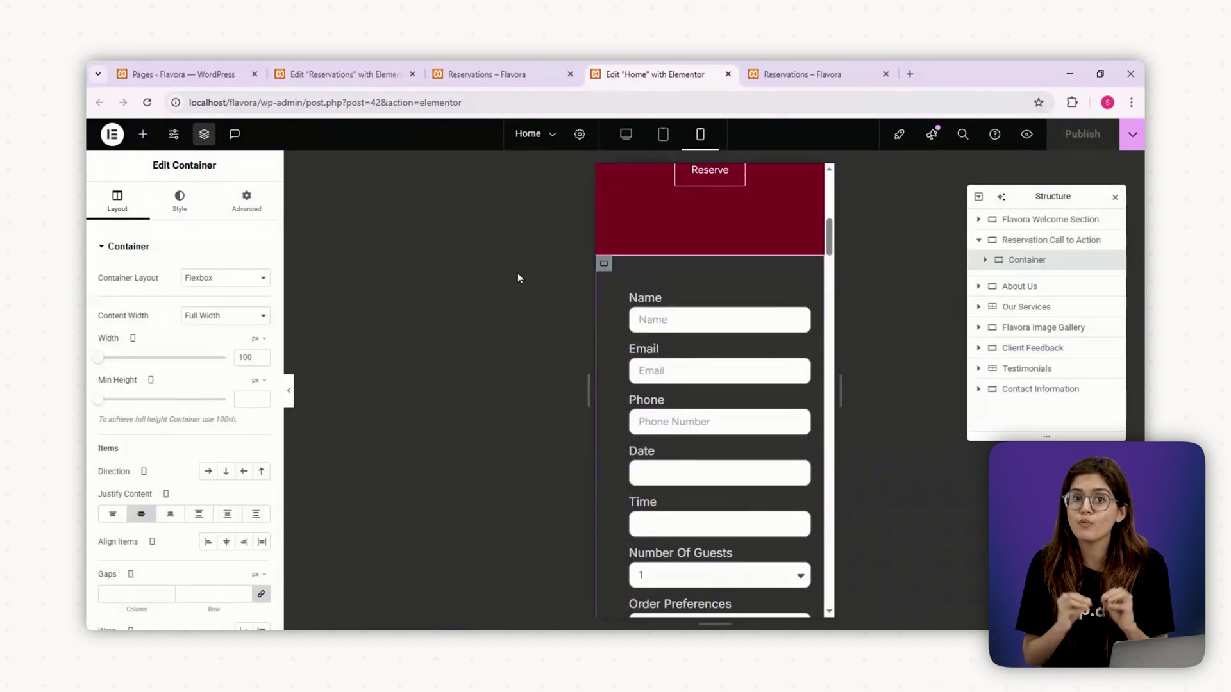
pyautogui.click(246, 198)
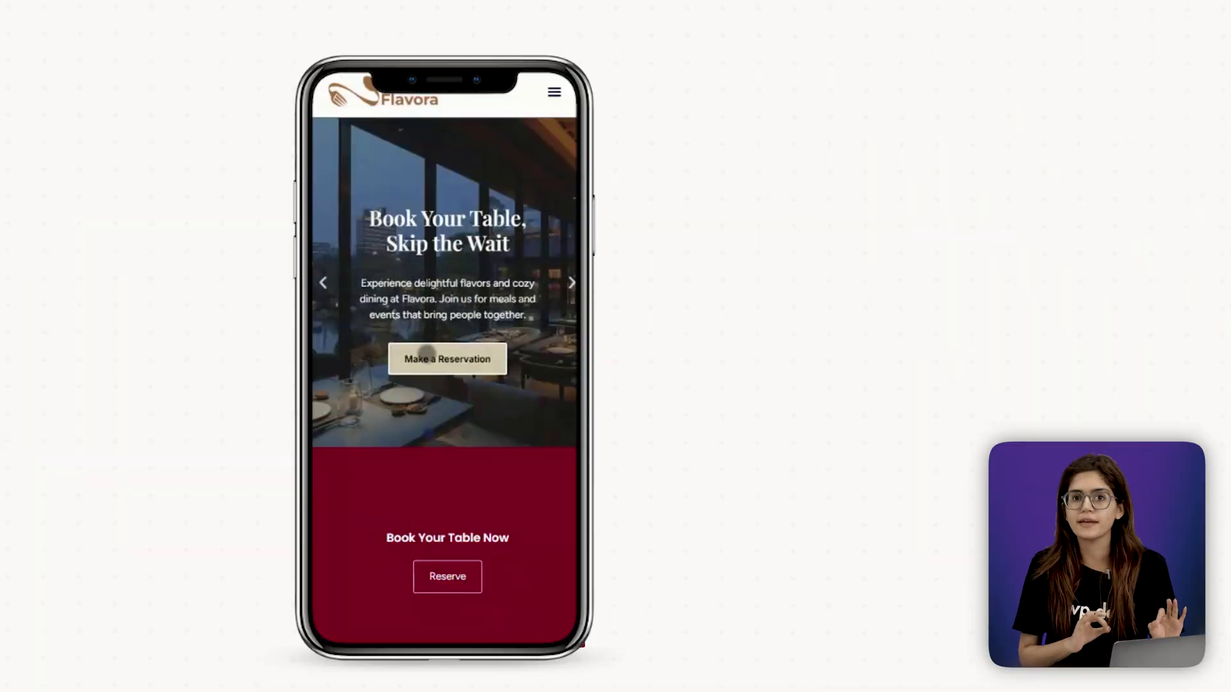
pyautogui.scroll(-3)
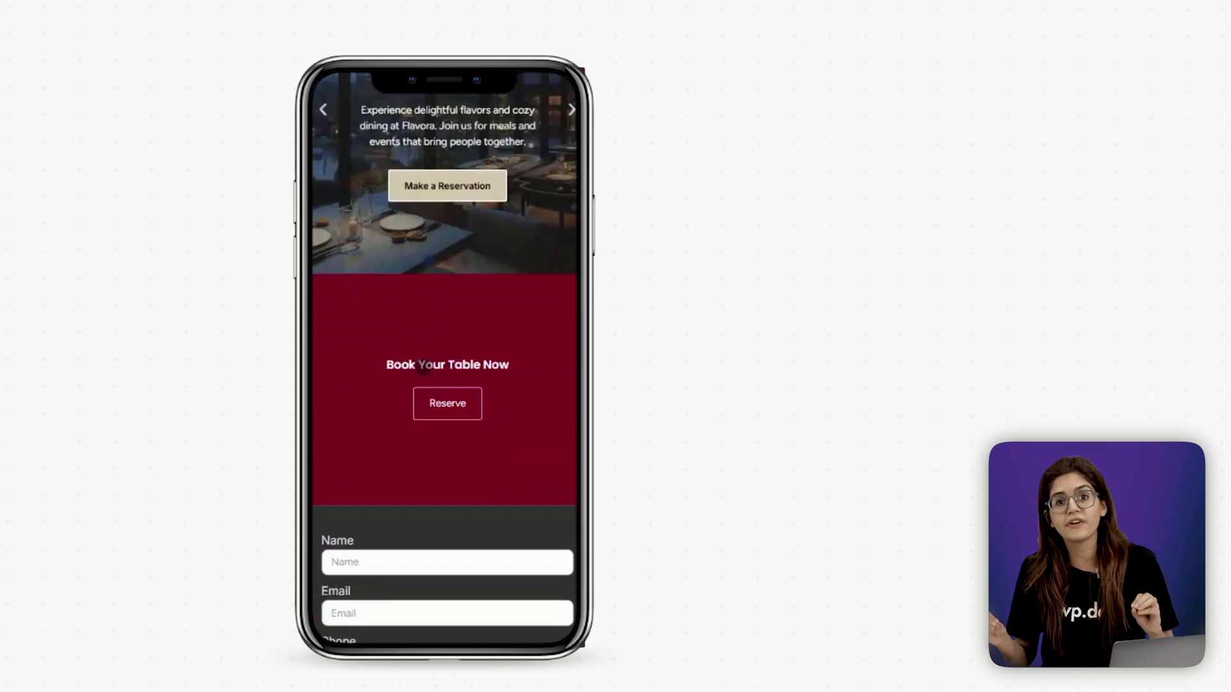
pyautogui.scroll(-3)
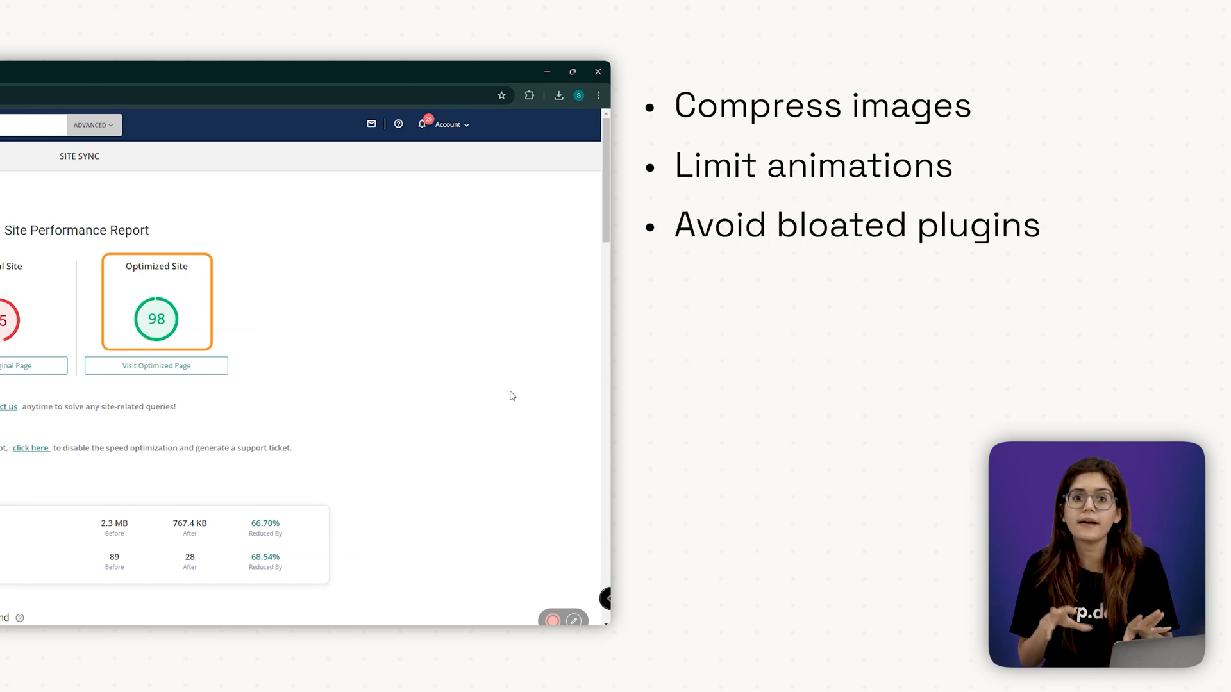
# Step: Add a fourth speed tip reading 'Tweak elementor settings' to the Airlift slide
pyautogui.write('Tweak elementor')
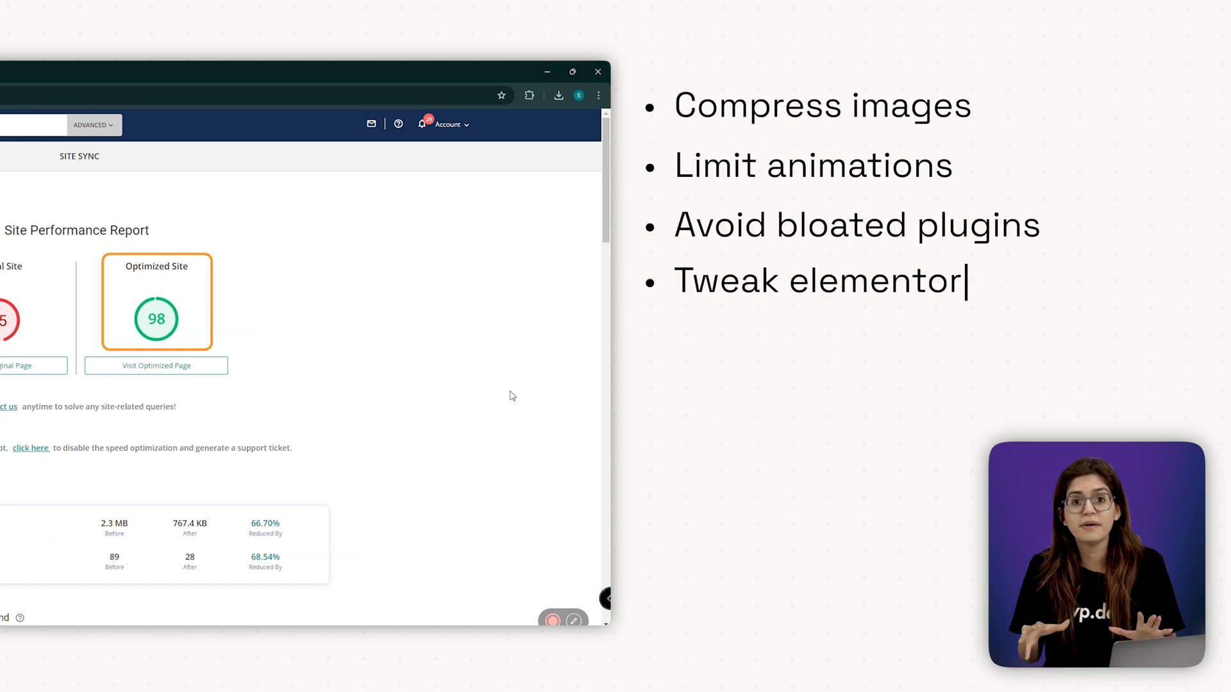
pyautogui.write('settings')
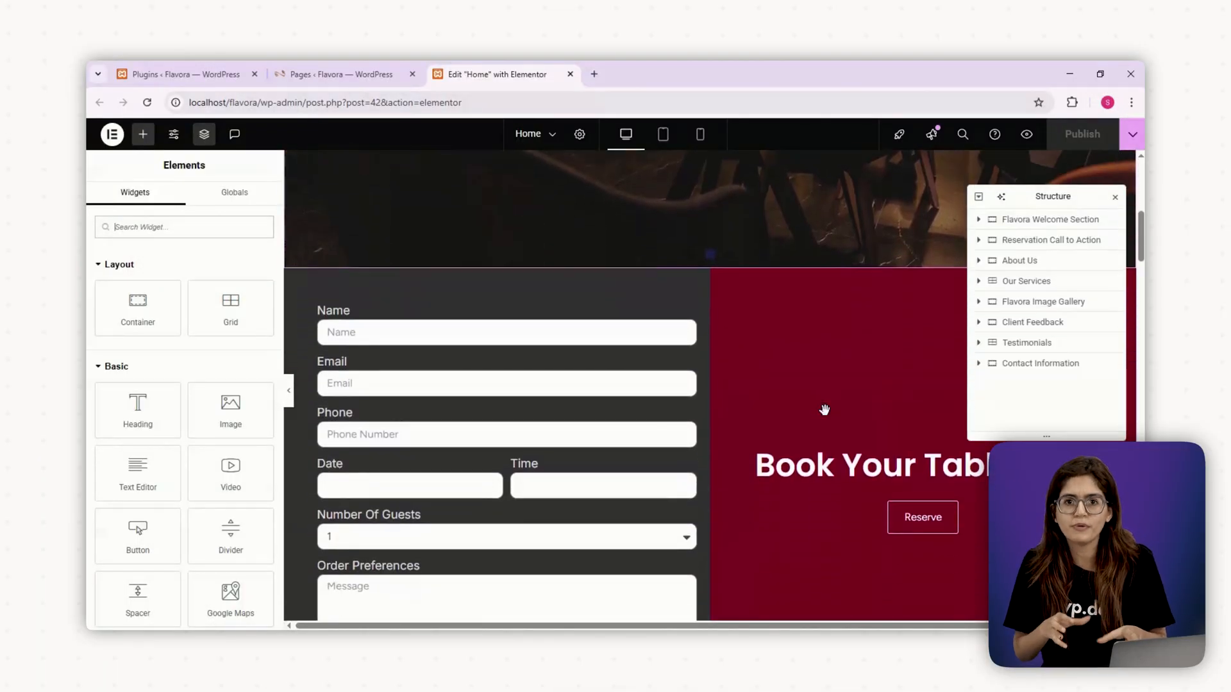
# Step: Scroll down the Home page in desktop view toward the reservation form
pyautogui.scroll(-3)
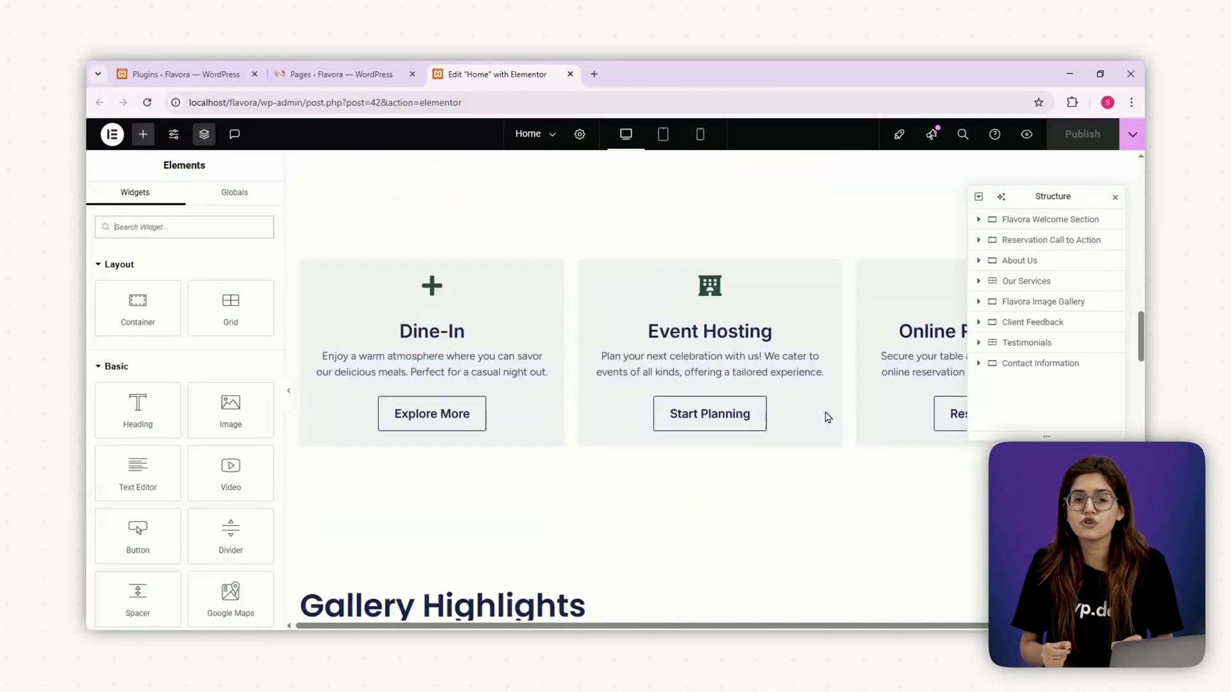
pyautogui.scroll(-3)
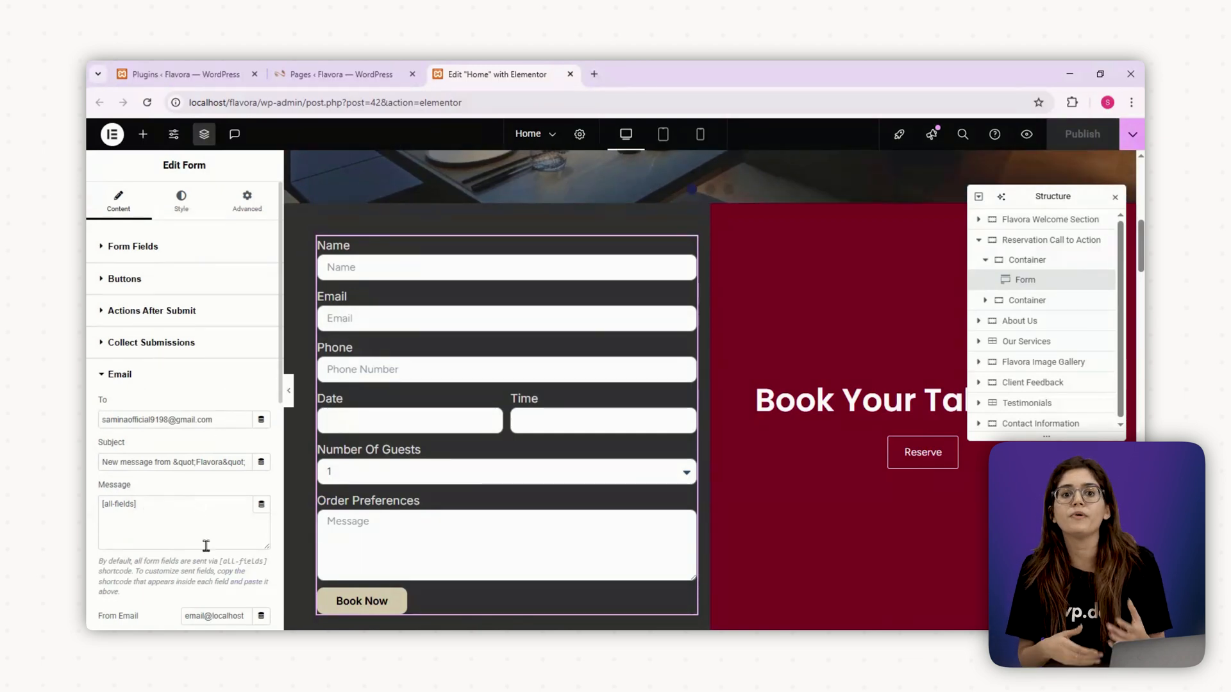
# Step: Scroll down the Home page to the reservation form section
pyautogui.scroll(-3)
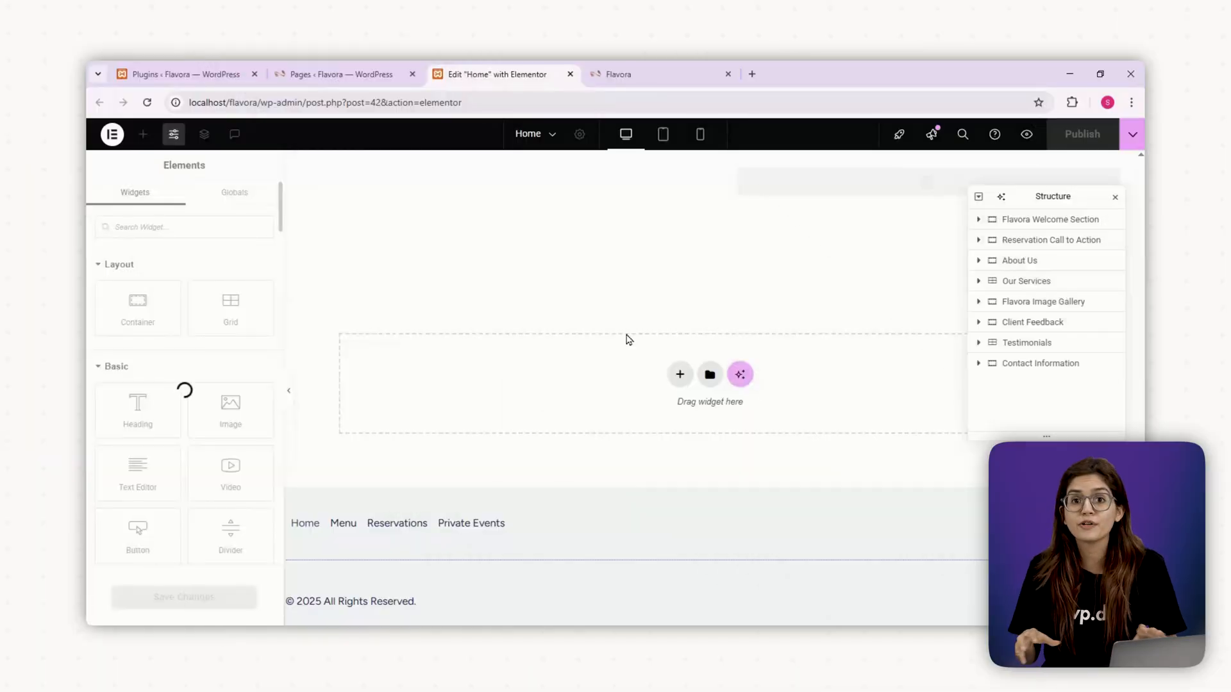
pyautogui.moveTo(642, 341)
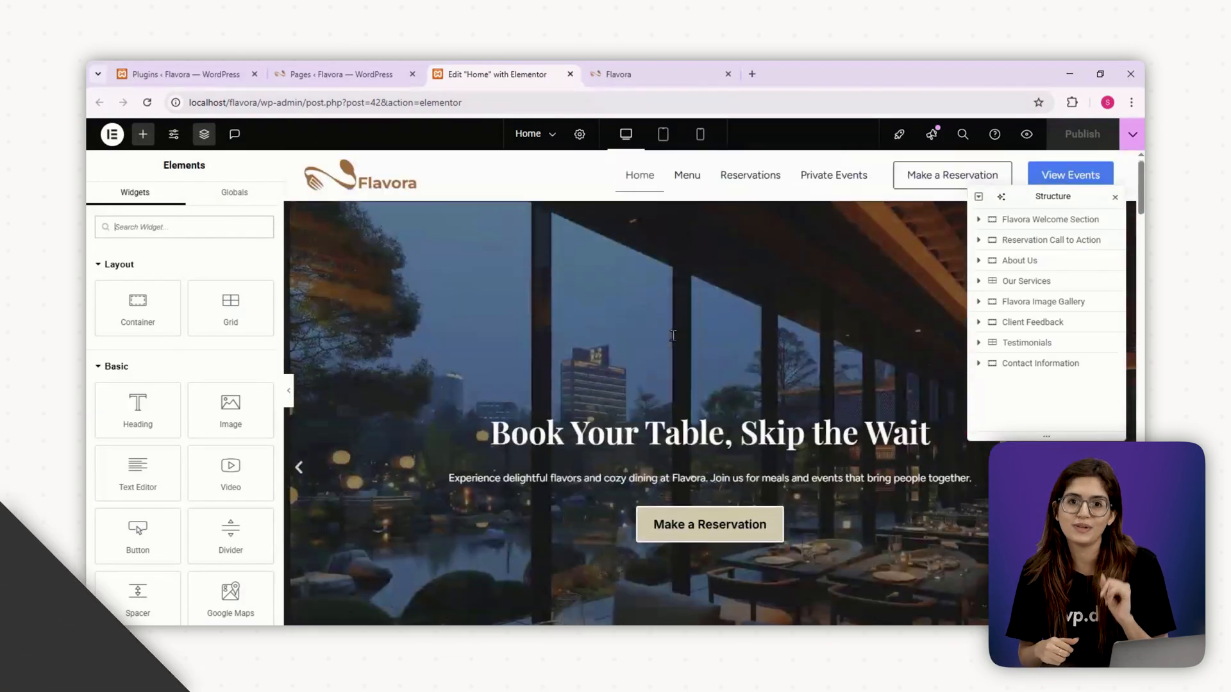
# Step: Select the Reservation Call to Action container after the Home editor reloads
pyautogui.click(1052, 239)
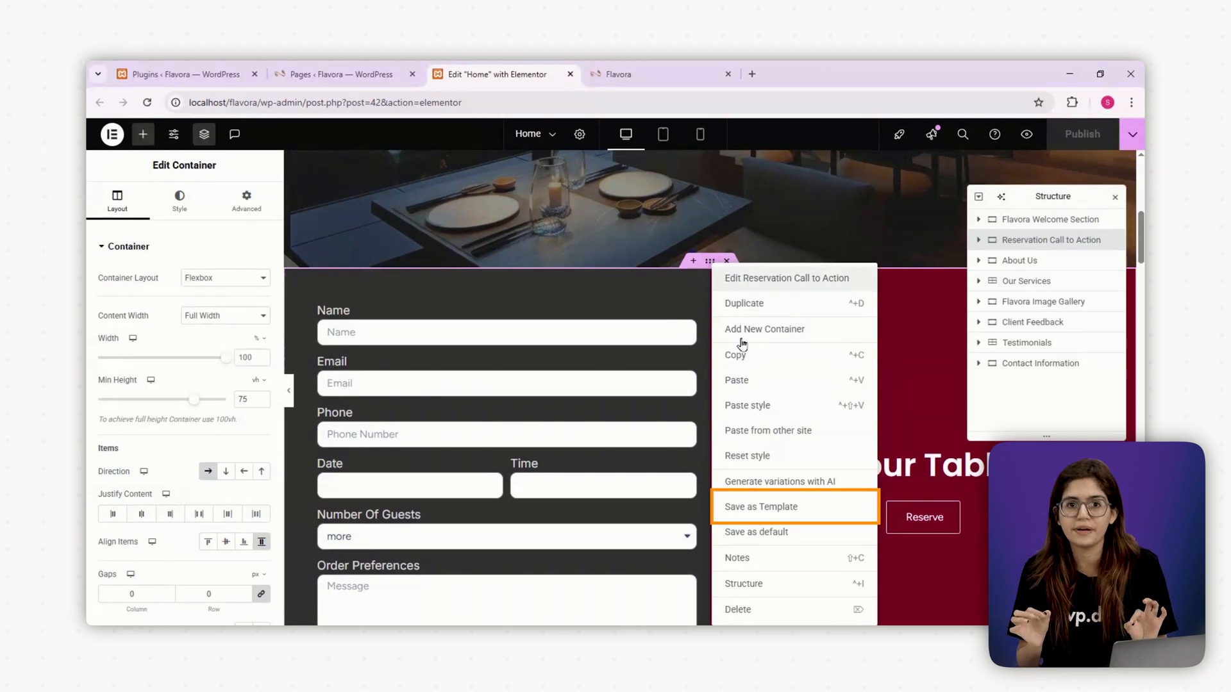
# Step: Save the Reservation Call to Action container to the library as template 'Reservation'
pyautogui.click(761, 507)
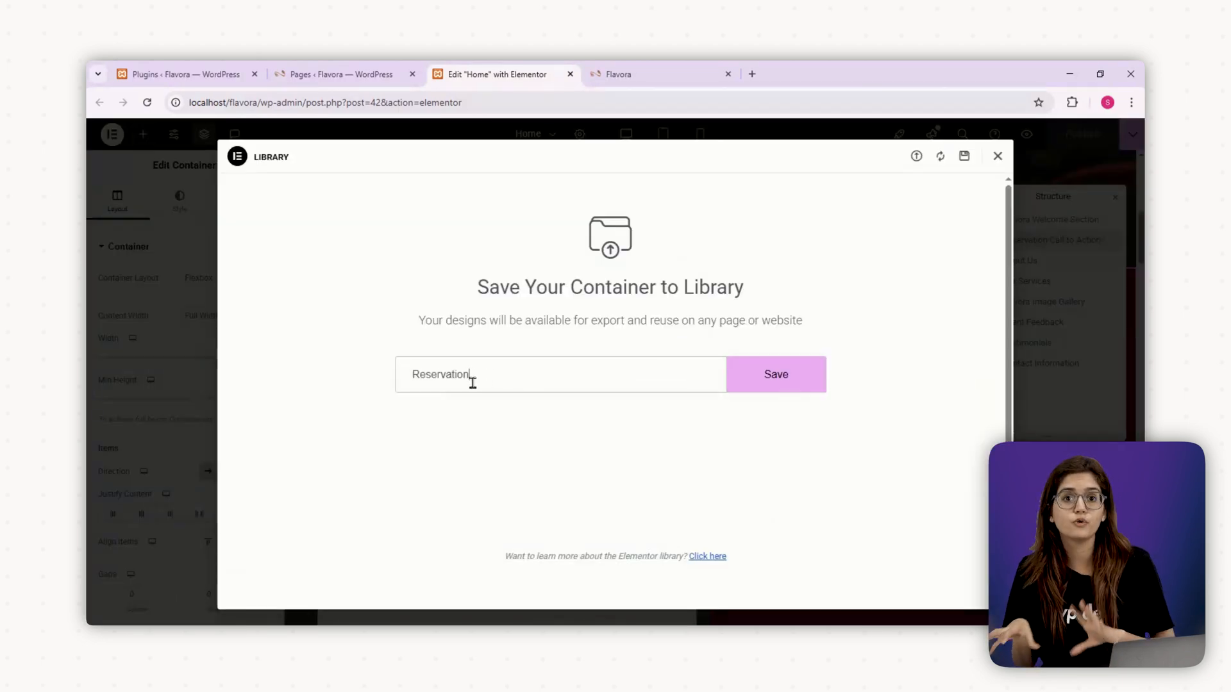
pyautogui.click(776, 375)
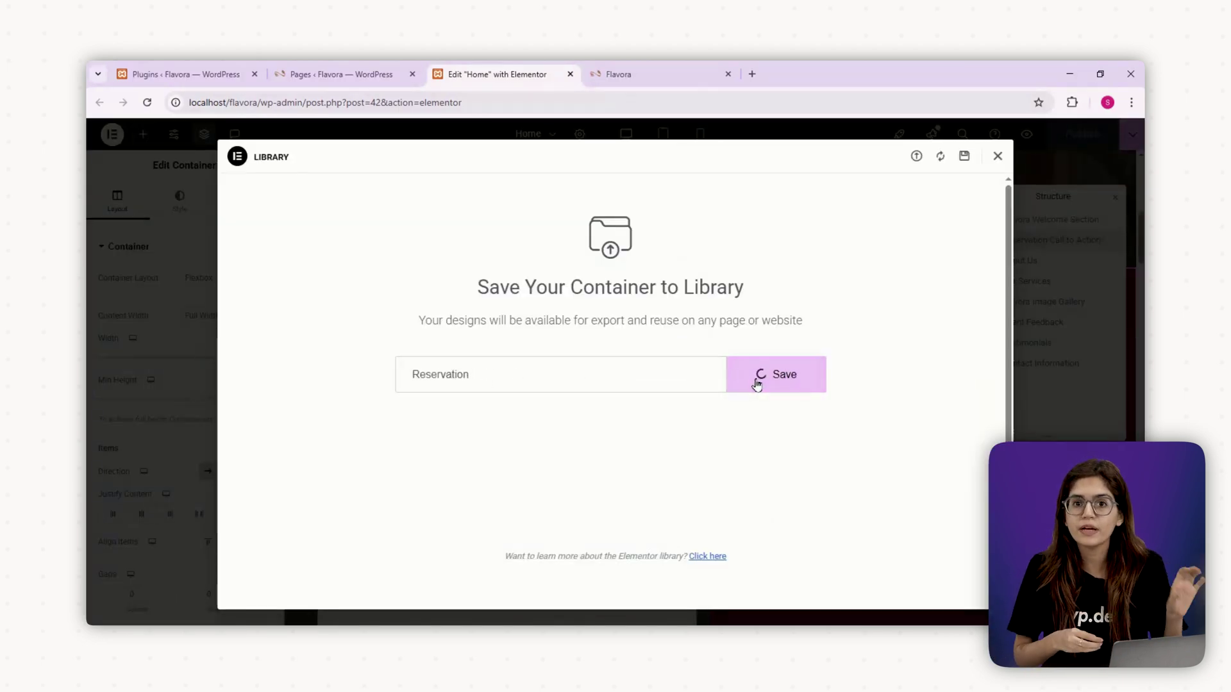
pyautogui.click(776, 374)
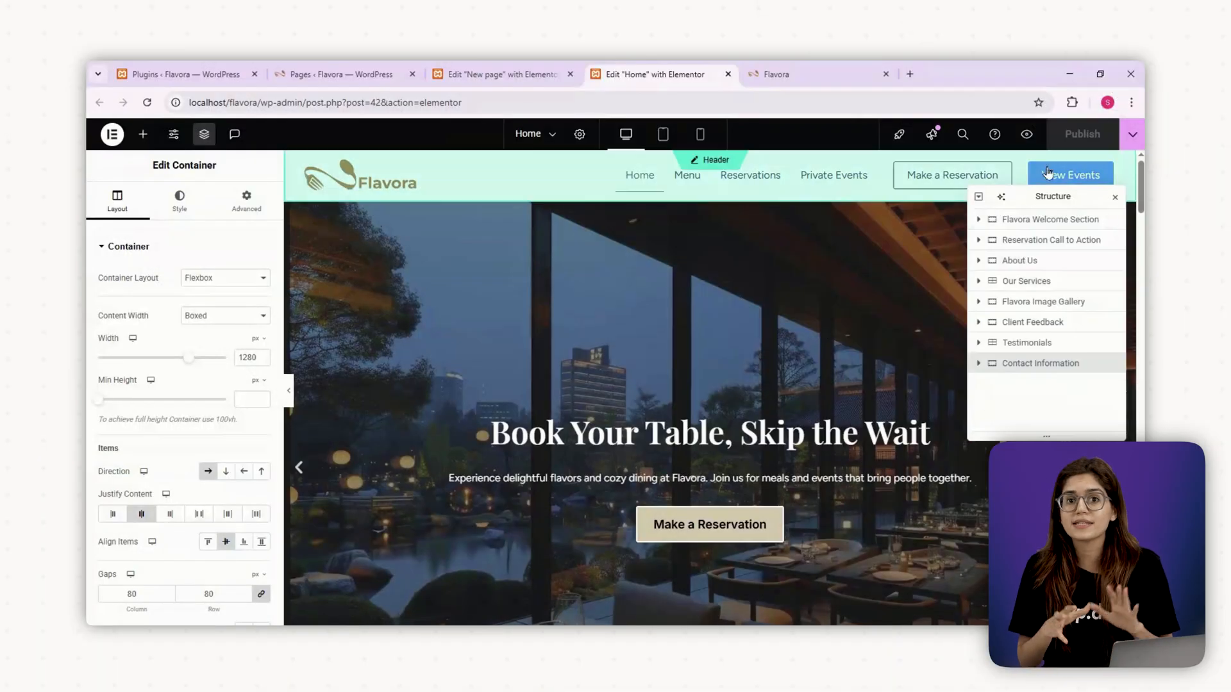
# Step: Insert the saved Flavora homepage template into Home New and bring up its page settings
pyautogui.click(1131, 135)
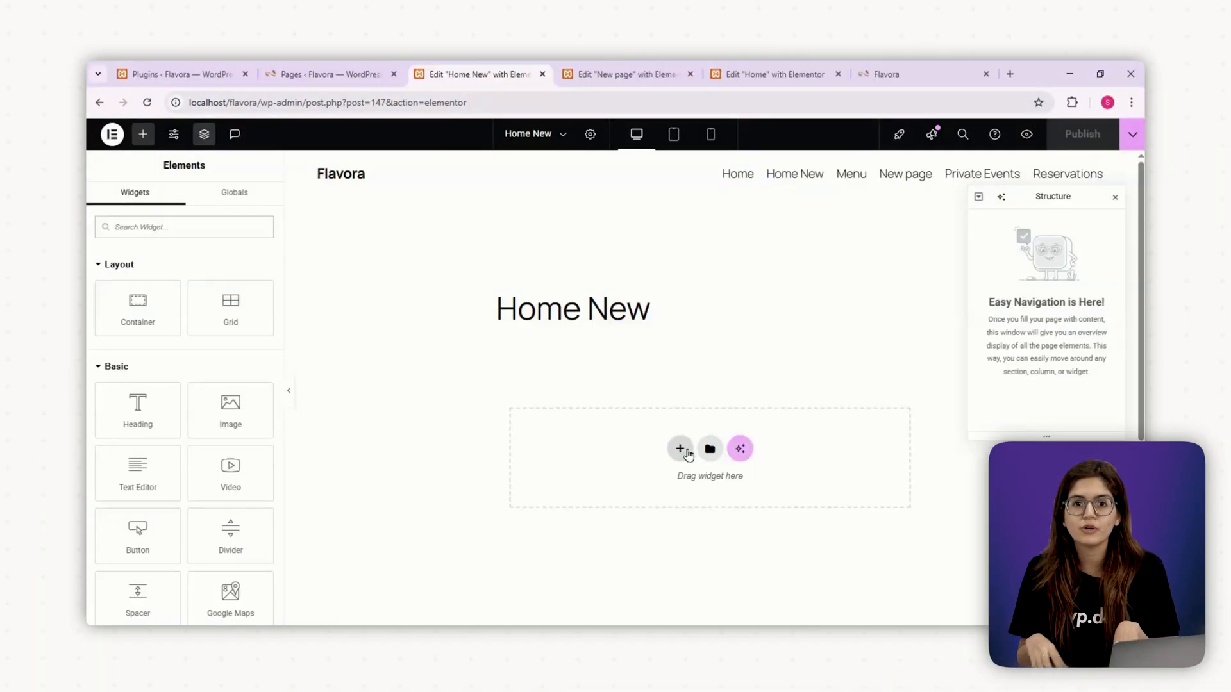
pyautogui.click(711, 449)
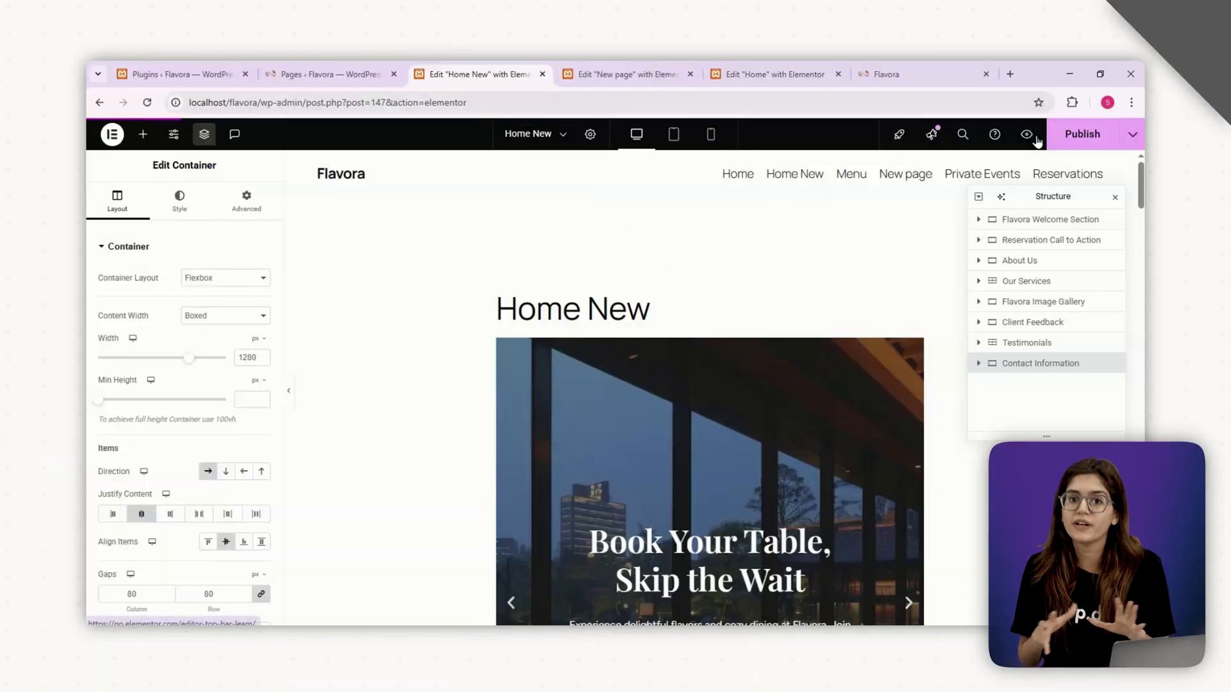
pyautogui.click(590, 134)
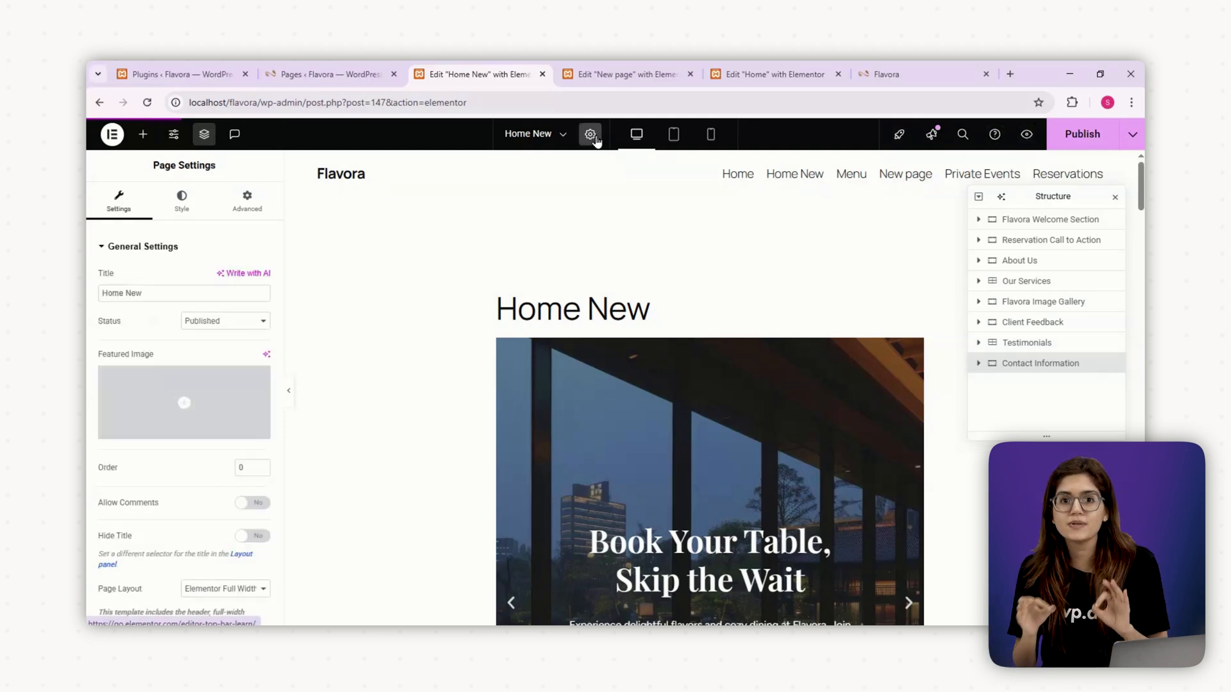